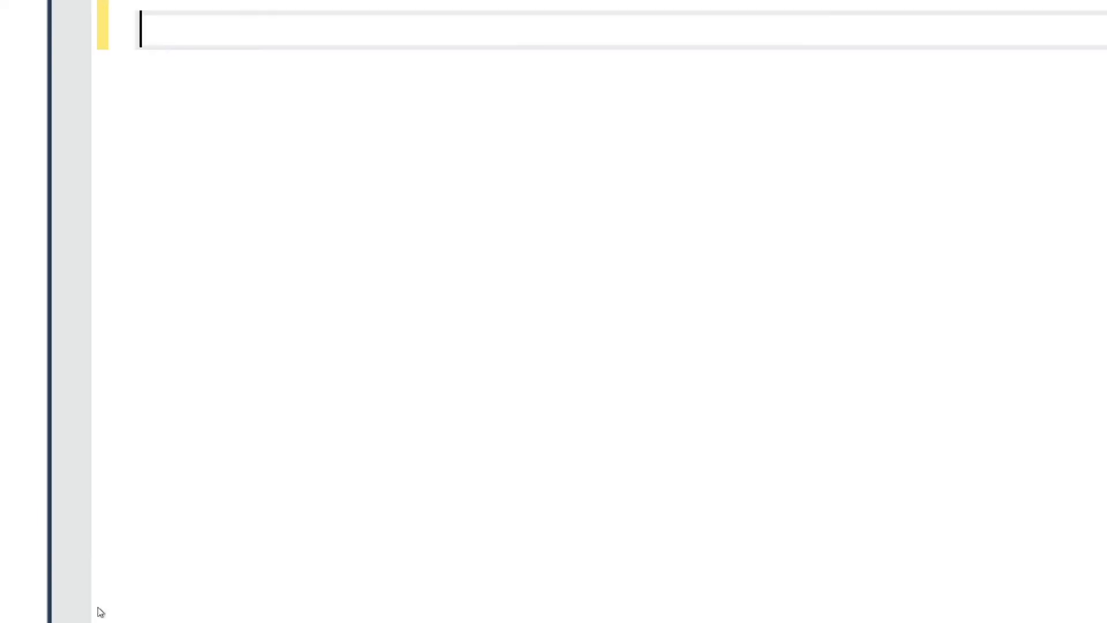
Step: Run 'create database SimpleInventoryDb' to create the new database
{"action": "type", "text": "create"}
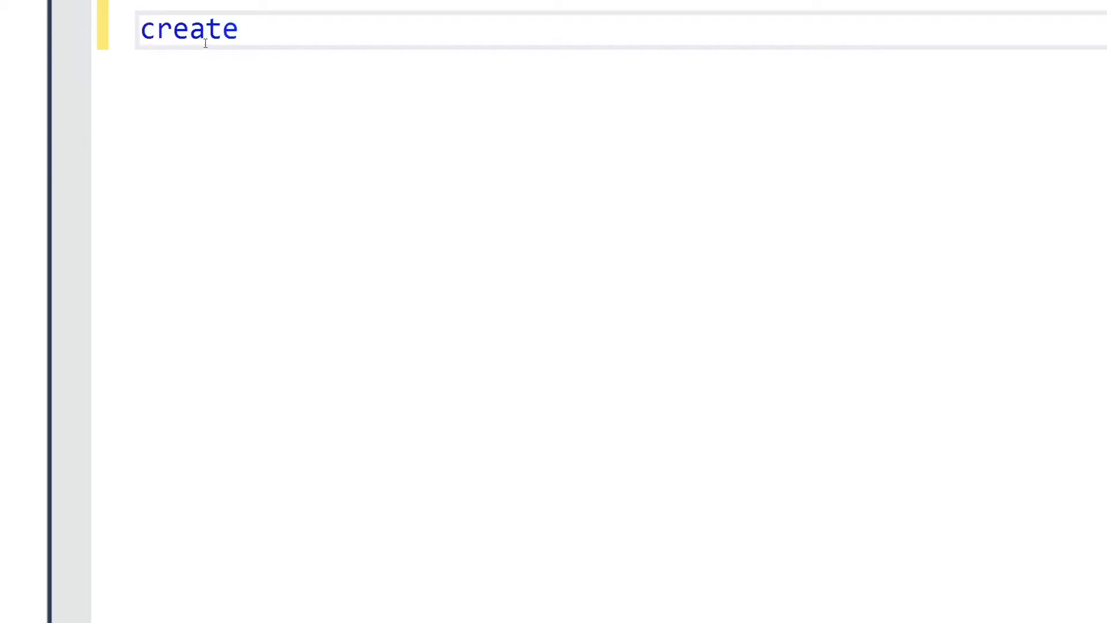
{"action": "type", "text": "databa"}
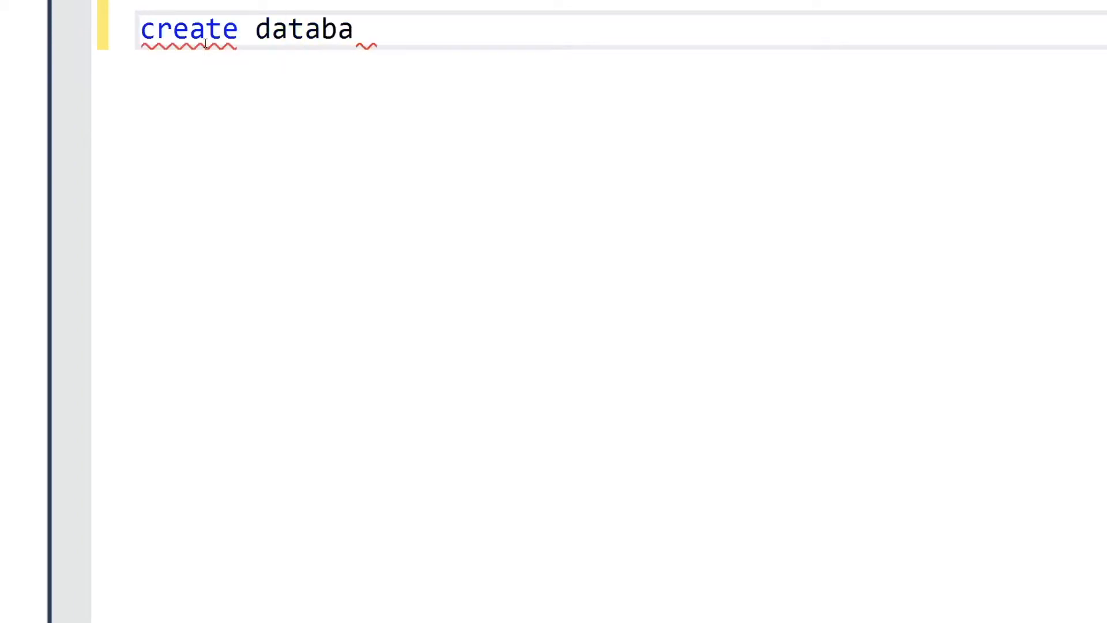
{"action": "type", "text": "se"}
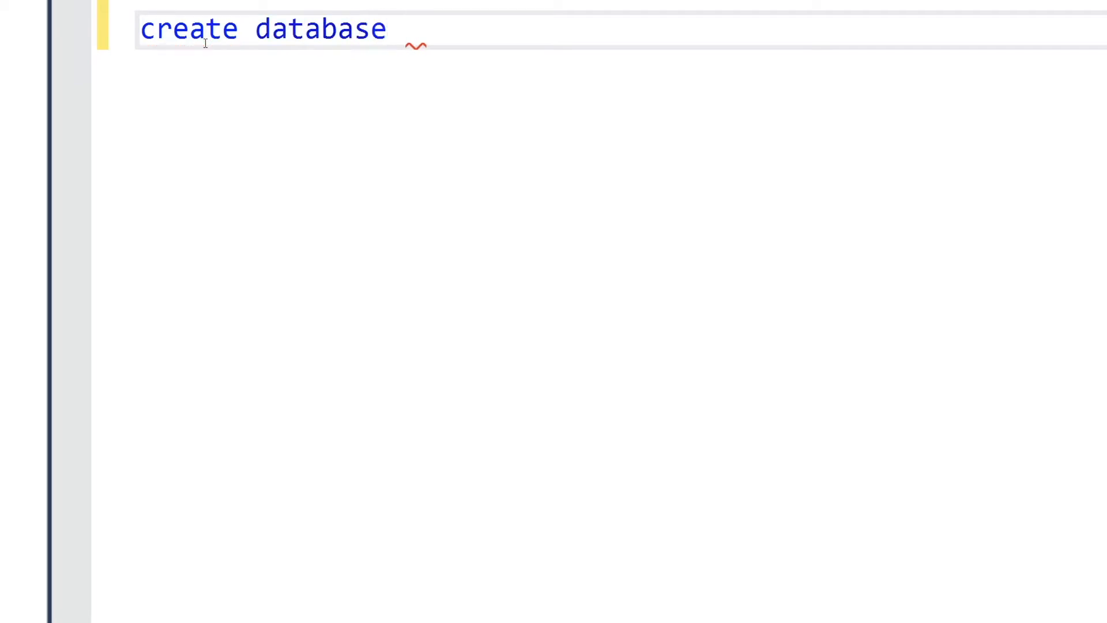
{"action": "type", "text": "Simp"}
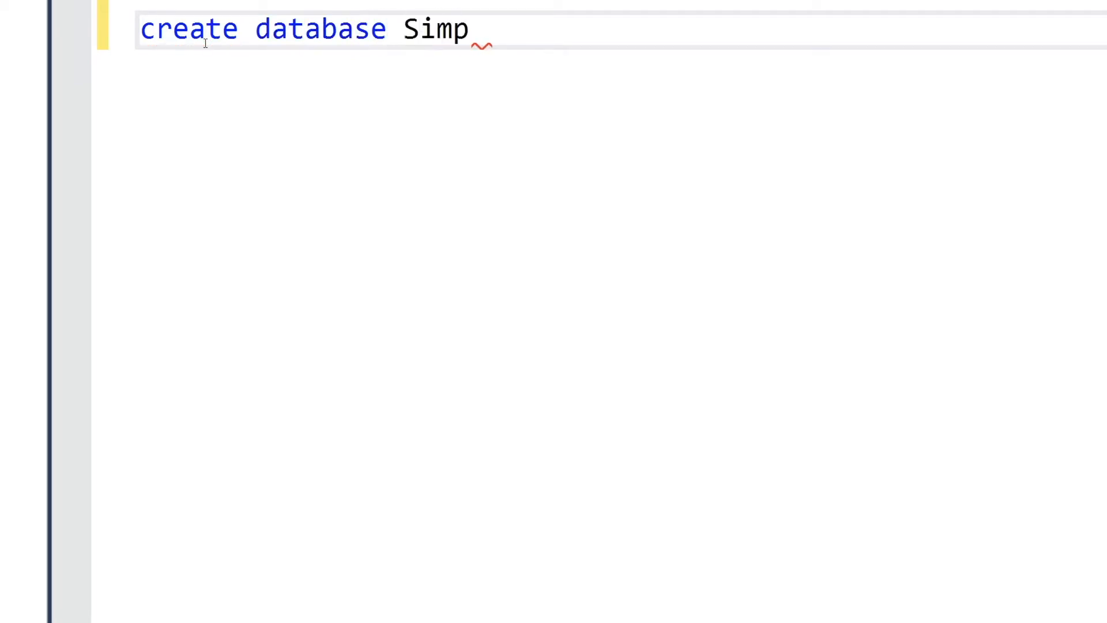
{"action": "type", "text": "leInv"}
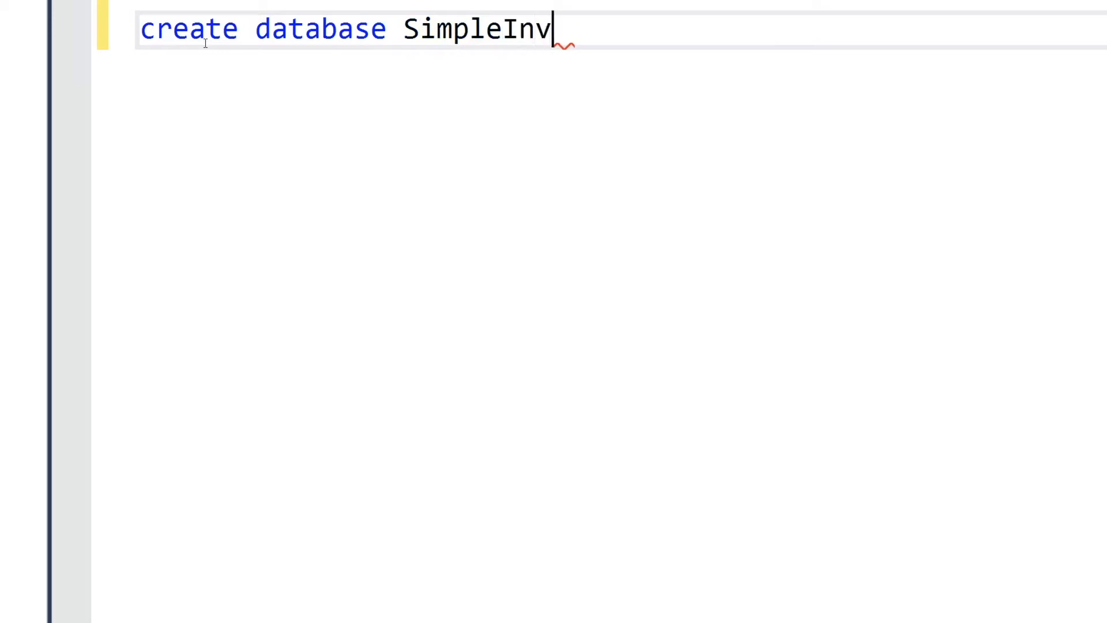
{"action": "type", "text": "entory"}
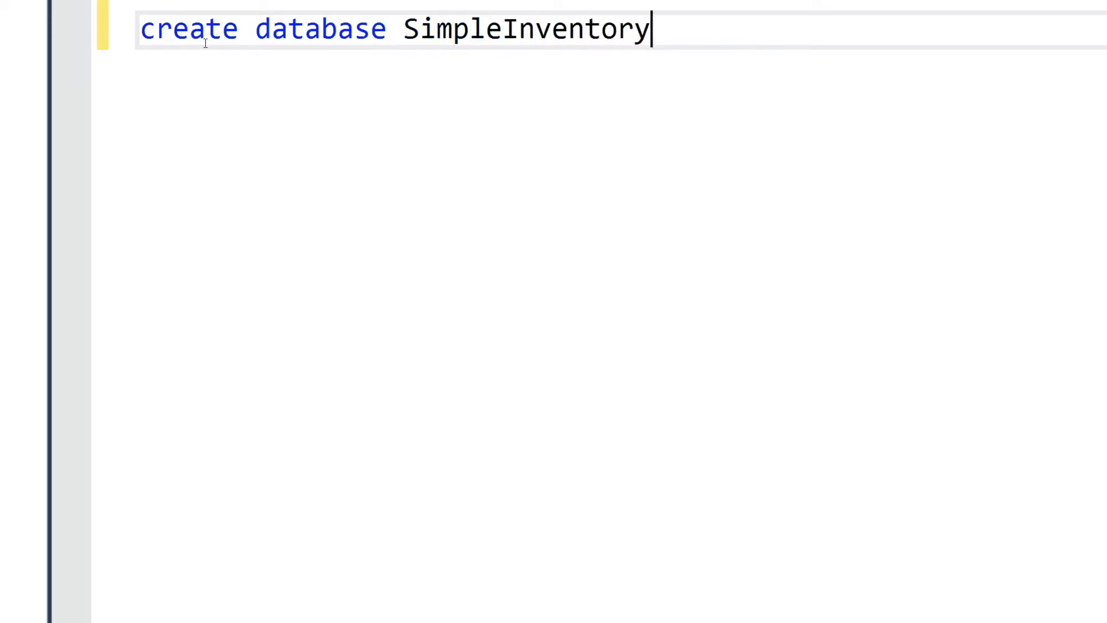
{"action": "type", "text": "Db"}
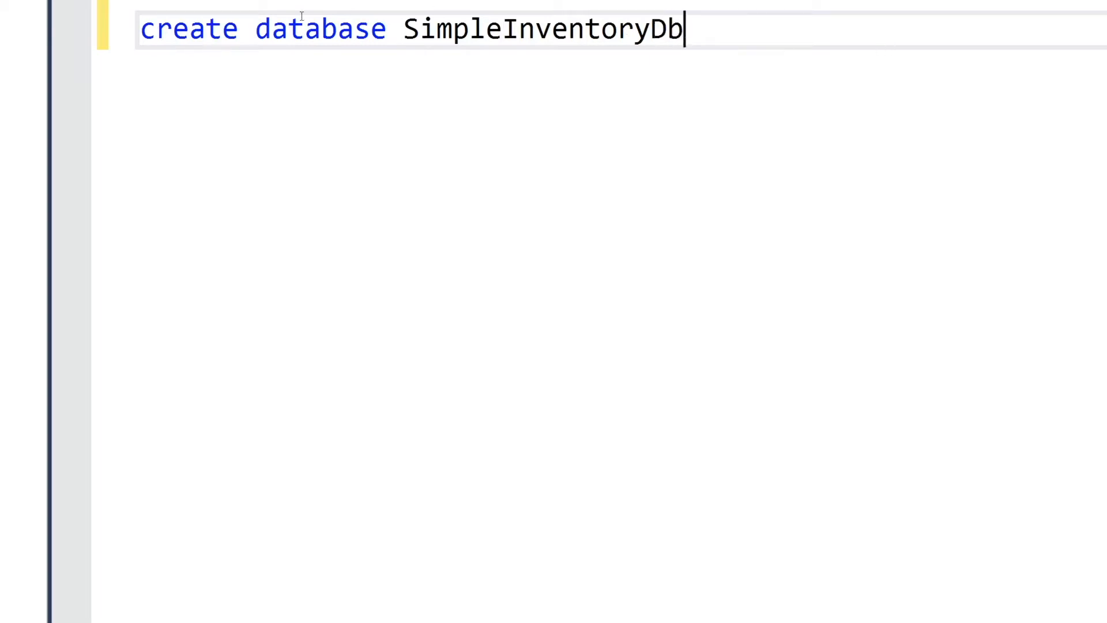
{"action": "key", "text": "ctrl+a"}
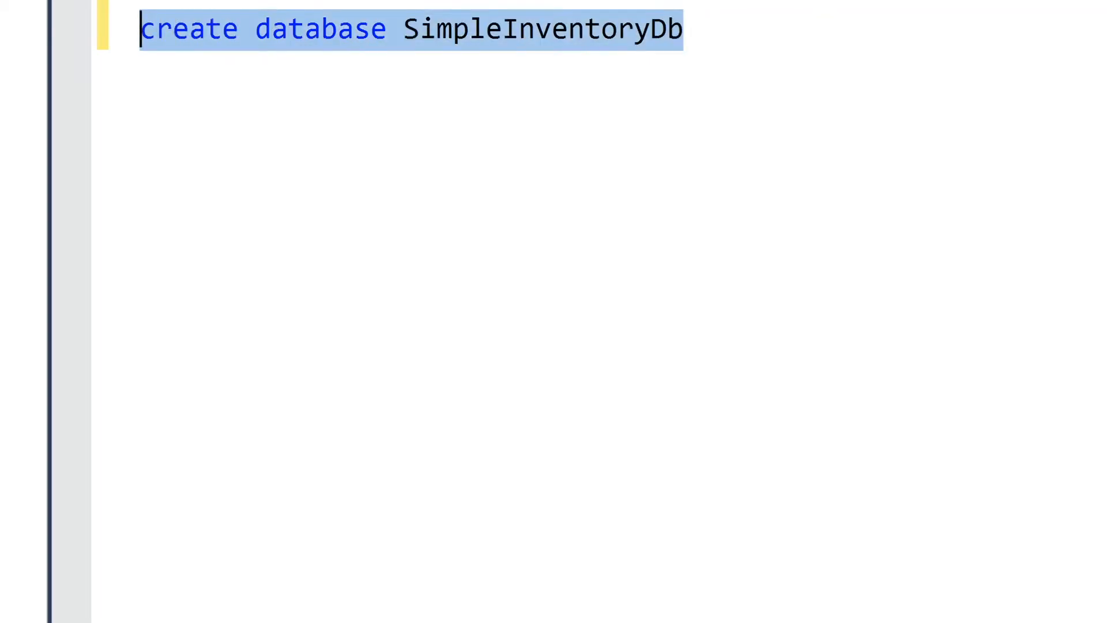
{"action": "key", "text": "F5"}
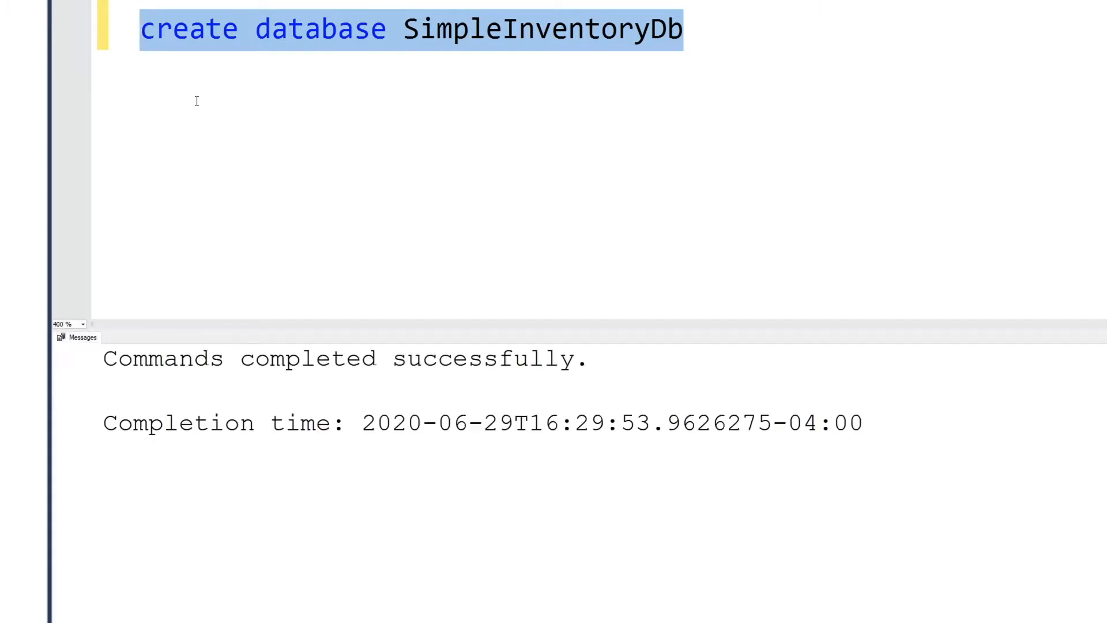
{"action": "left_click", "coordinate": [502, 29]}
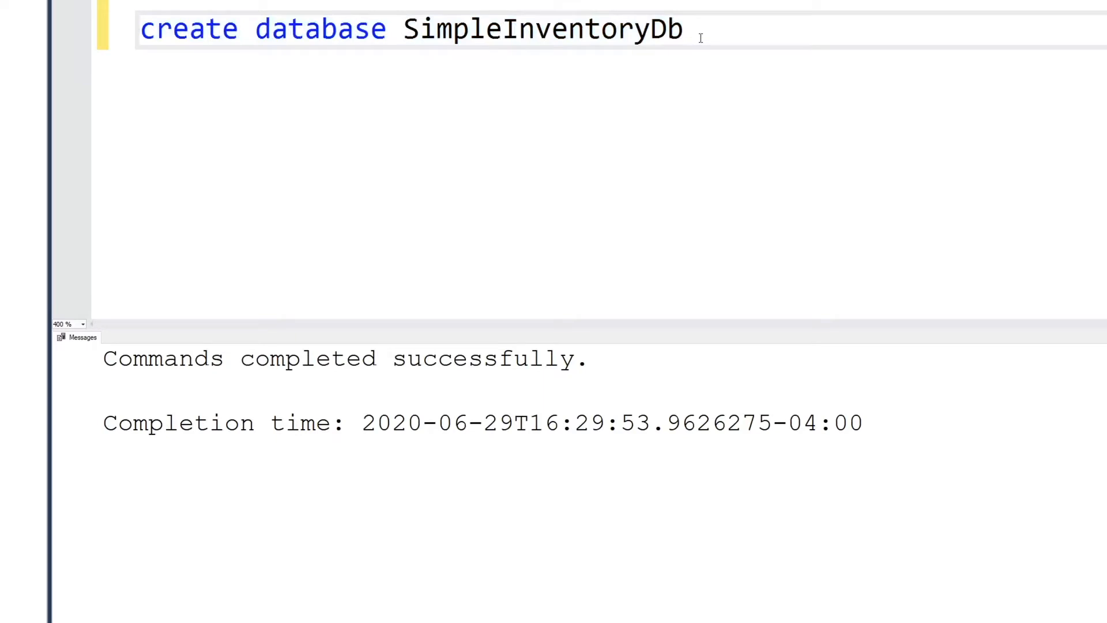
Step: Run 'use SimpleInventoryDb' so the query session targets the new database
{"action": "type", "text": "use"}
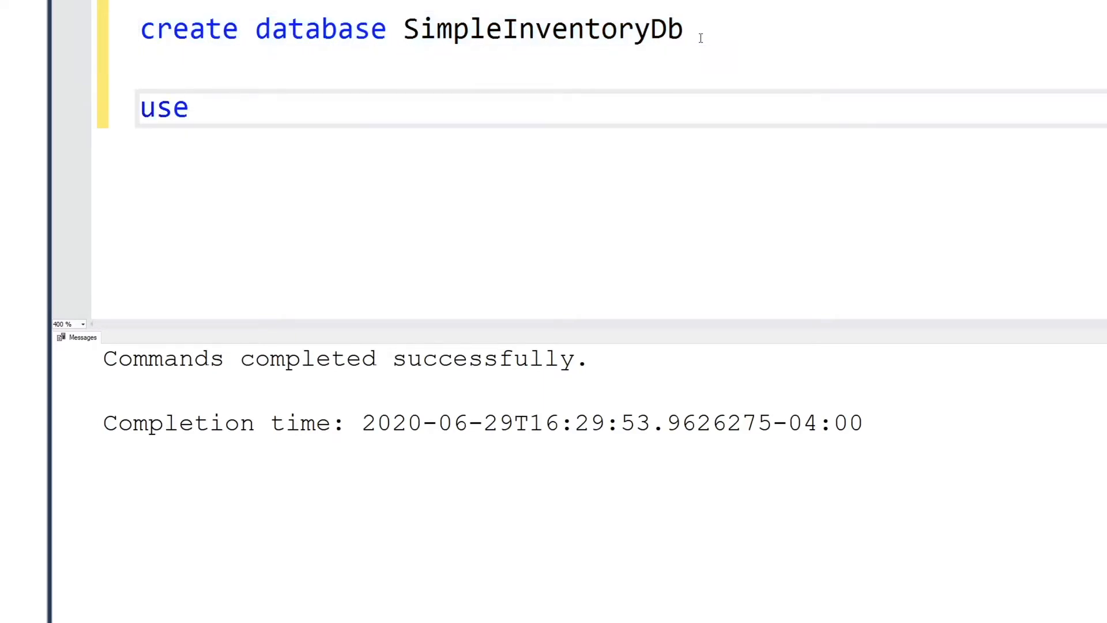
{"action": "double_click", "coordinate": [542, 29]}
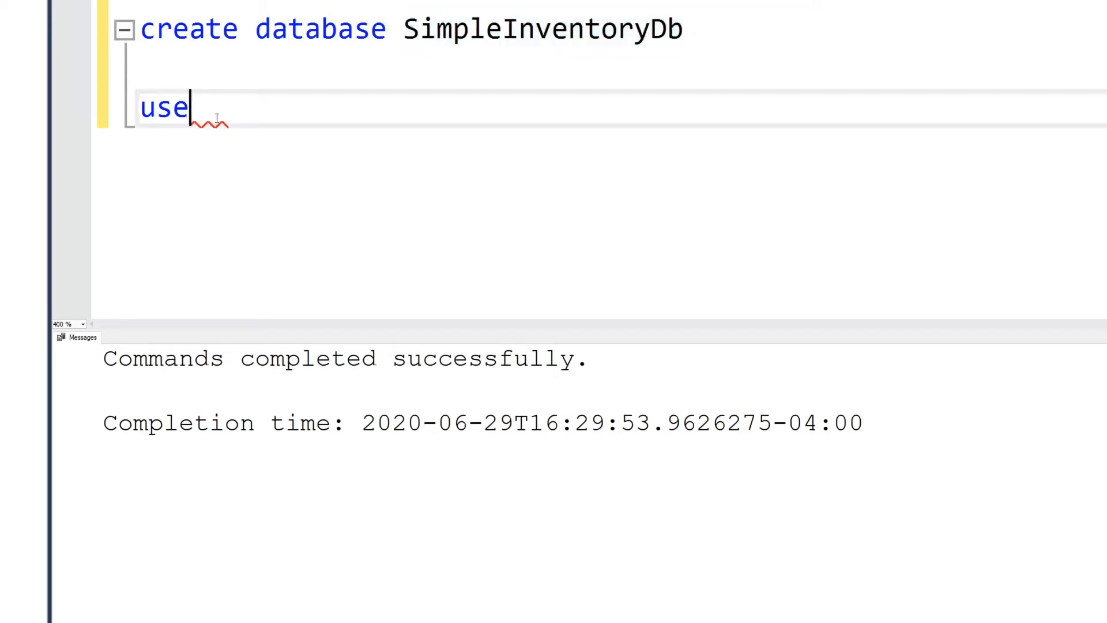
{"action": "type", "text": "SimpleInventoryDb"}
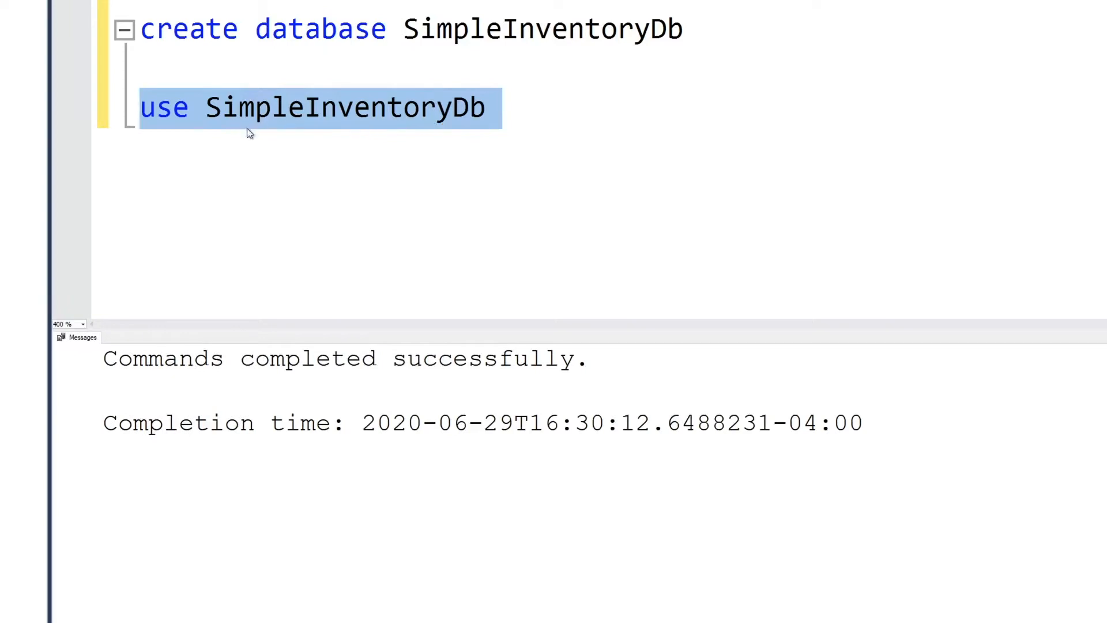
{"action": "left_click", "coordinate": [499, 107]}
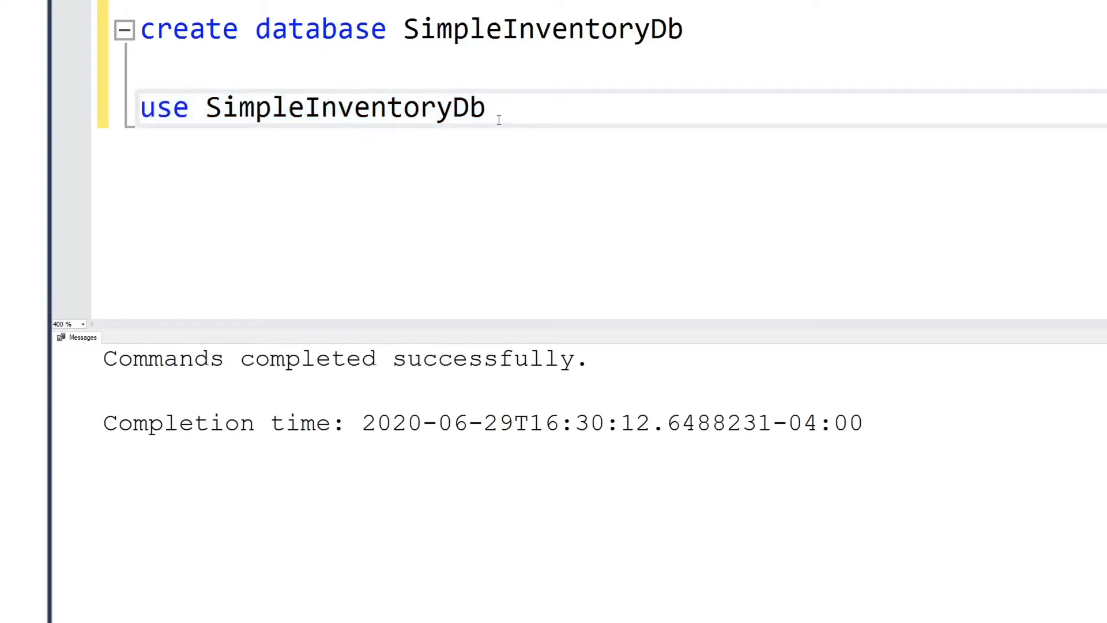
Step: Add comment headings --Category, --Location, --User and --Item below the use statement
{"action": "type", "text": "--"}
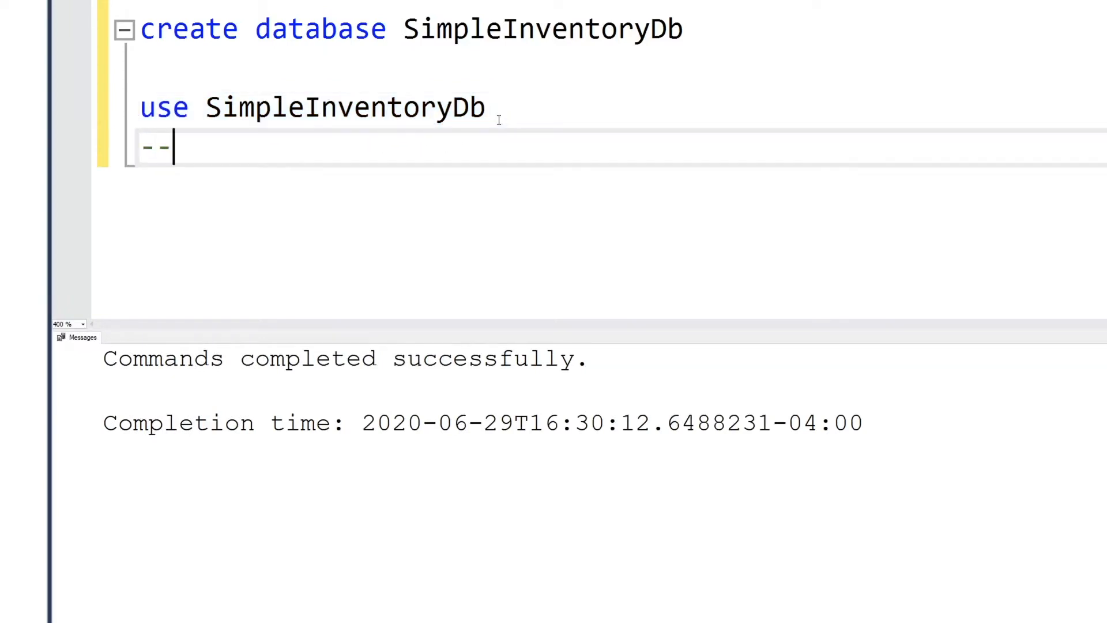
{"action": "type", "text": "Cate"}
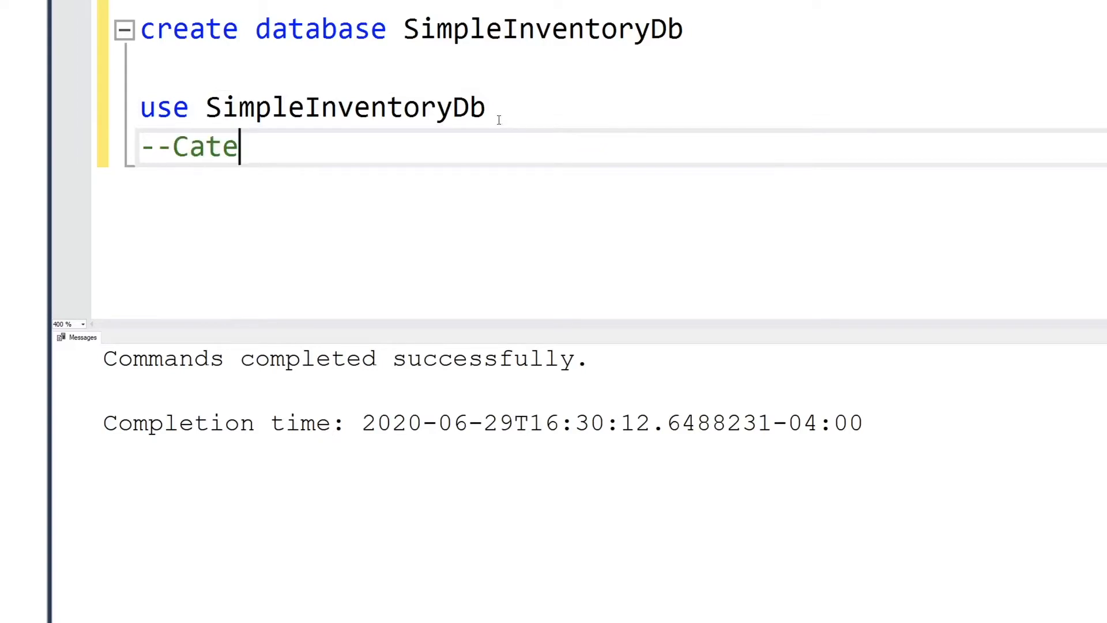
{"action": "type", "text": "gory"}
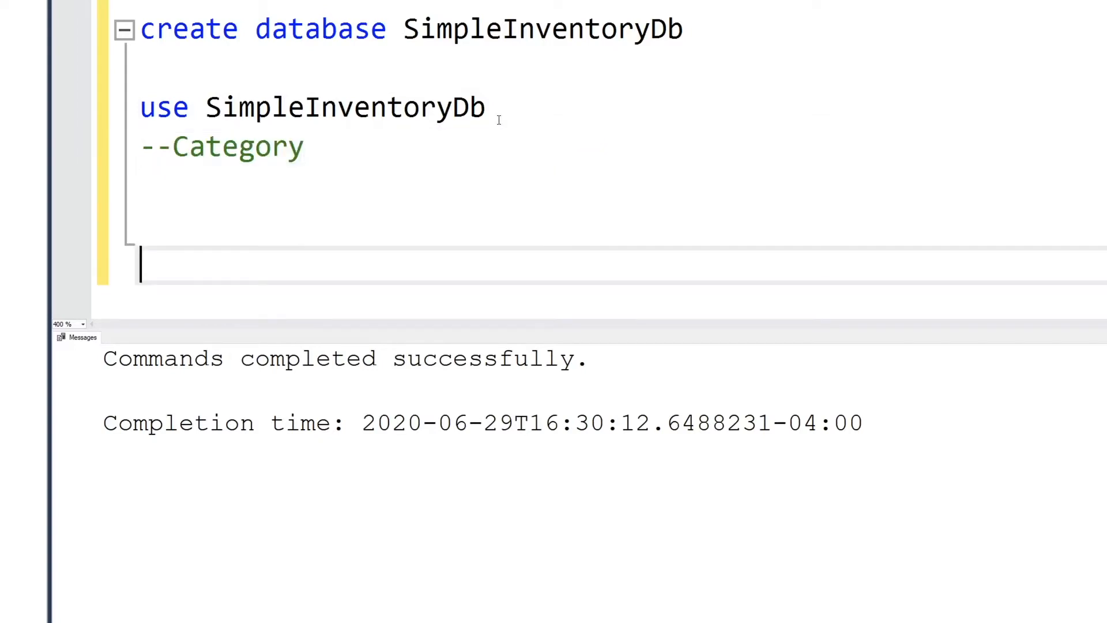
{"action": "type", "text": "--Locat"}
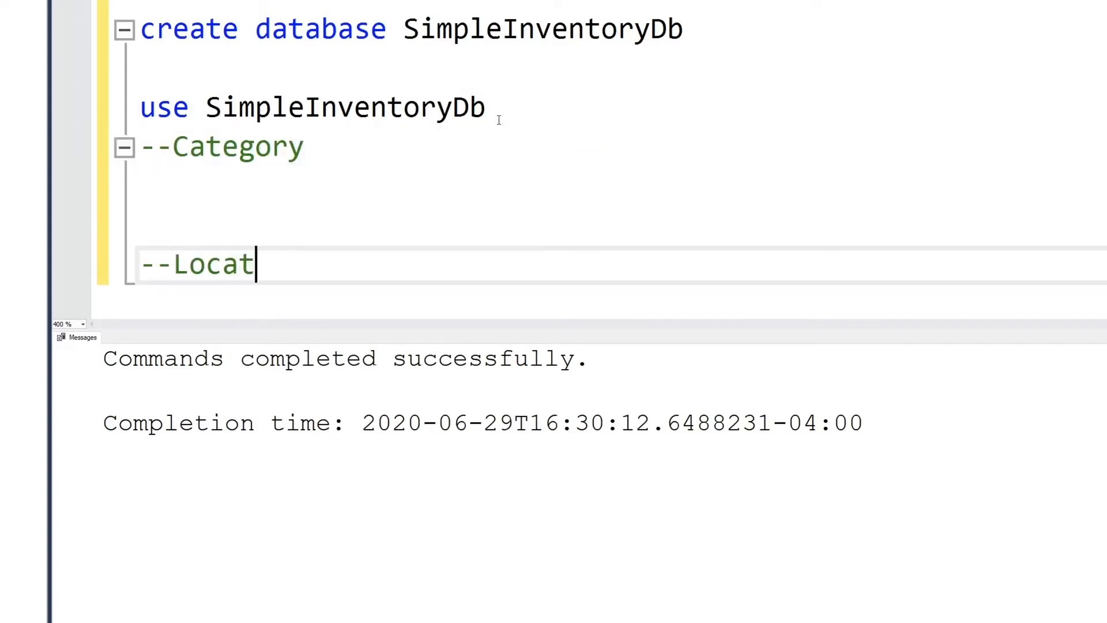
{"action": "type", "text": "ion"}
{"action": "type", "text": "--Brand"}
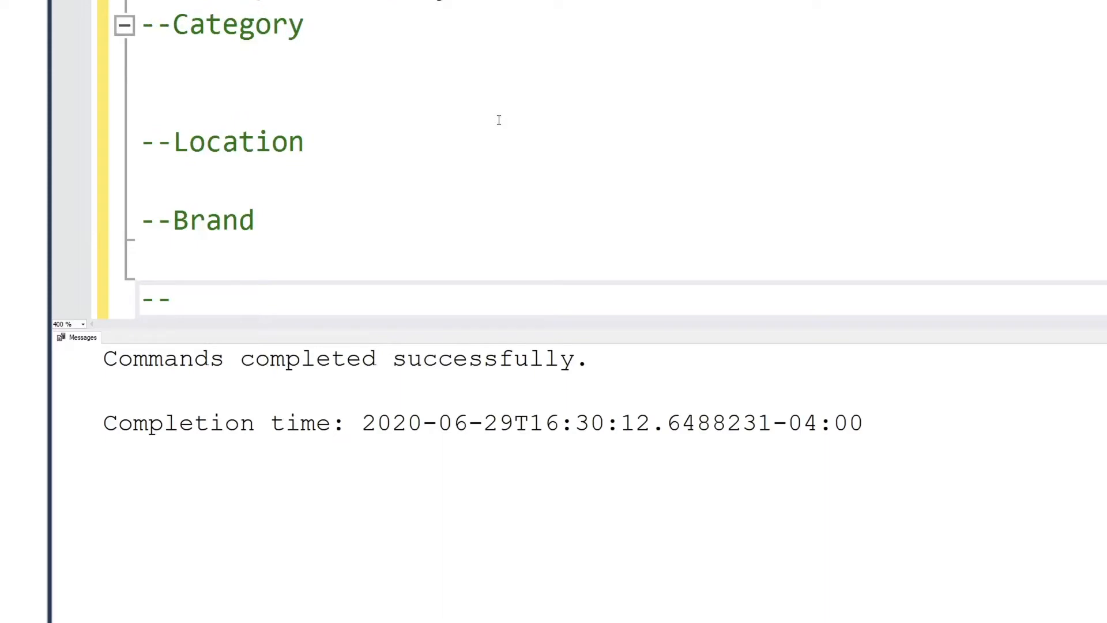
{"action": "type", "text": "User"}
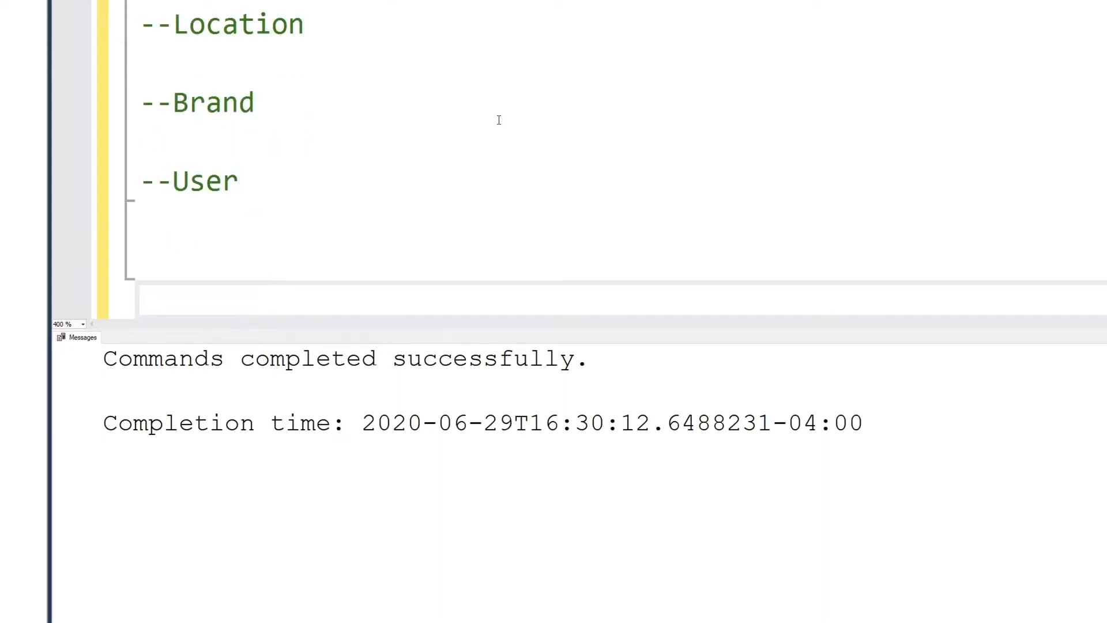
{"action": "type", "text": "--Ite"}
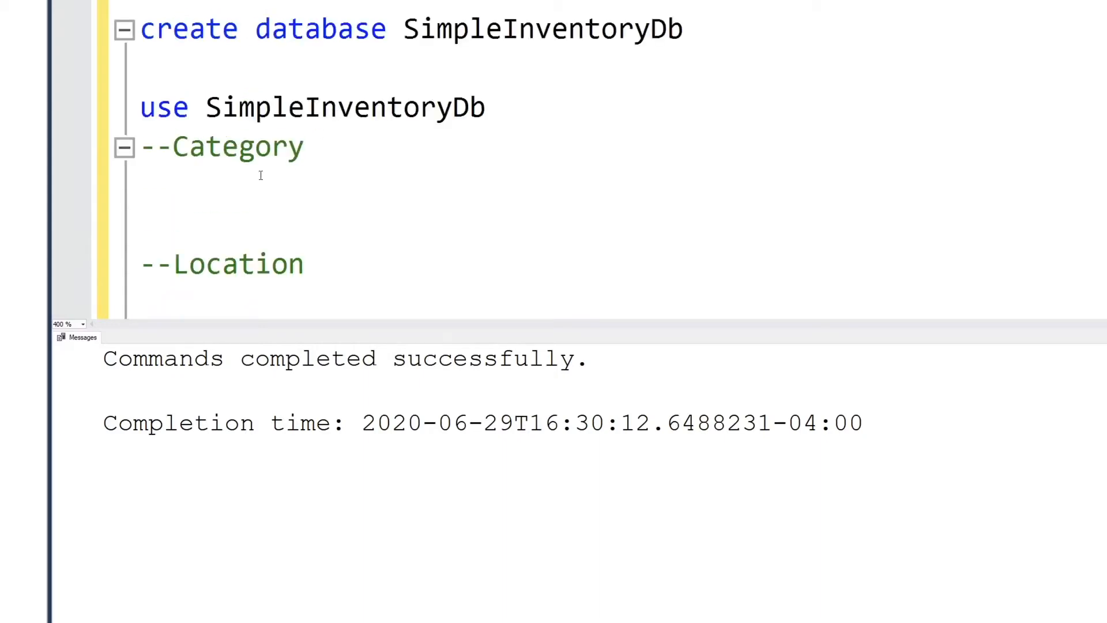
Step: Start 'create table Category' with a categoryId uniqueidentifier column
{"action": "type", "text": "crtrre"}
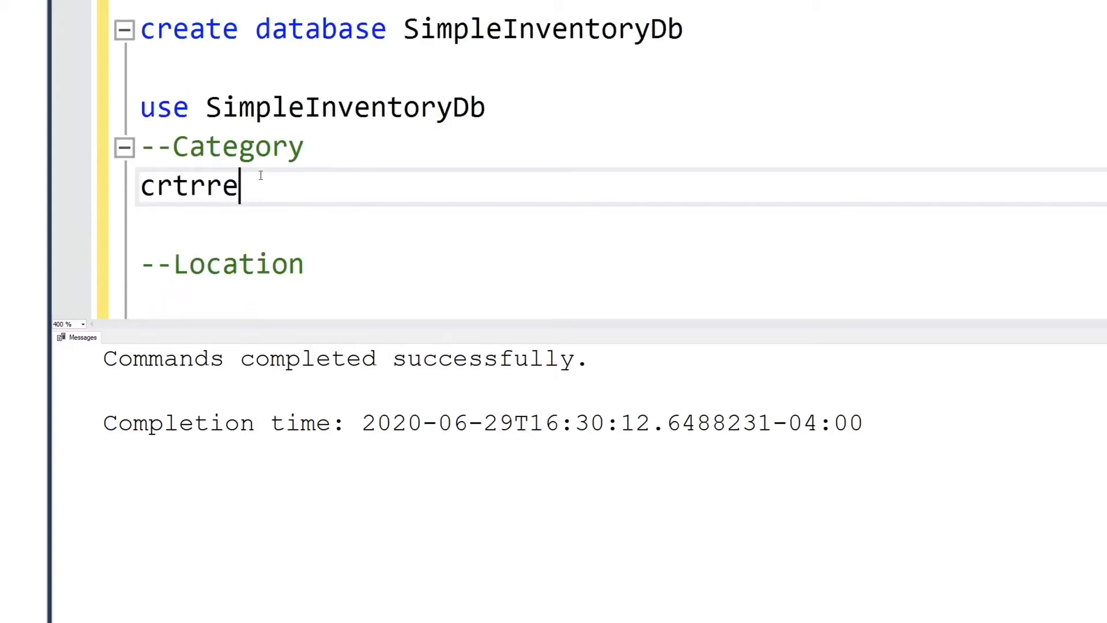
{"action": "type", "text": "create"}
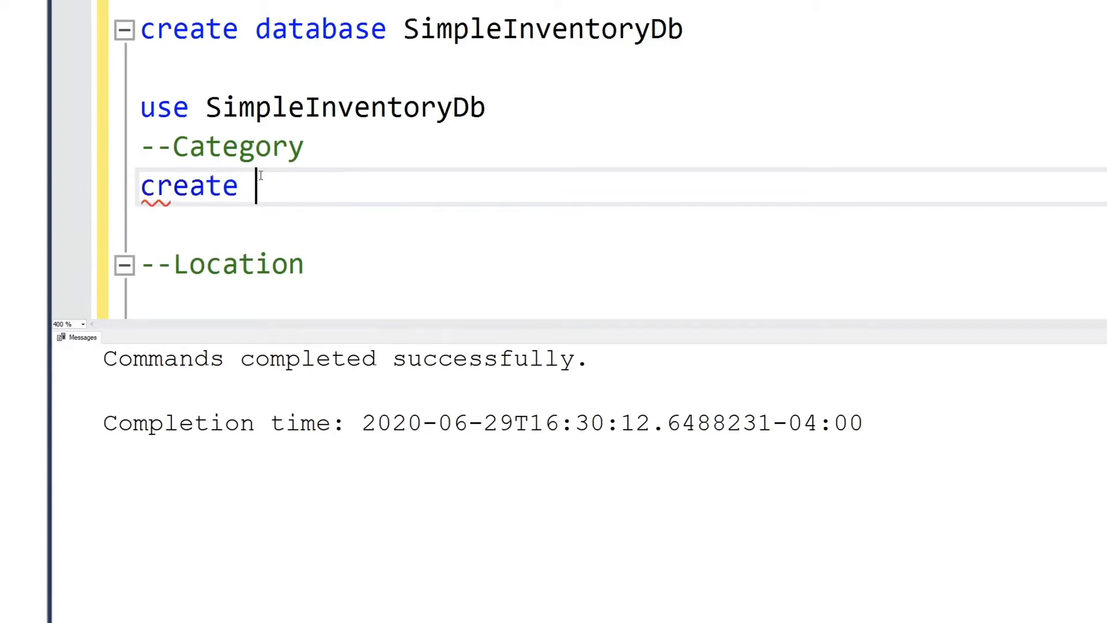
{"action": "type", "text": "table"}
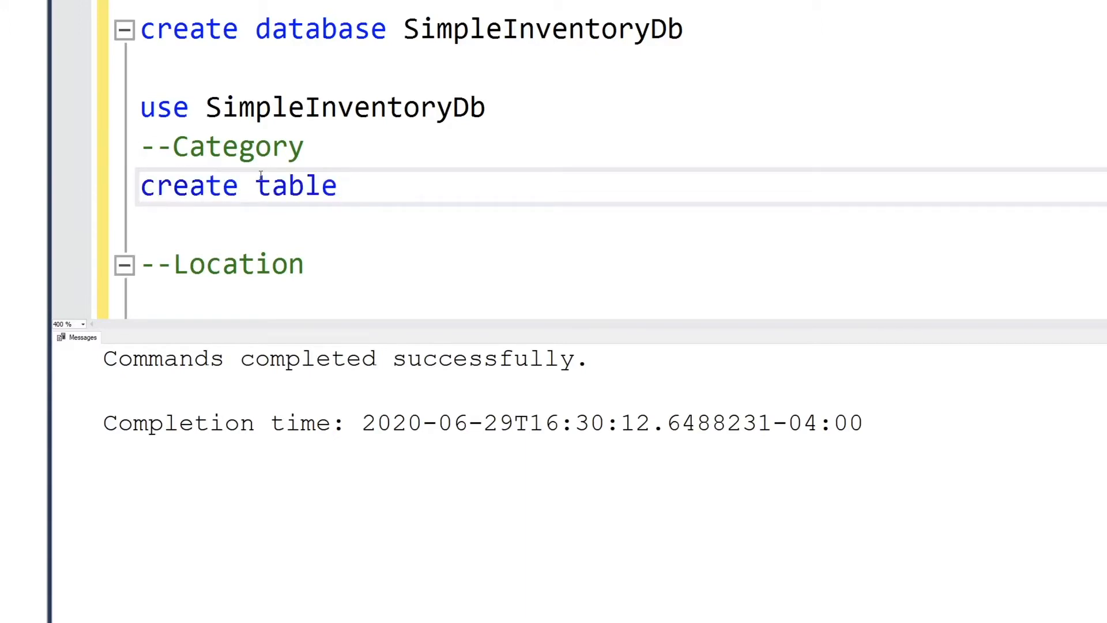
{"action": "type", "text": "Category"}
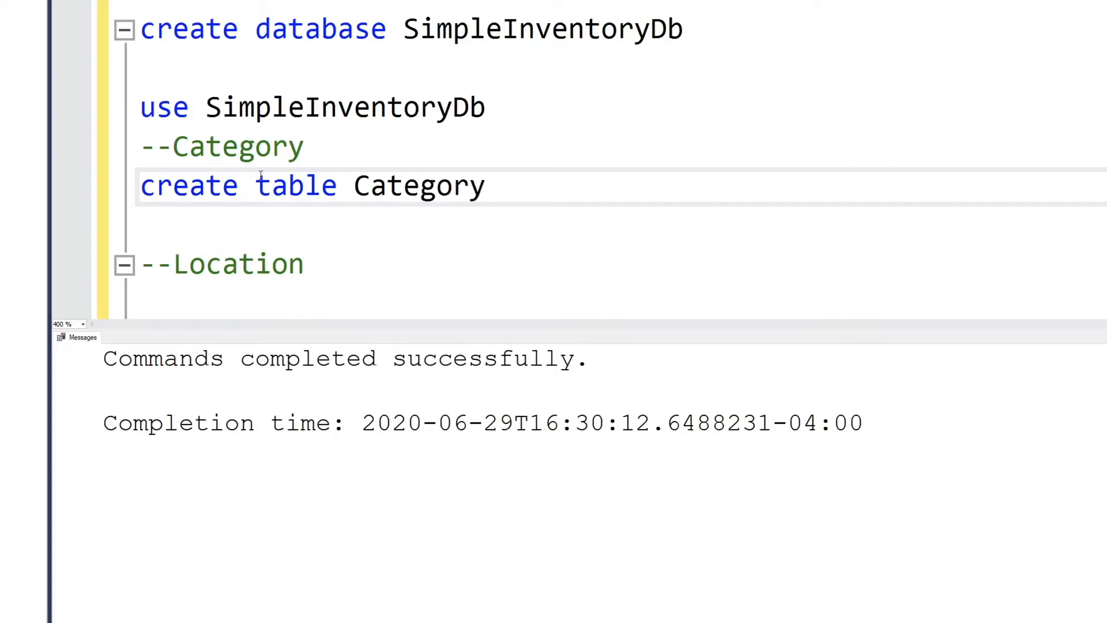
{"action": "type", "text": "("}
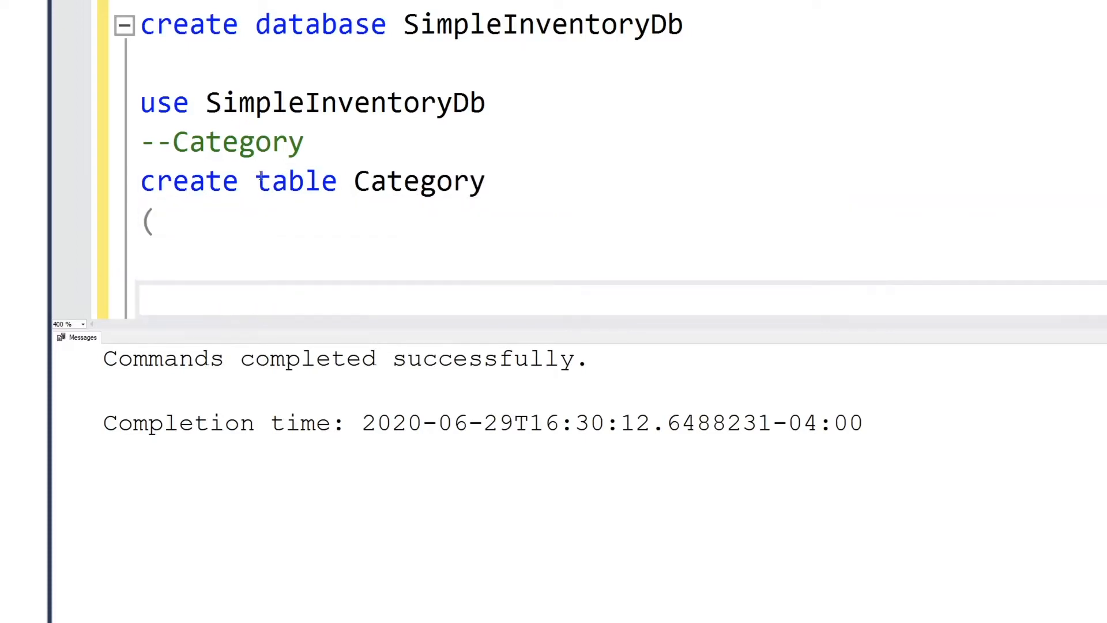
{"action": "type", "text": ");"}
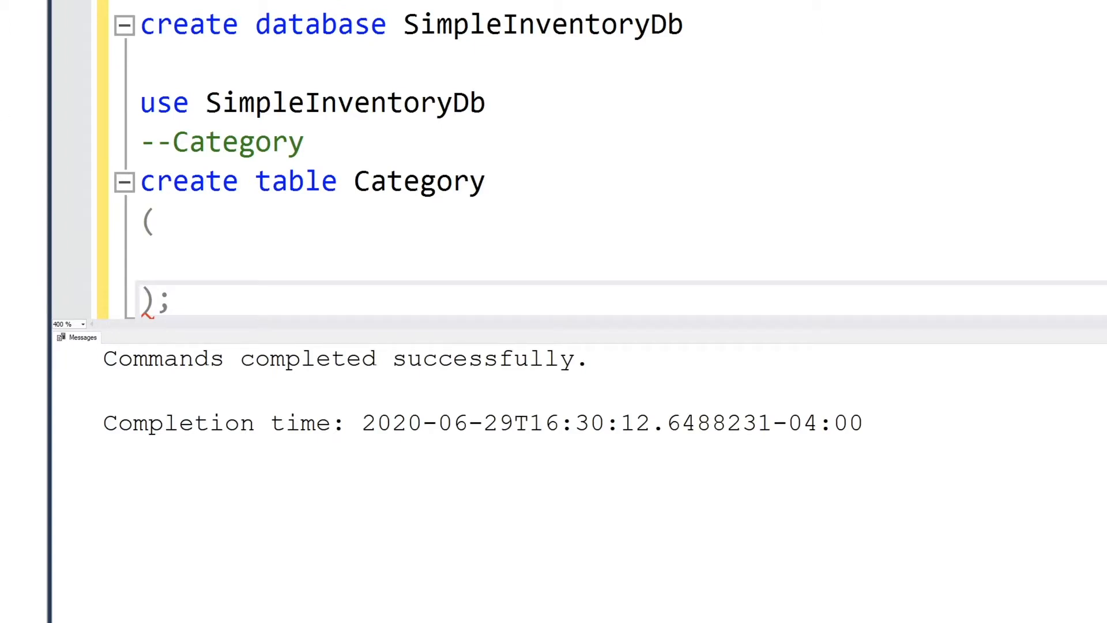
{"action": "mouse_move", "coordinate": [315, 245]}
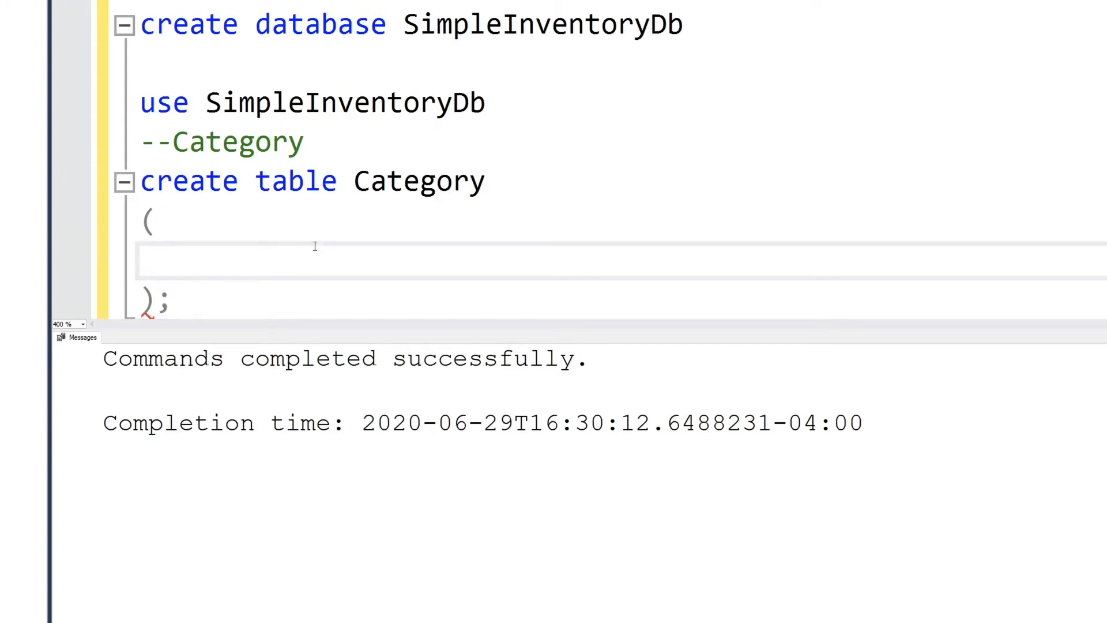
{"action": "type", "text": "cate"}
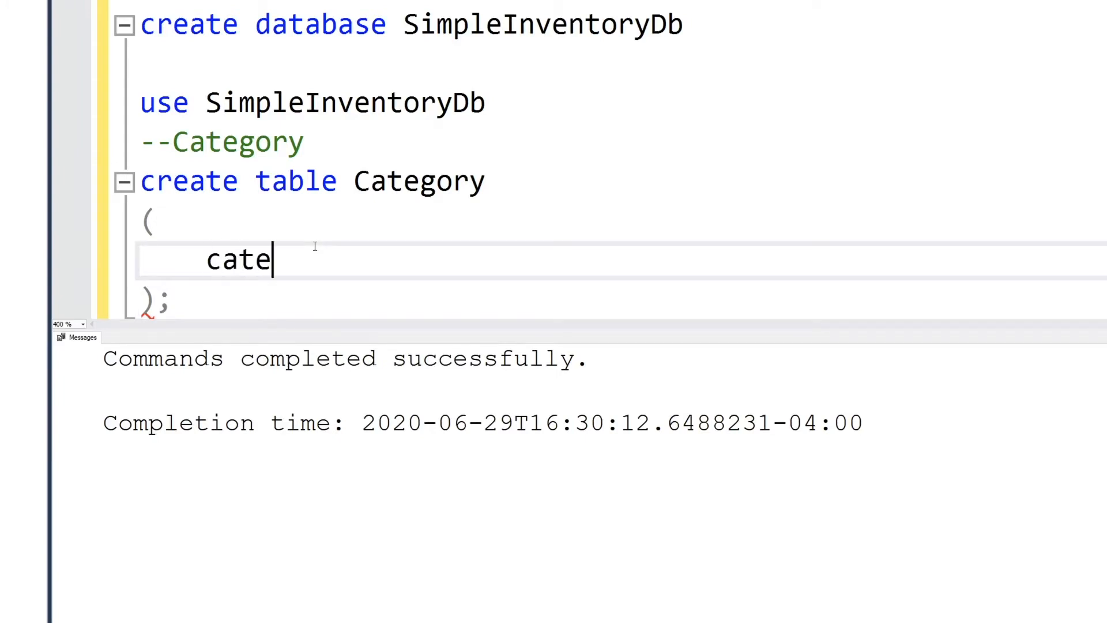
{"action": "type", "text": "goryId unqiu"}
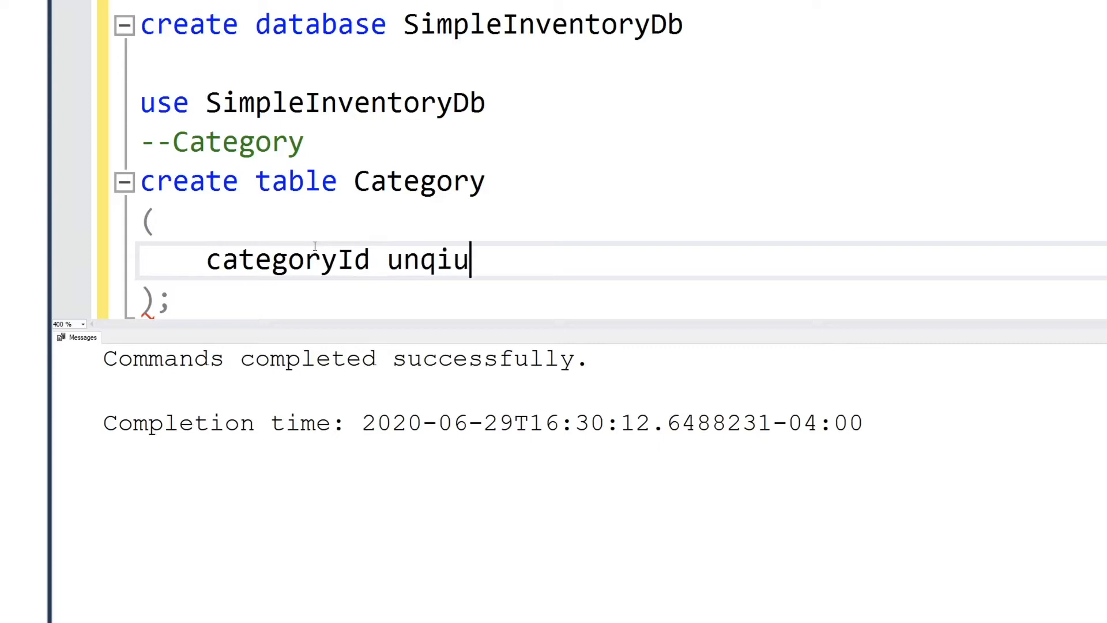
{"action": "type", "text": "eidentifier primary key"}
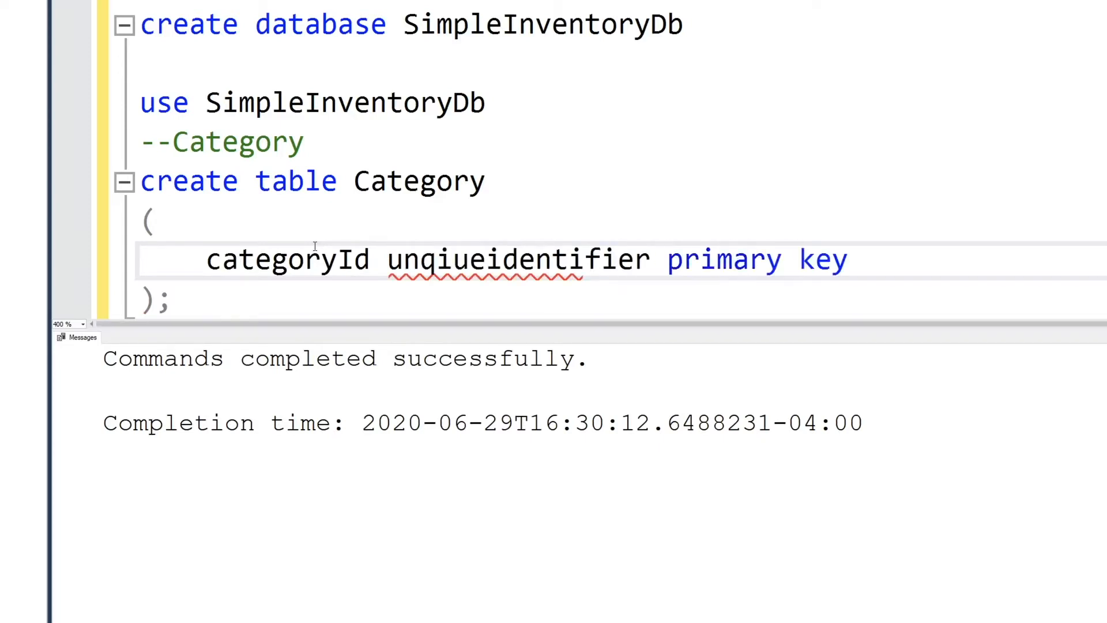
{"action": "type", "text": ","}
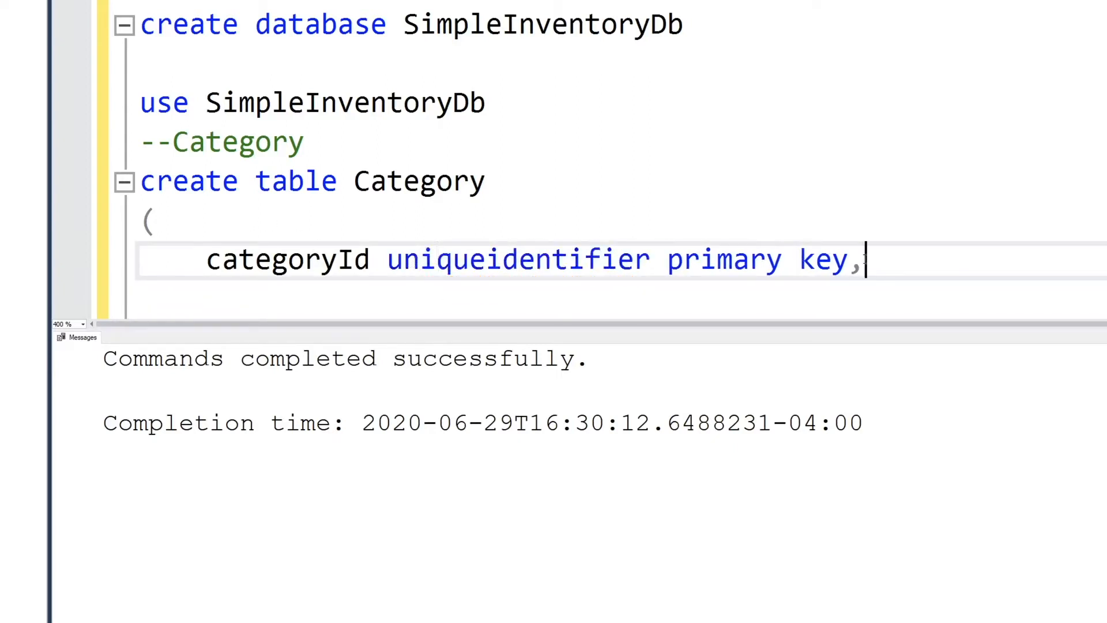
Step: Add categoryName nvarchar(30) and isDeleted bit default 'False', then select the statement
{"action": "type", "text": "ca"}
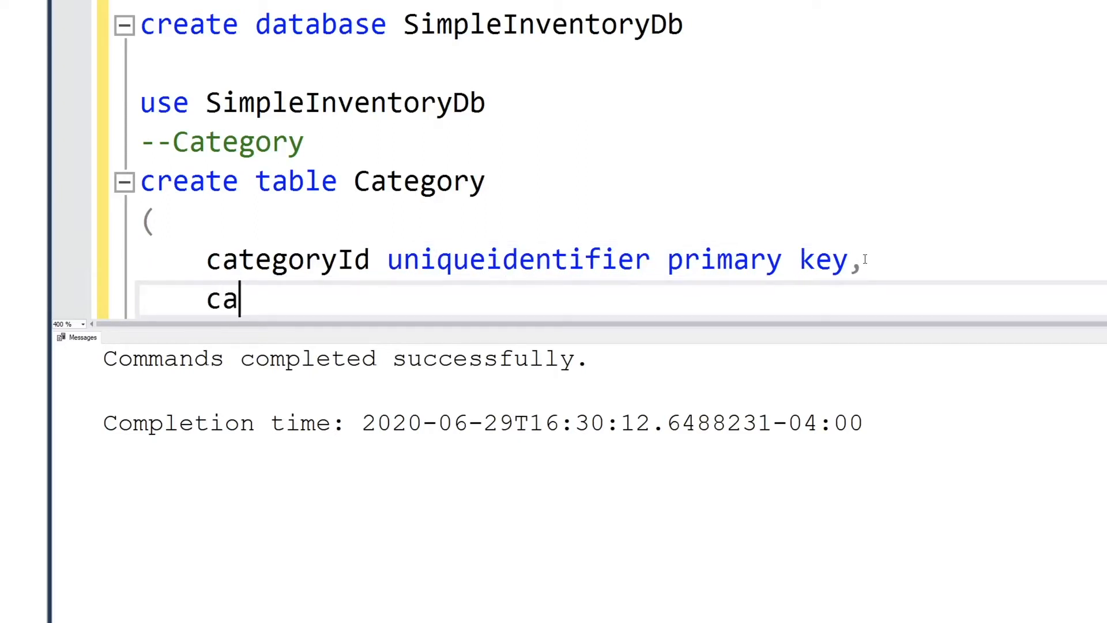
{"action": "type", "text": "tegoryName"}
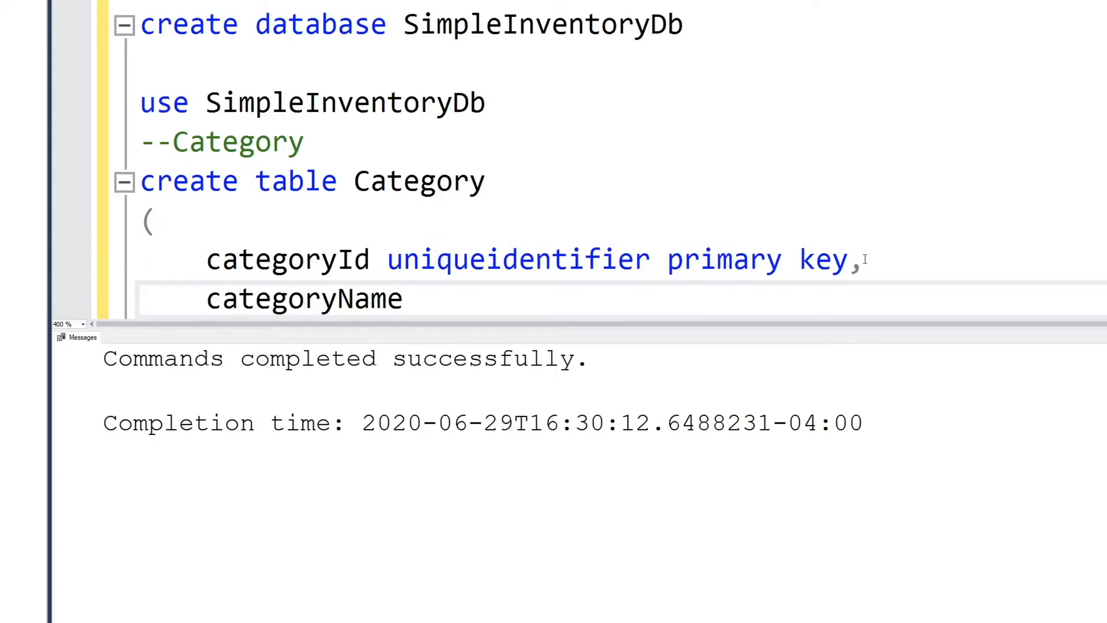
{"action": "type", "text": "nvarc"}
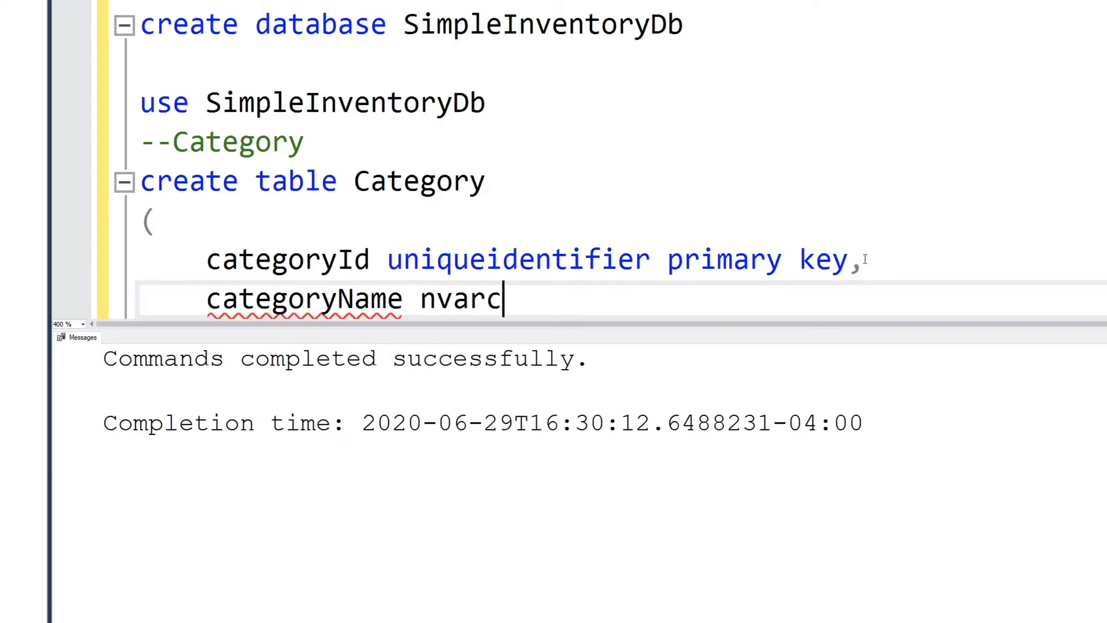
{"action": "type", "text": "har(30),"}
{"action": "type", "text": "isDeleted bt"}
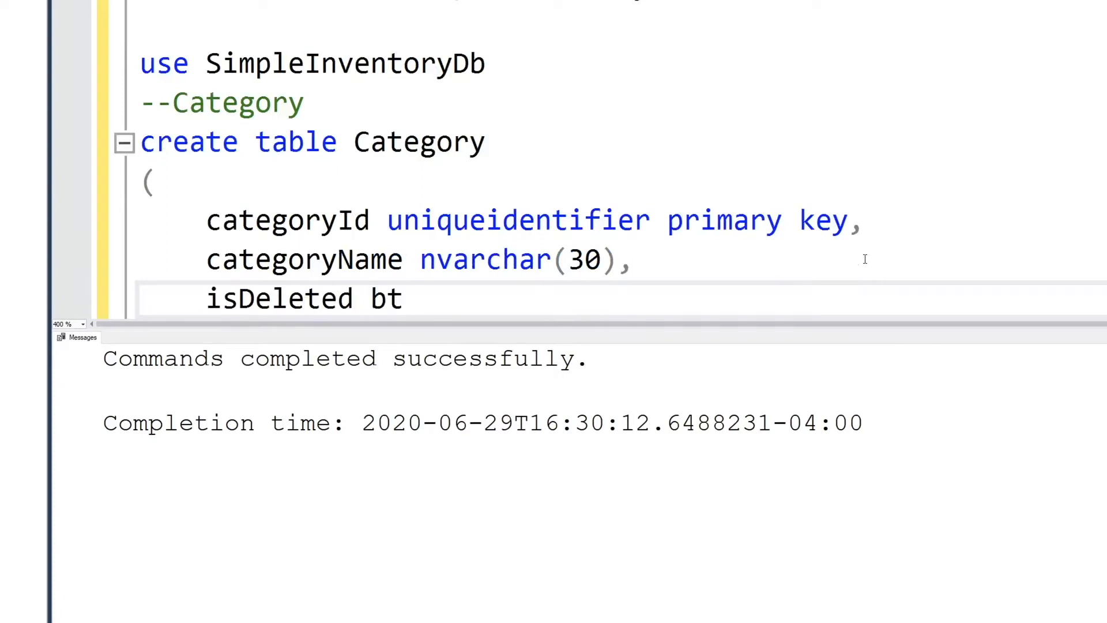
{"action": "type", "text": "it default"}
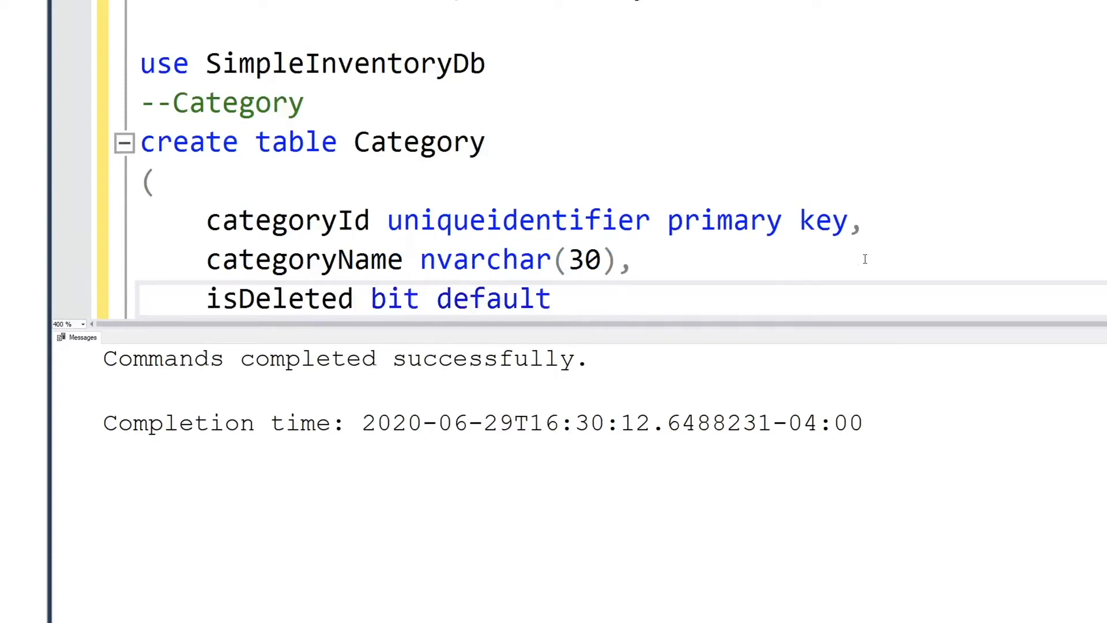
{"action": "type", "text": "'False"}
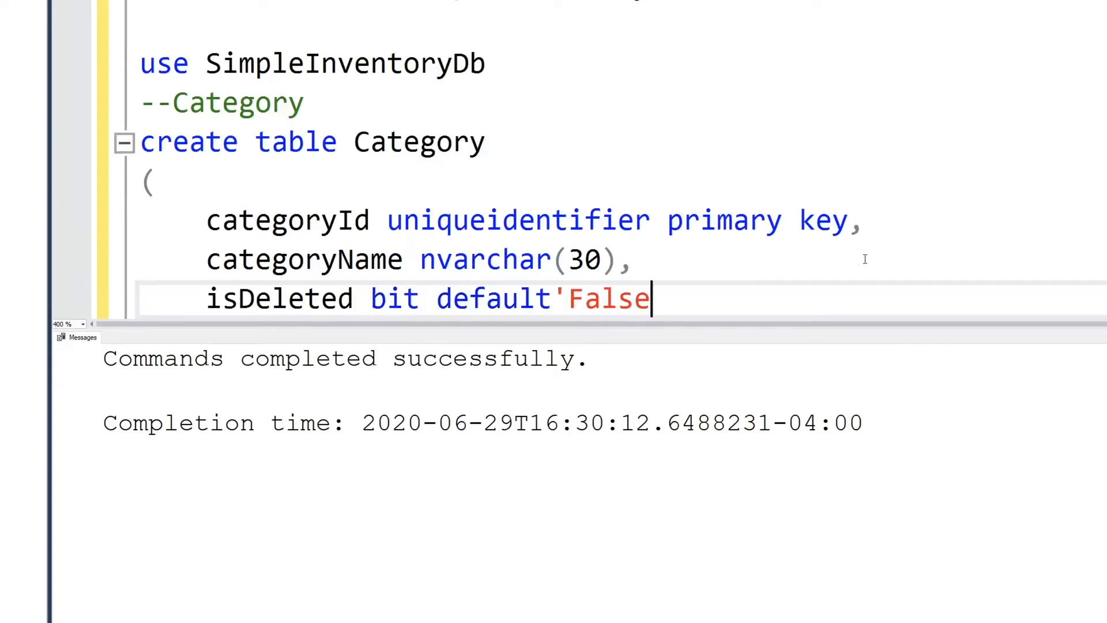
{"action": "type", "text": "'"}
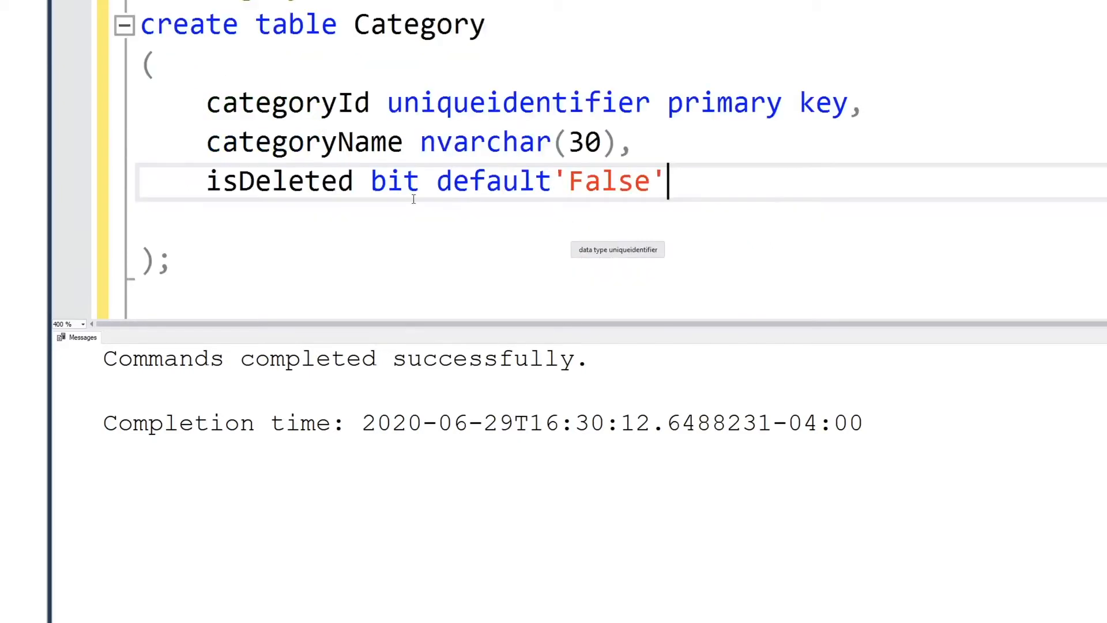
{"action": "key", "text": "ctrl+a"}
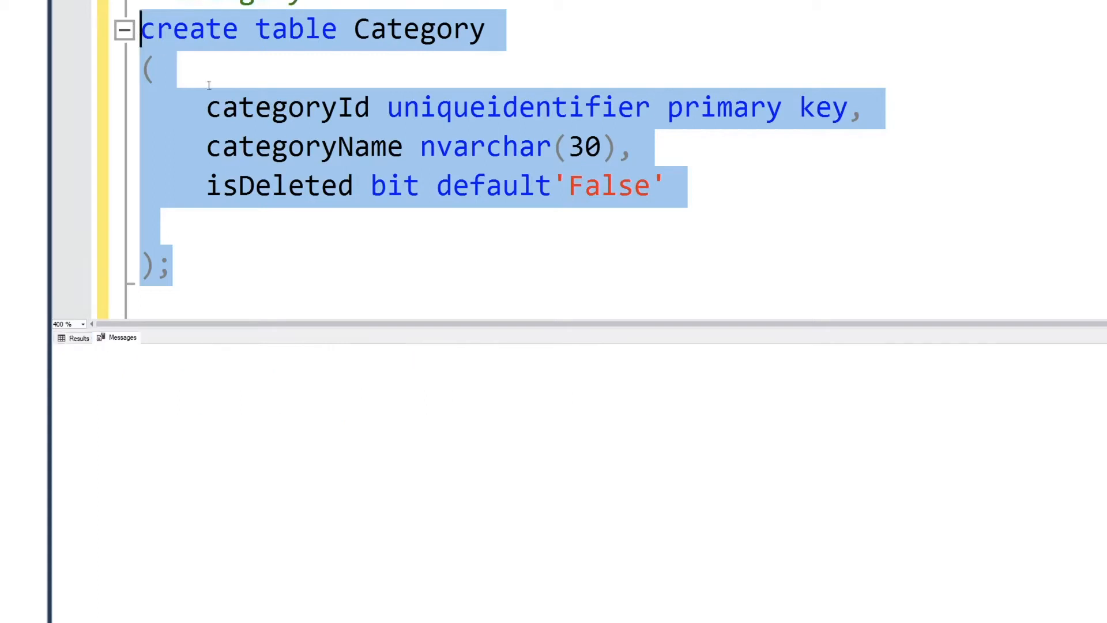
Step: Begin 'create table Location' with a locationId uniqueidentifier primary key
{"action": "key", "text": "F5"}
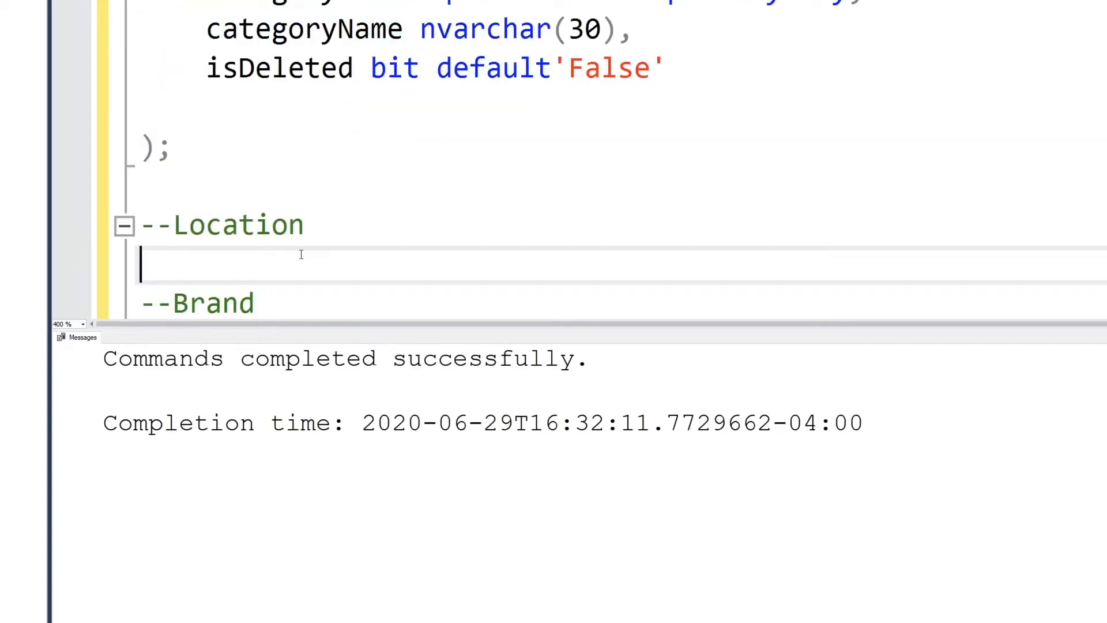
{"action": "type", "text": "create"}
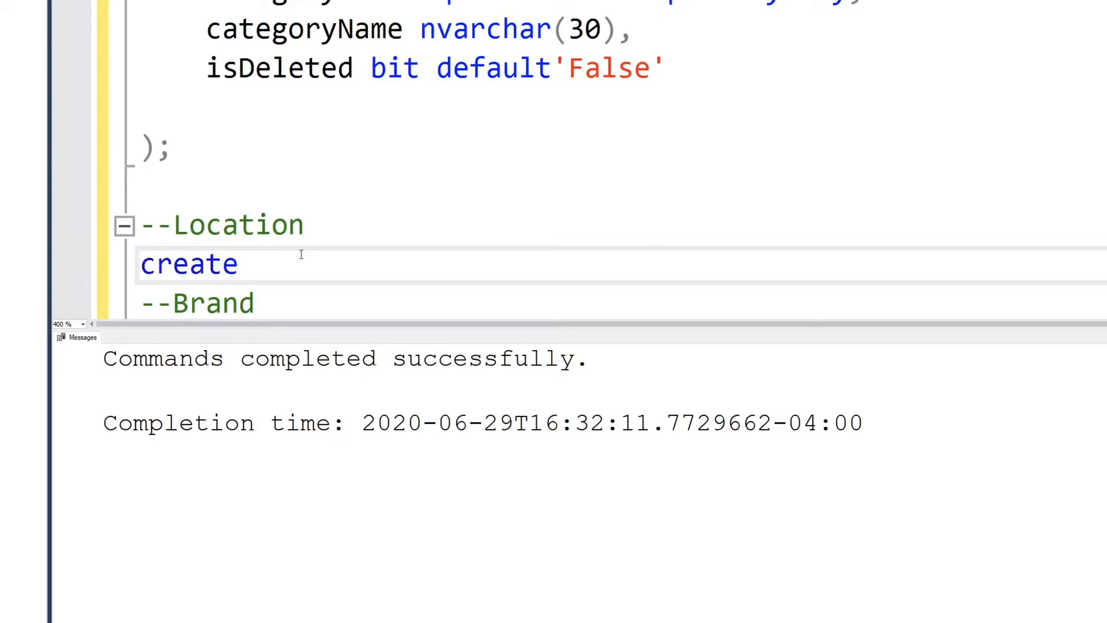
{"action": "type", "text": "table Location"}
{"action": "type", "text": "("}
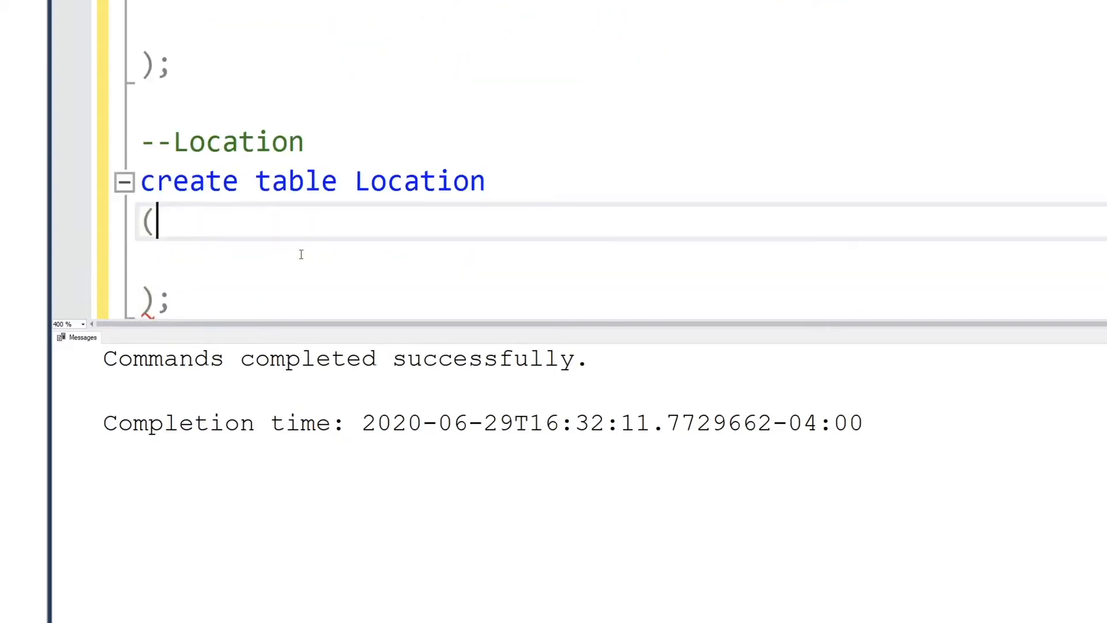
{"action": "type", "text": "locationId"}
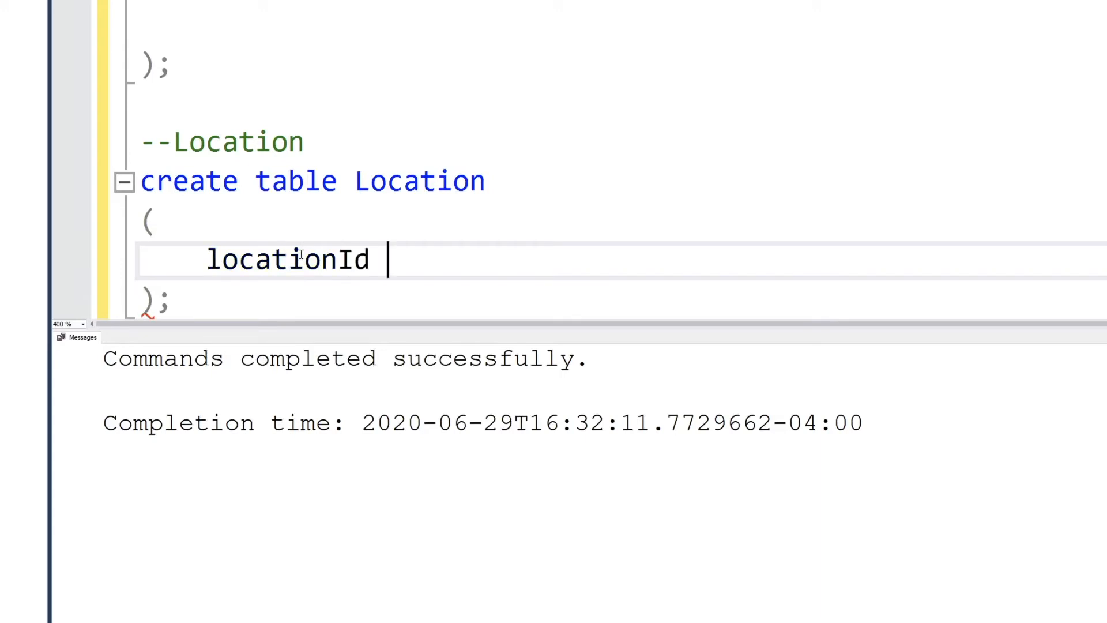
{"action": "type", "text": "unqi"}
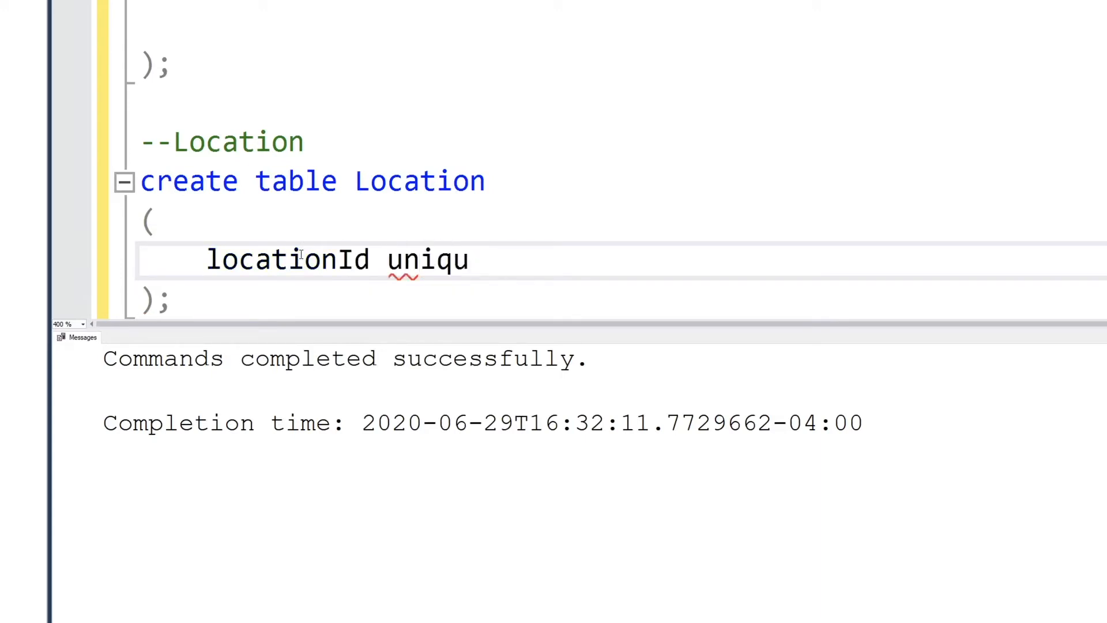
{"action": "type", "text": "eidentifier"}
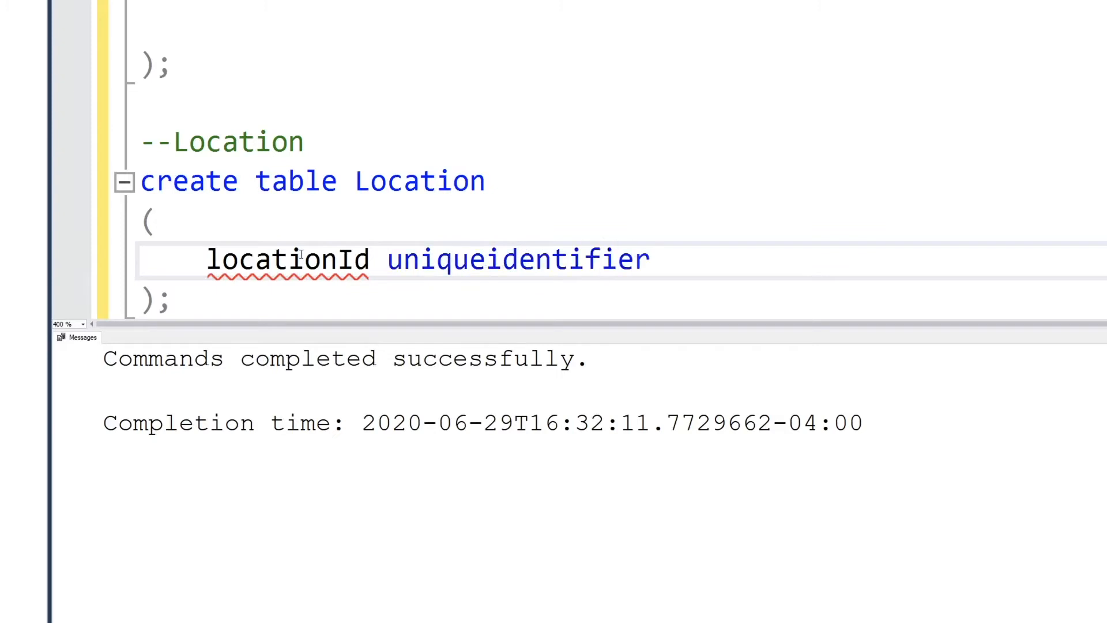
{"action": "type", "text": "primary key,"}
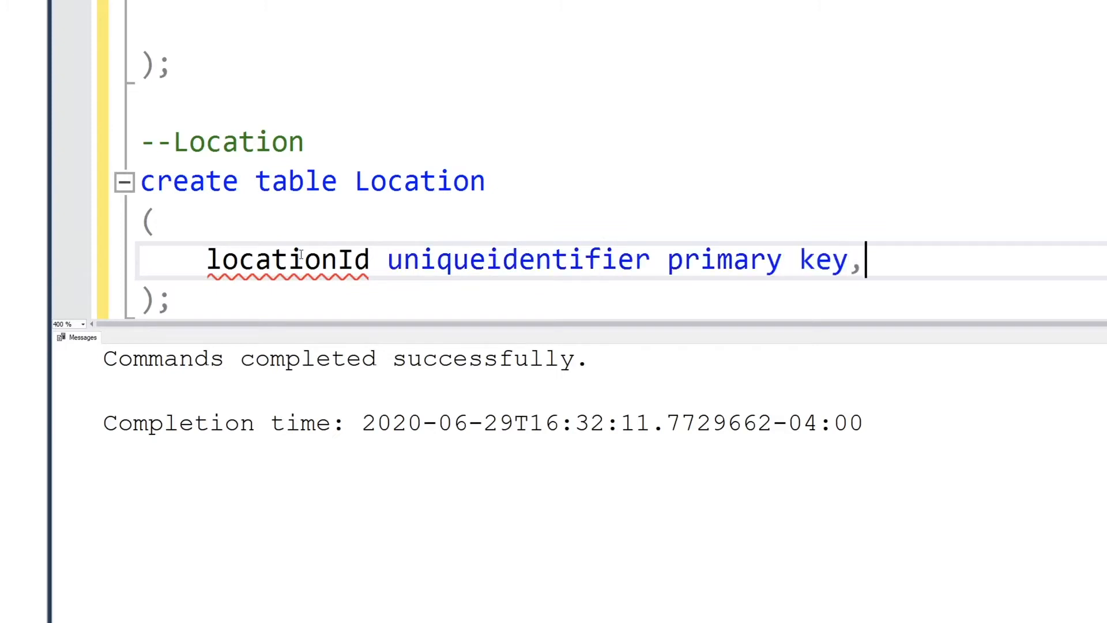
Step: Add locationName nvarchar(60) and isDeleted bit defaulting to 'False'
{"action": "type", "text": "loca"}
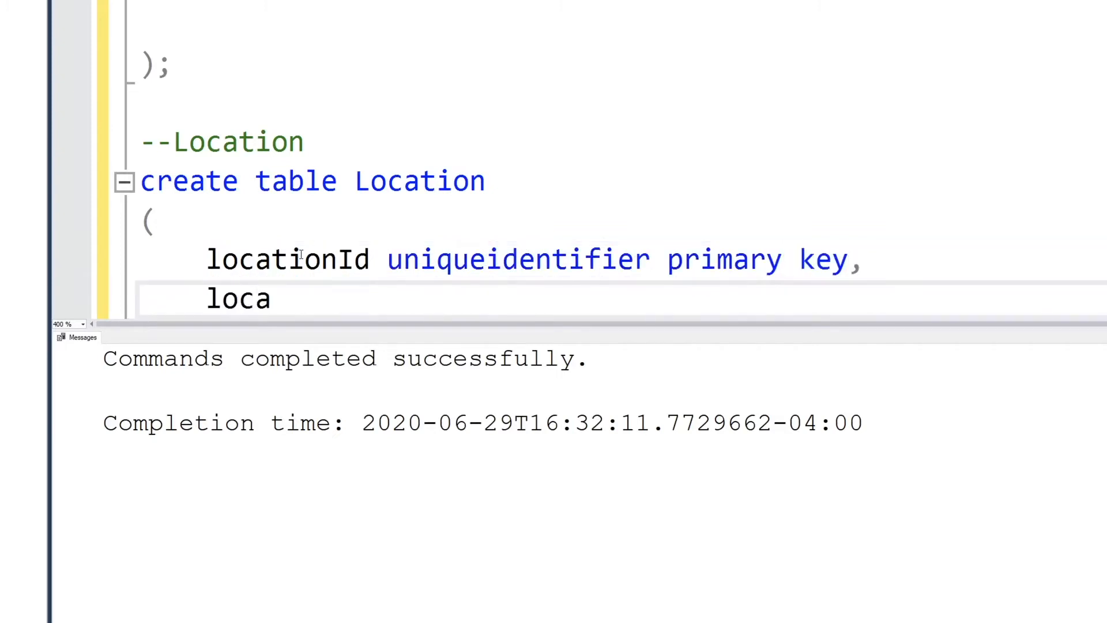
{"action": "type", "text": "tionName"}
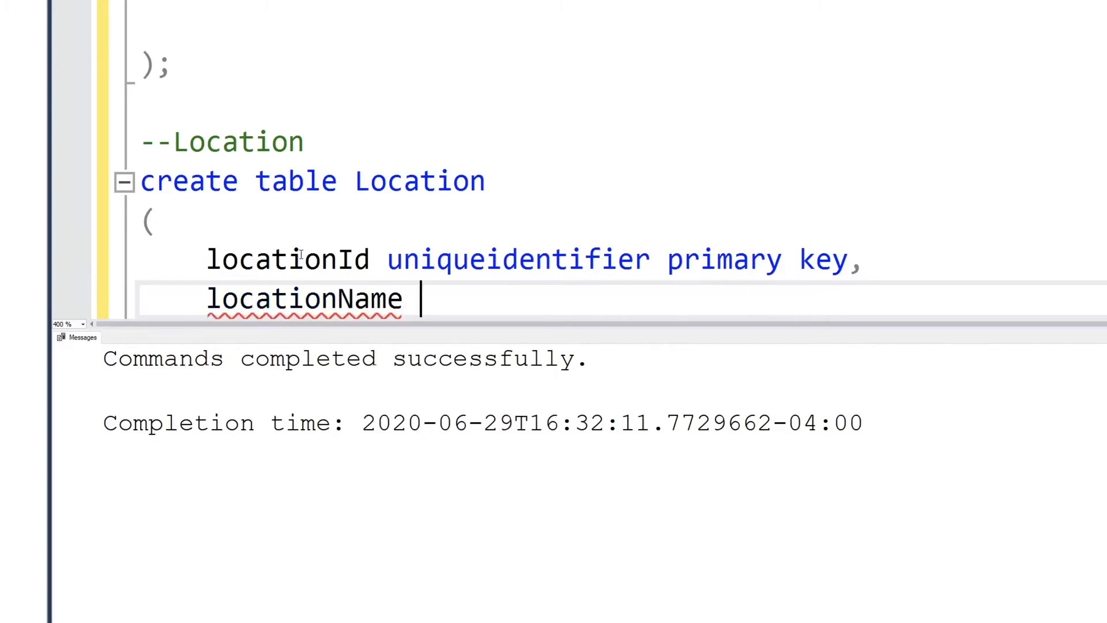
{"action": "type", "text": "nvarchar("}
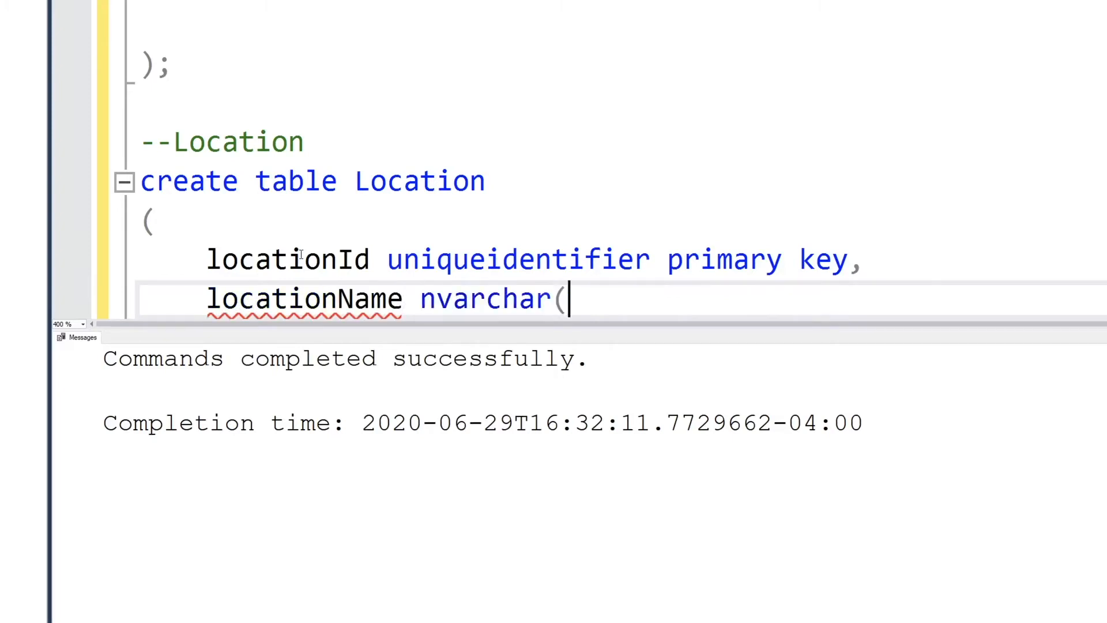
{"action": "type", "text": "60)"}
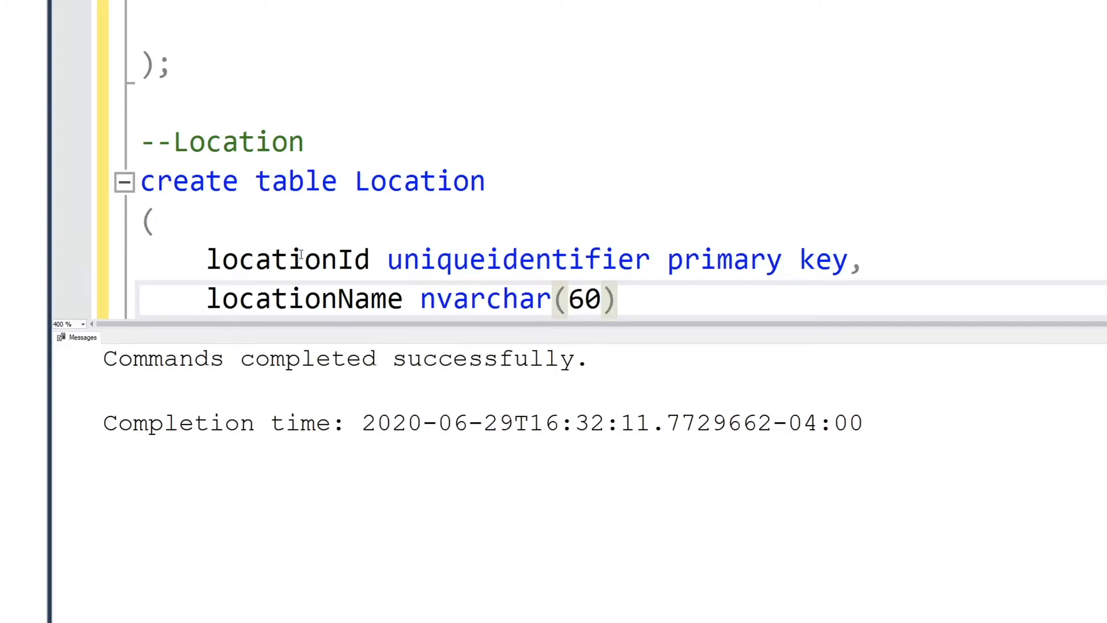
{"action": "key", "text": "Enter"}
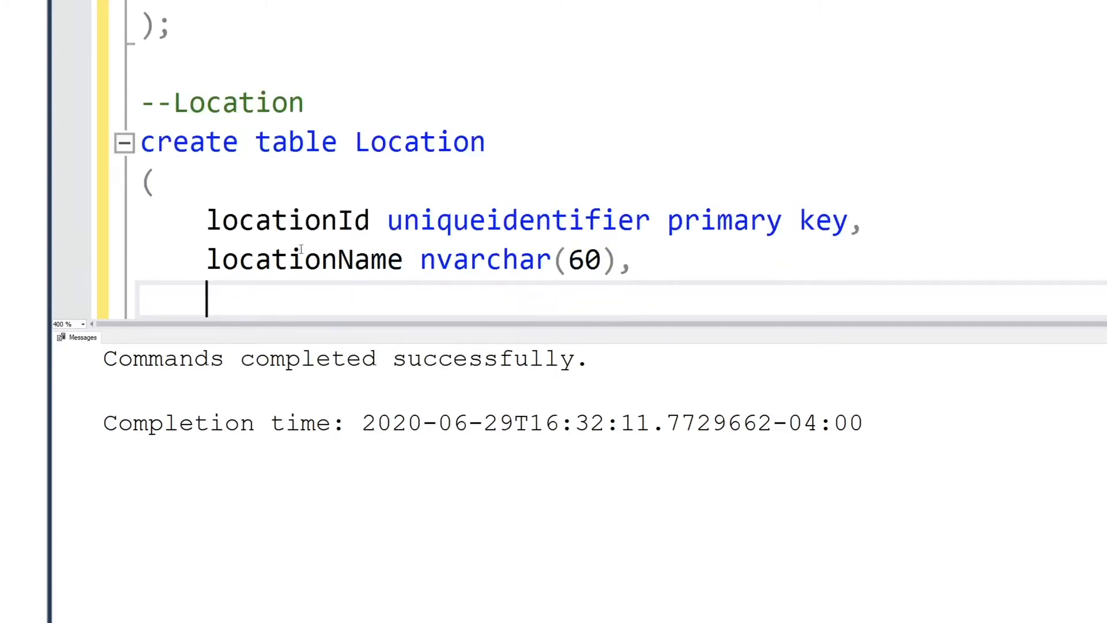
{"action": "type", "text": "isDel"}
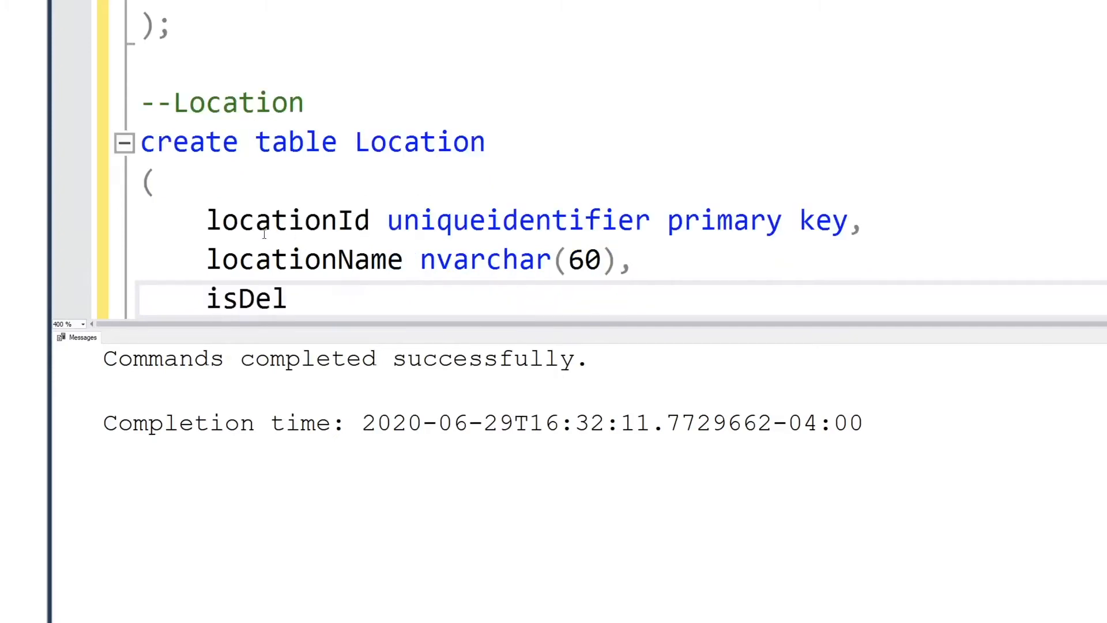
{"action": "type", "text": "eted bit d"}
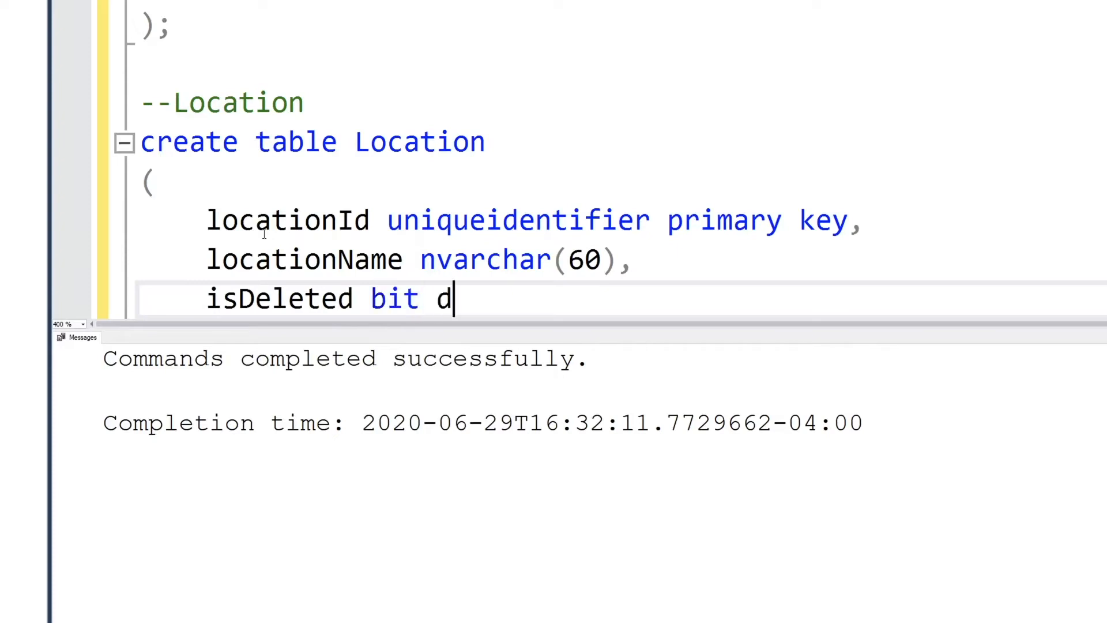
{"action": "type", "text": "efault'Fals"}
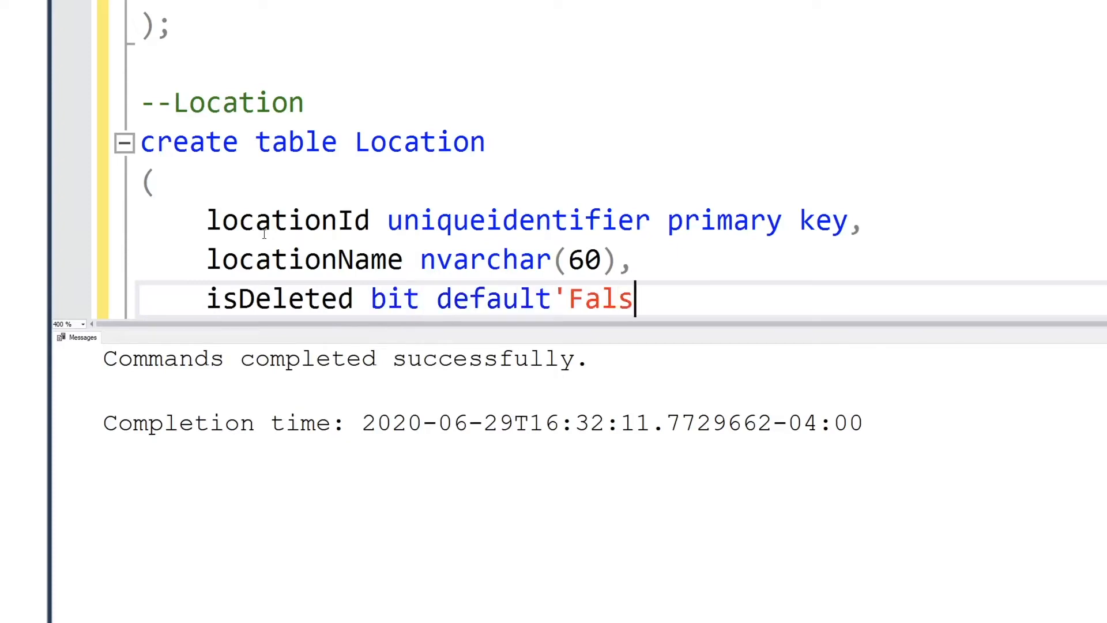
{"action": "type", "text": "e'"}
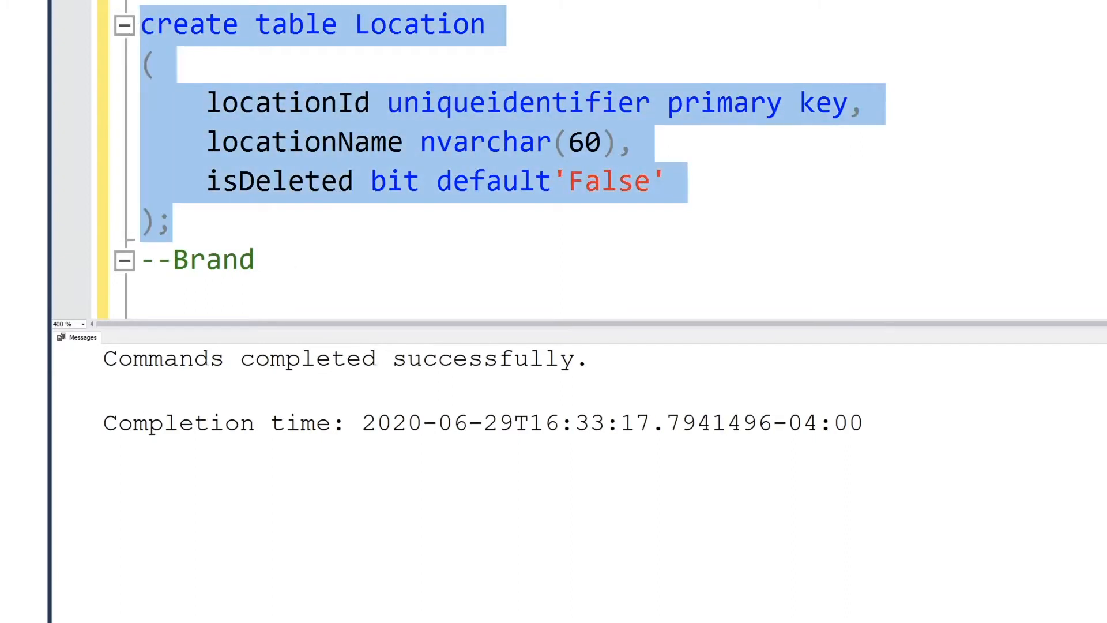
Step: Write 'create table Brand' with brandId uniqueidentifier primary key and brandName nvarchar
{"action": "left_click", "coordinate": [277, 298]}
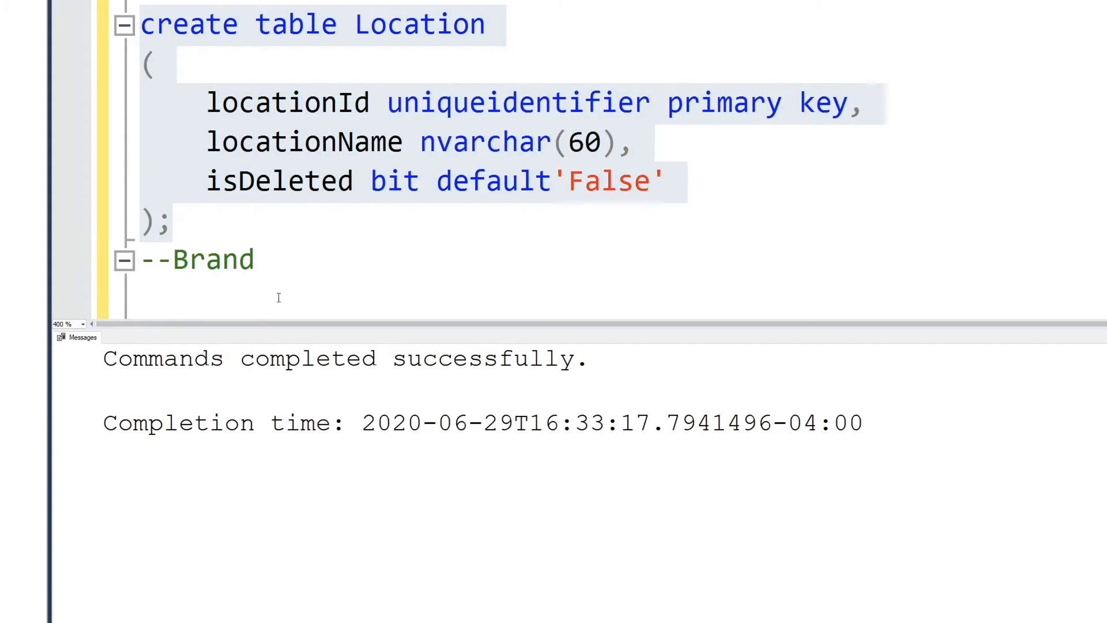
{"action": "type", "text": "c"}
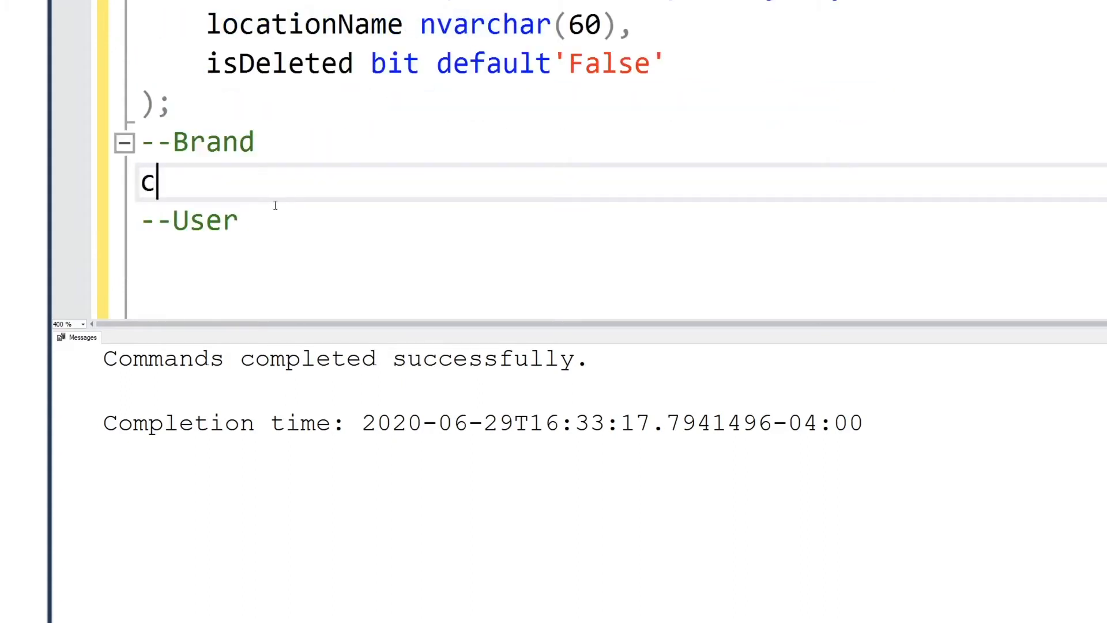
{"action": "type", "text": "reate table"}
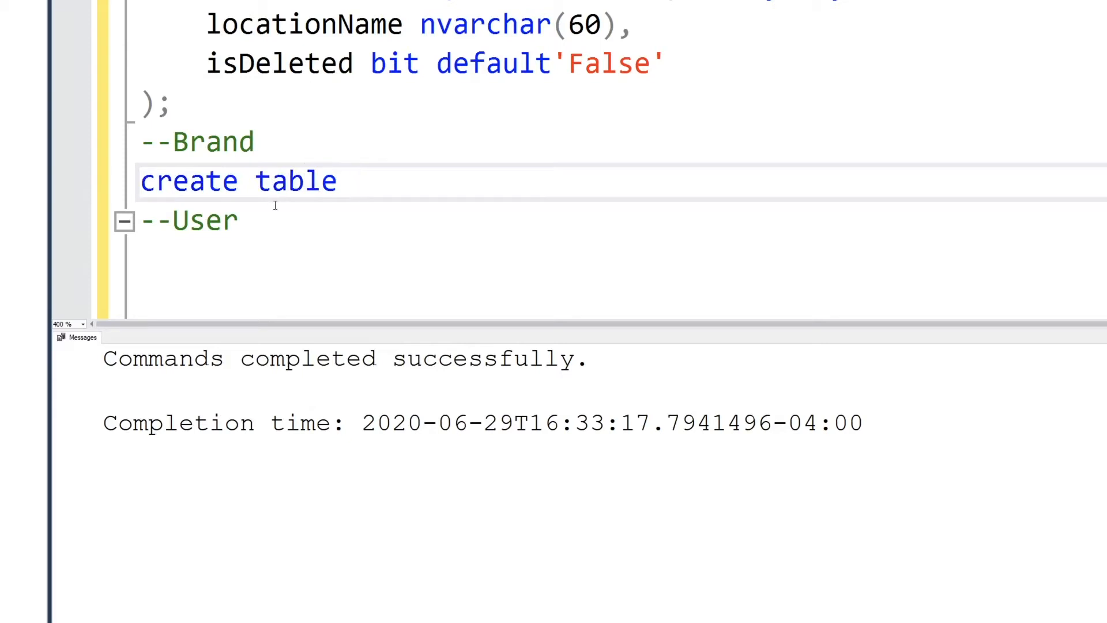
{"action": "type", "text": "Brand"}
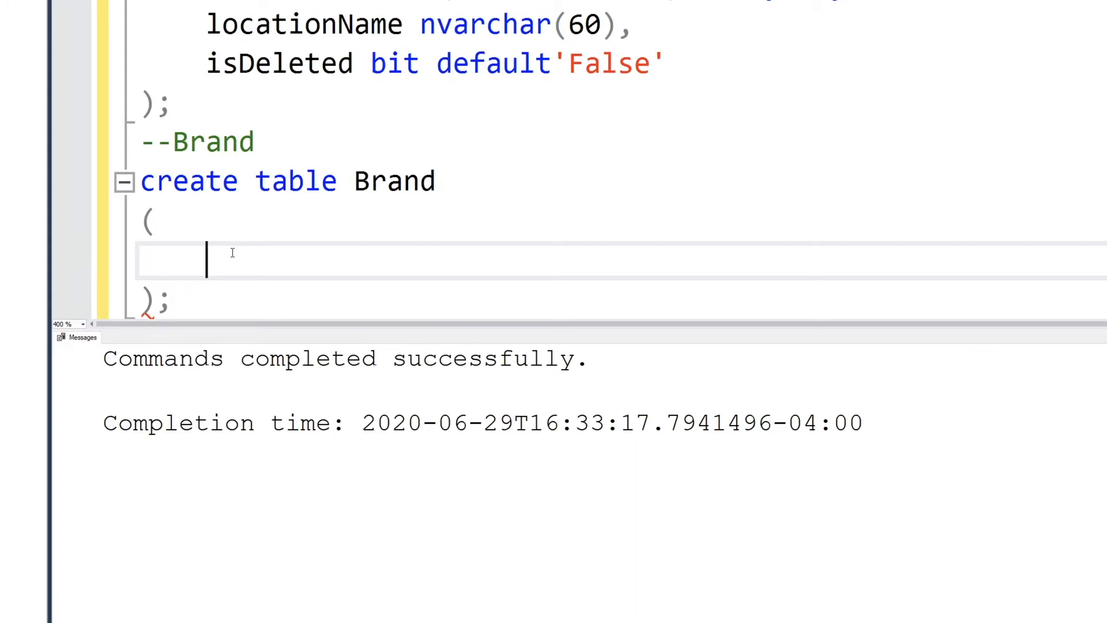
{"action": "type", "text": "brandId"}
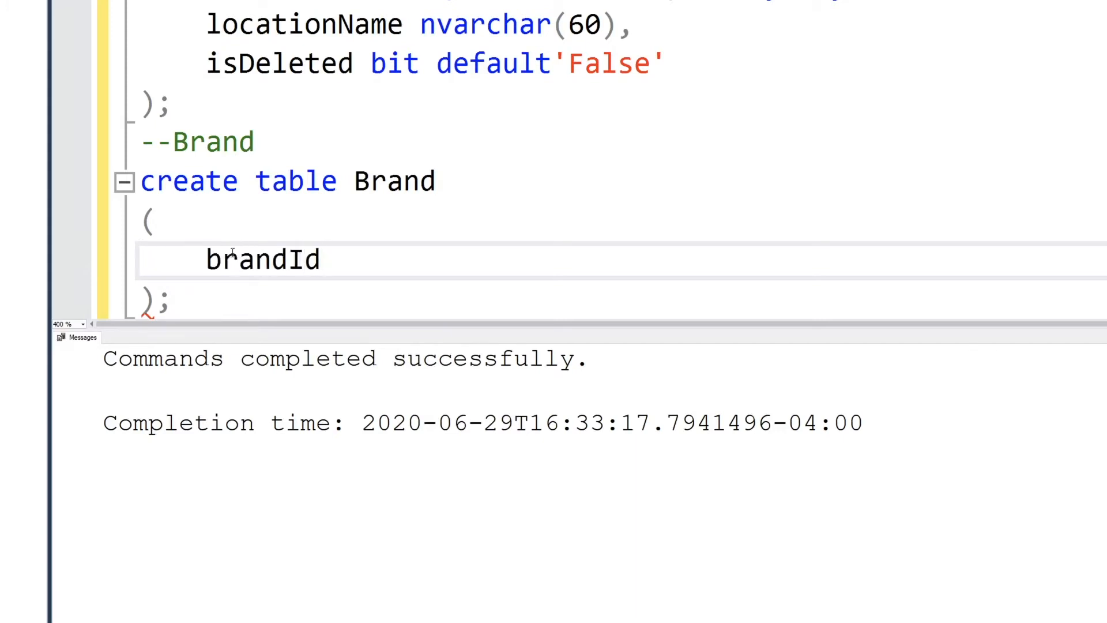
{"action": "type", "text": "uniqueidentifier"}
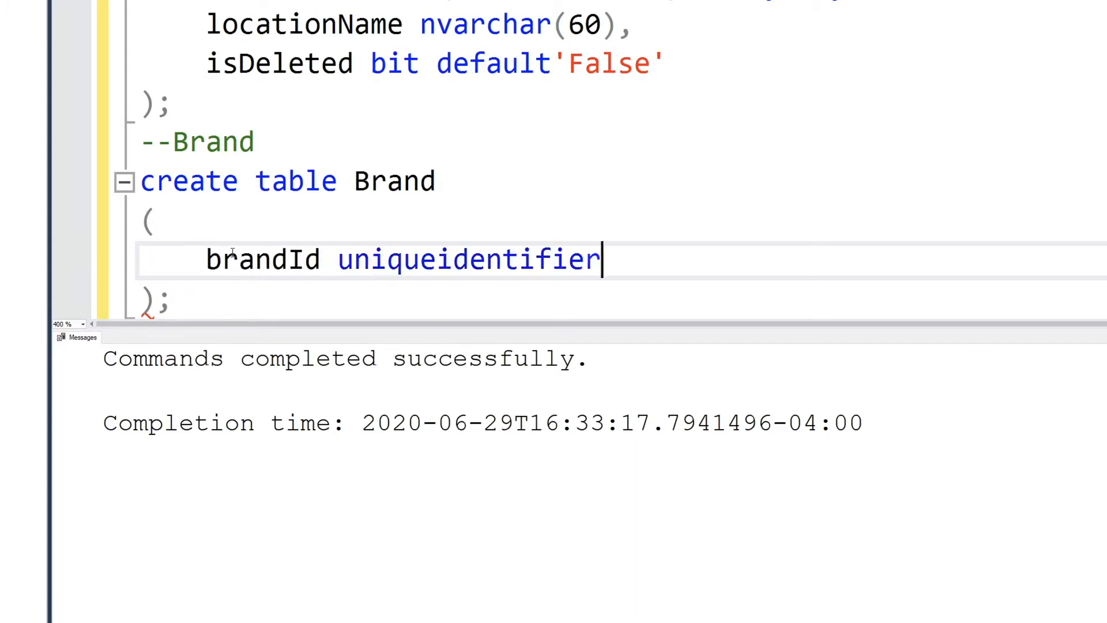
{"action": "type", "text": "primary key,"}
{"action": "type", "text": "bran"}
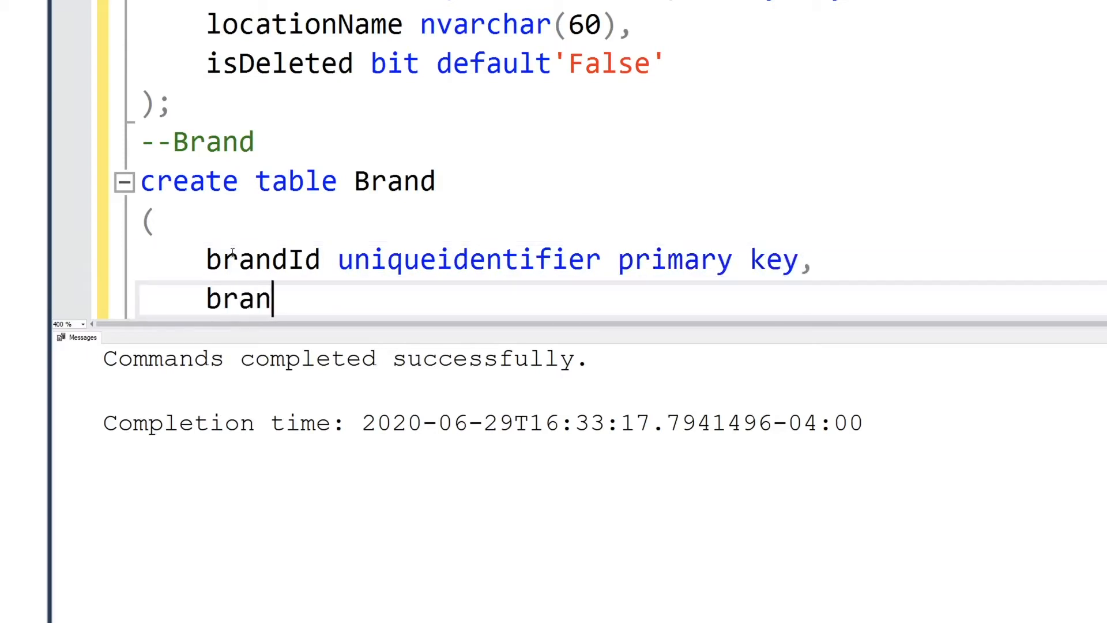
{"action": "type", "text": "dName nvarchar"}
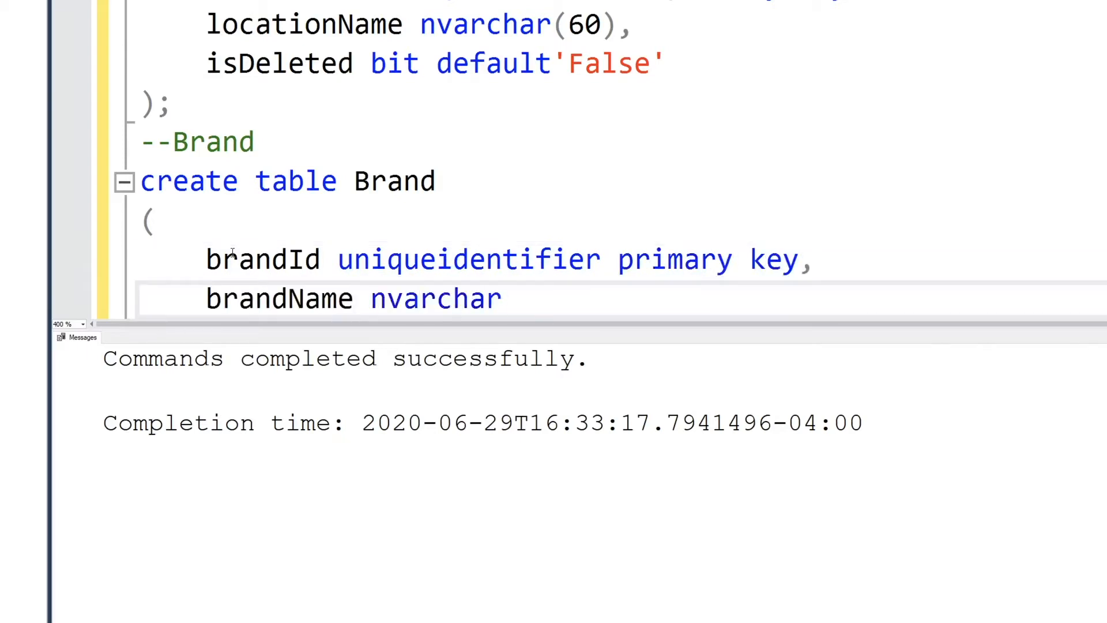
{"action": "type", "text": "(50),"}
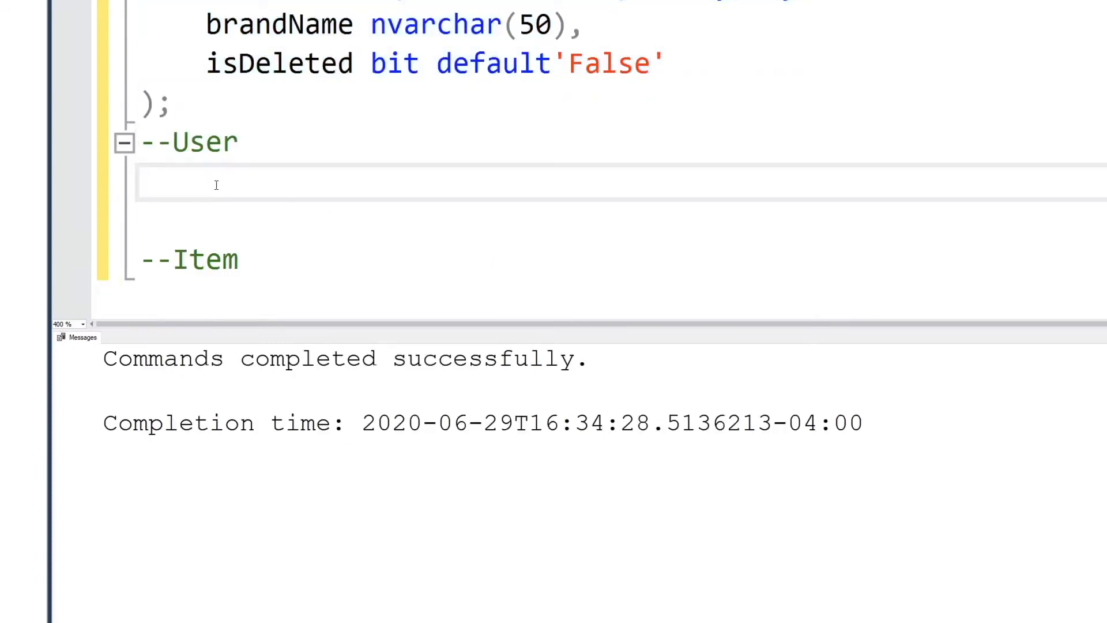
Step: Start 'create table User' with userId primary key and firstName nvarchar(40) not null
{"action": "type", "text": "create table"}
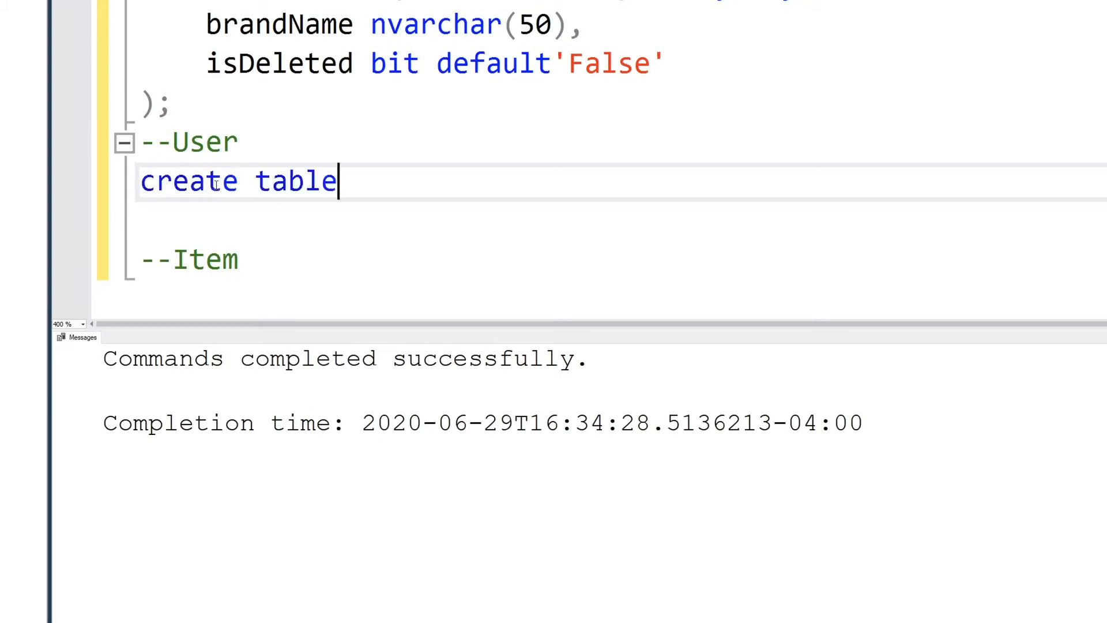
{"action": "type", "text": "User"}
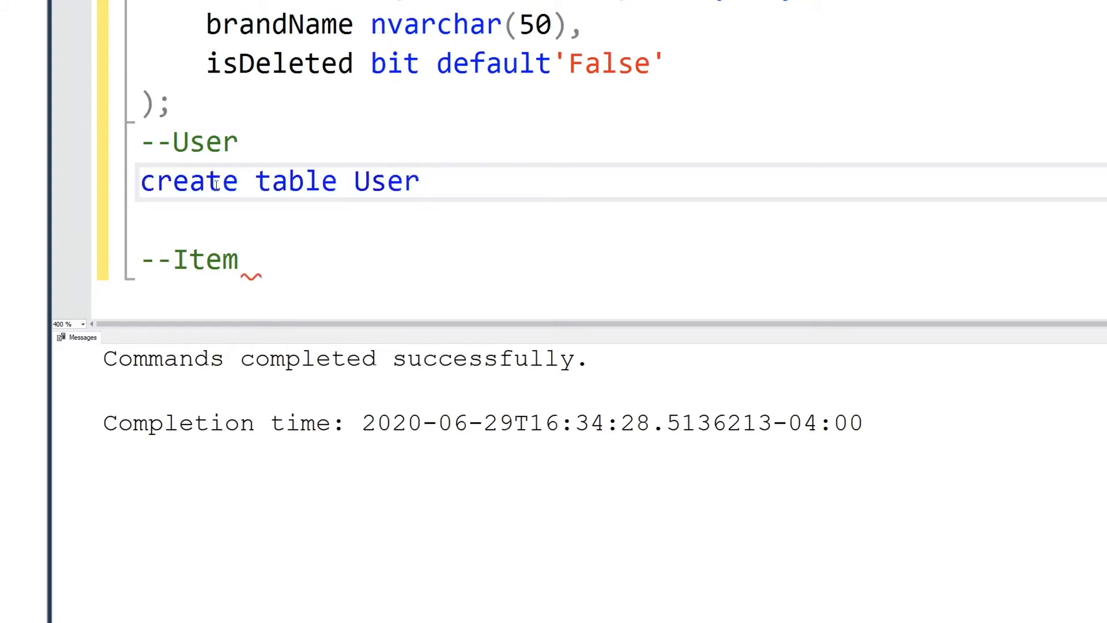
{"action": "type", "text": "("}
{"action": "type", "text": ");"}
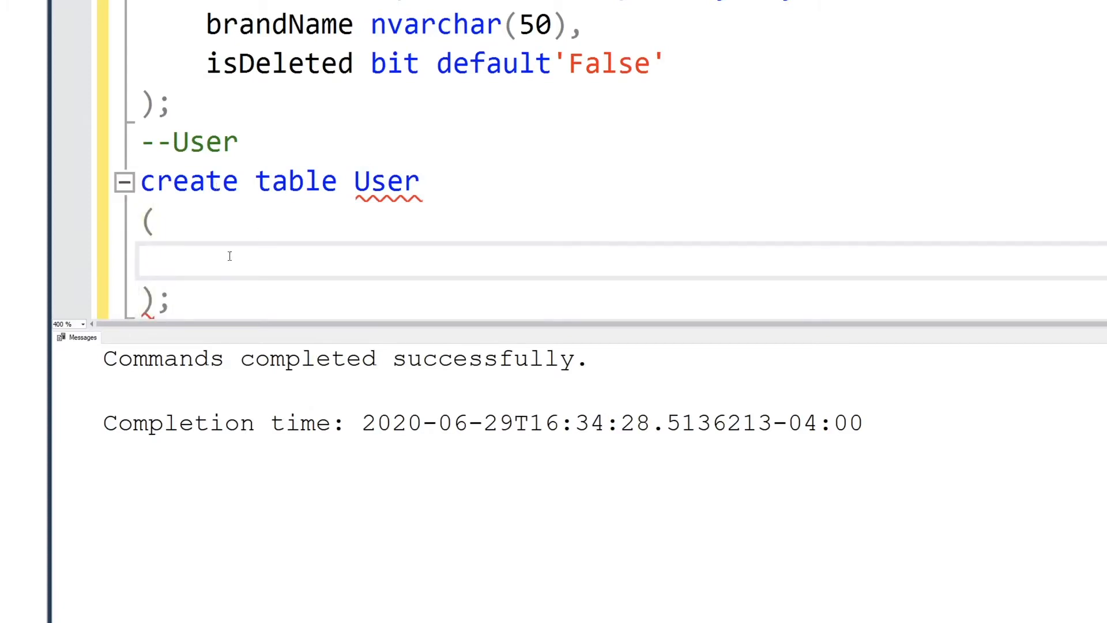
{"action": "type", "text": "userId unique"}
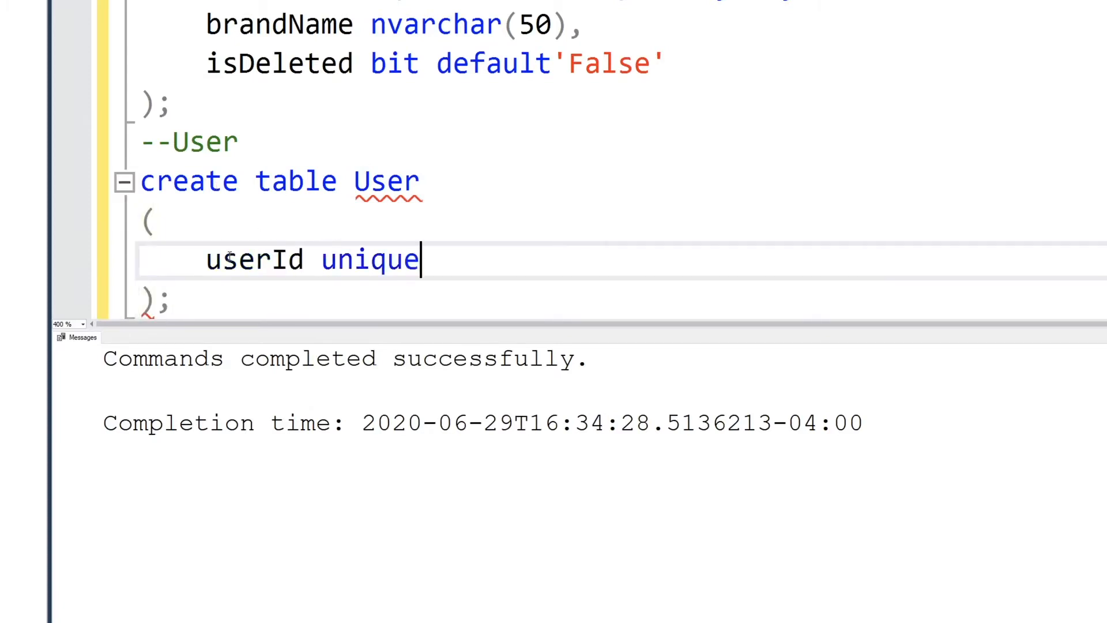
{"action": "type", "text": "identifier pr"}
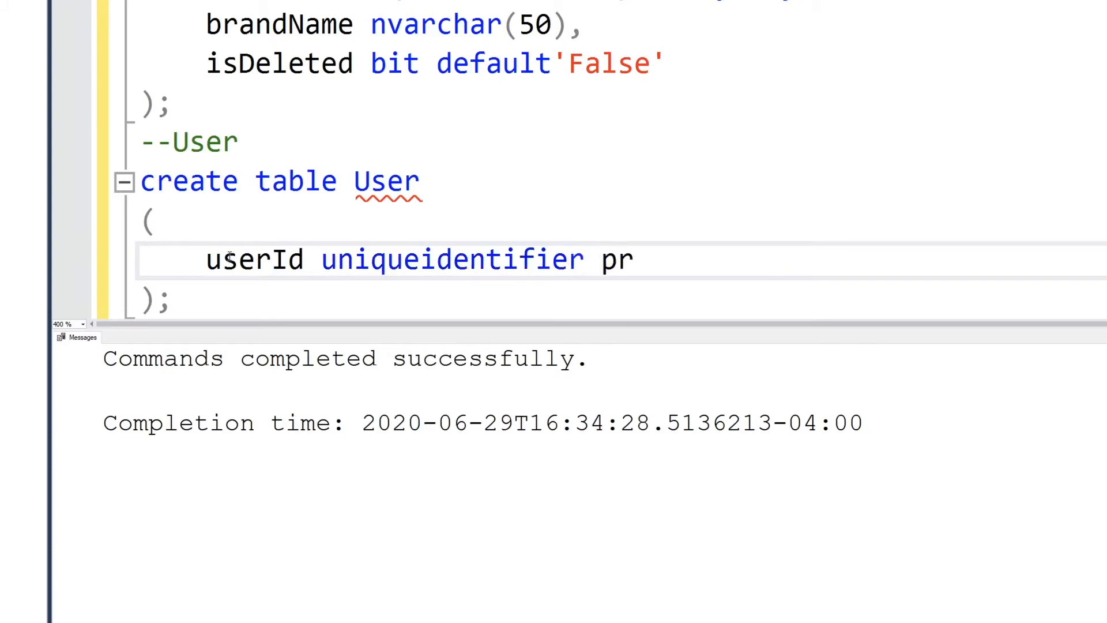
{"action": "type", "text": "imary key,"}
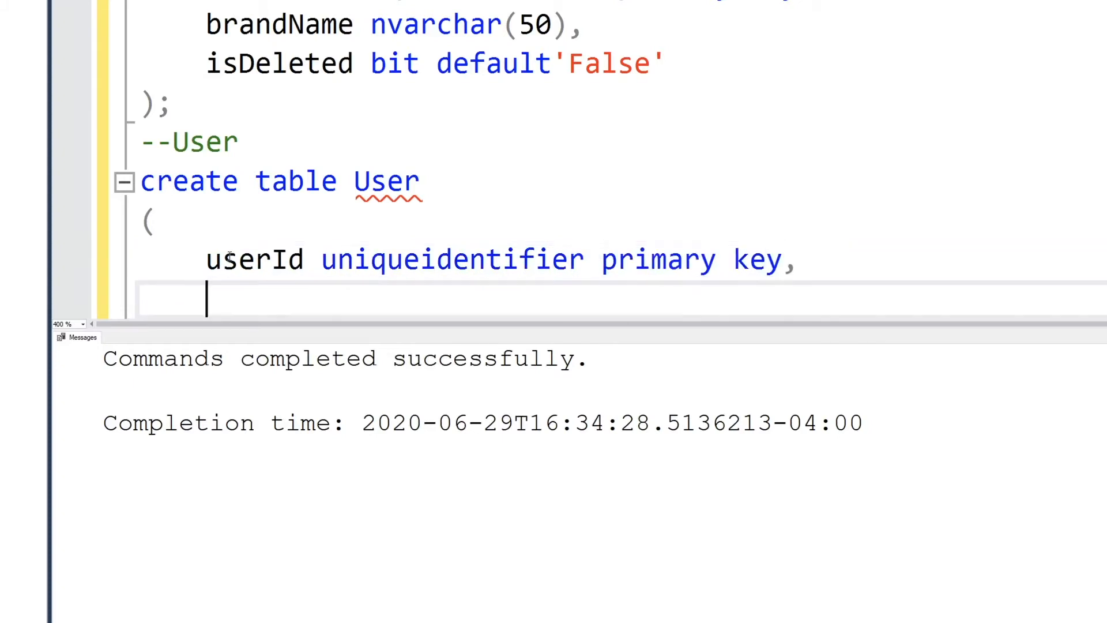
{"action": "type", "text": "firstName"}
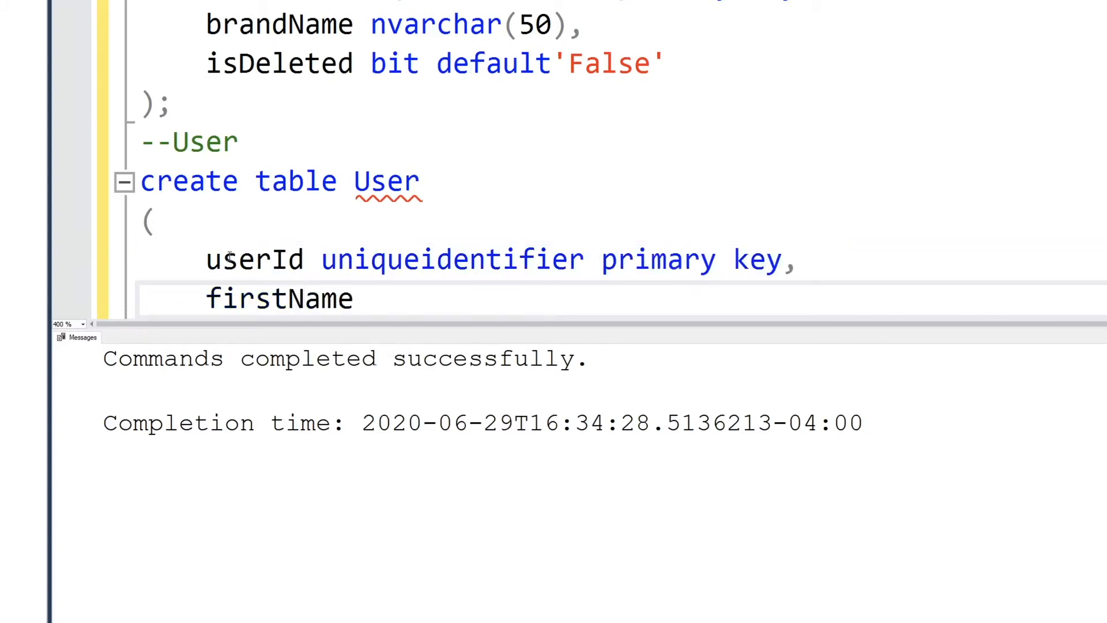
{"action": "type", "text": "nvarchar("}
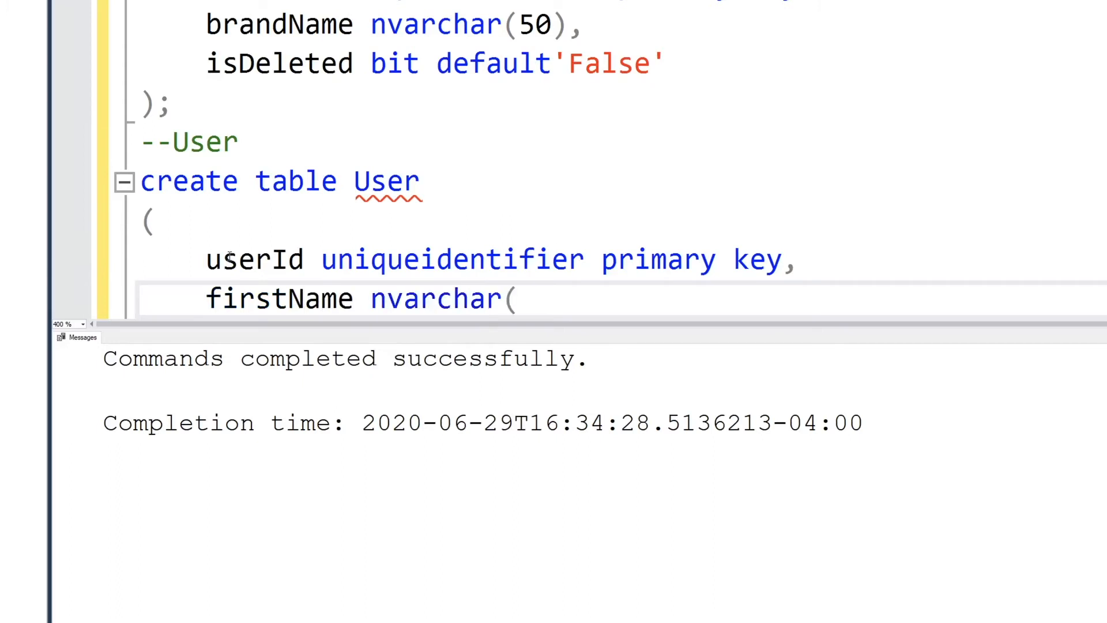
{"action": "type", "text": "40)"}
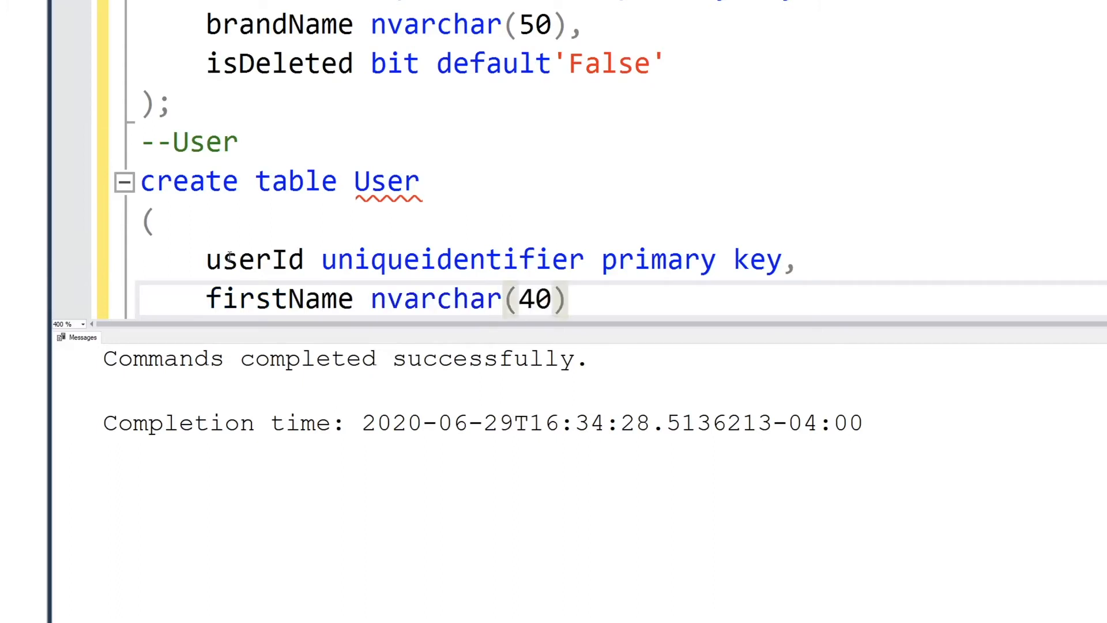
{"action": "type", "text": "not null,"}
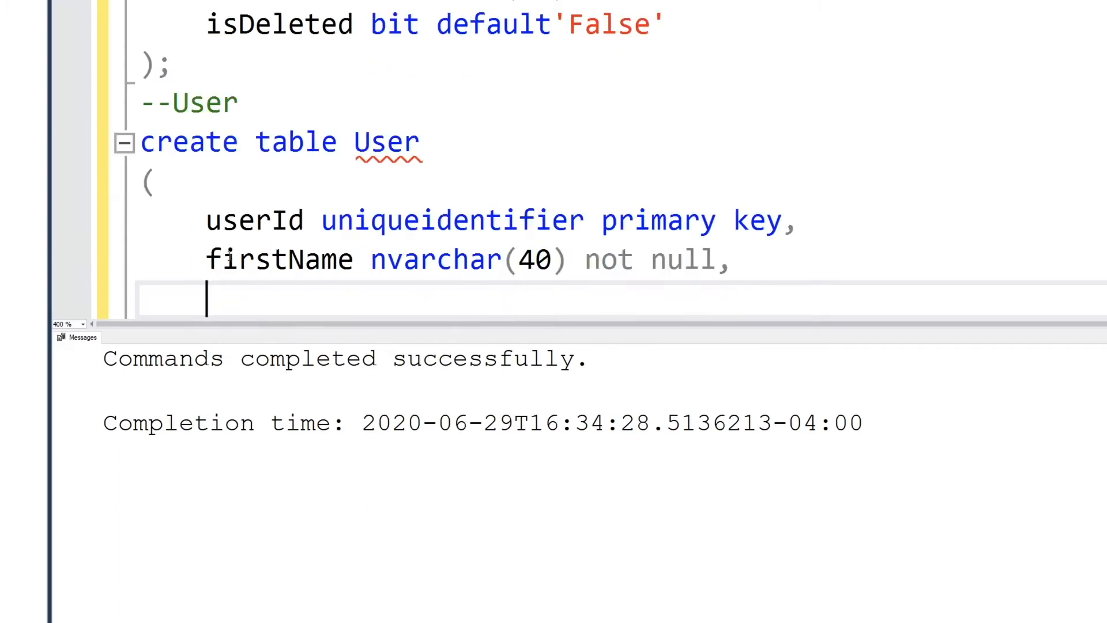
Step: Add lastName nvarchar(40) not null and emailAddress nvarchar(50) not null
{"action": "type", "text": "l"}
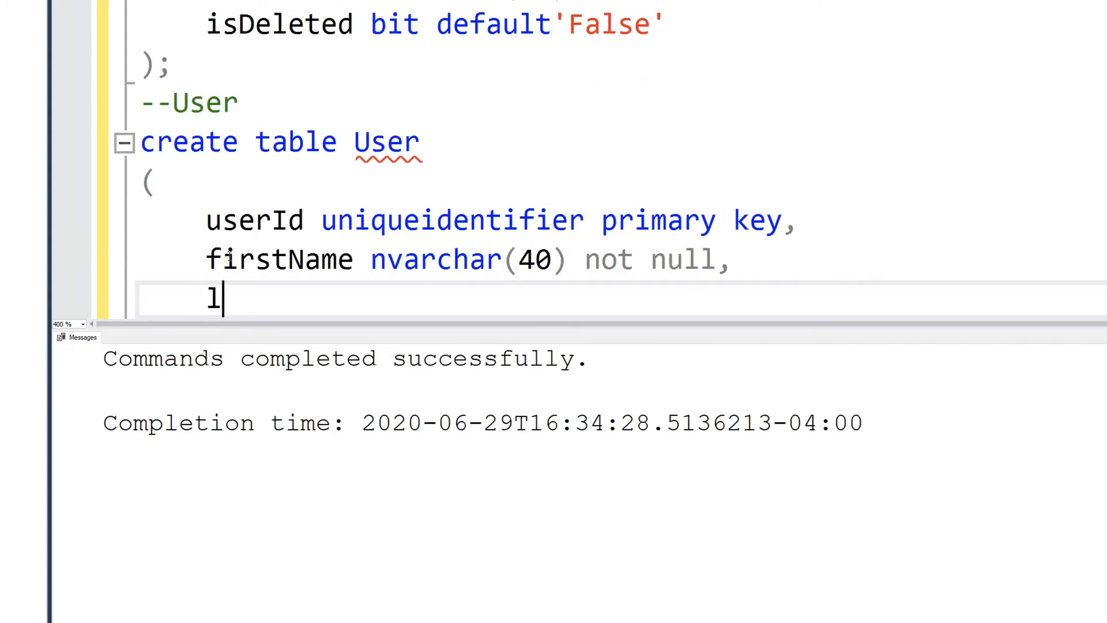
{"action": "type", "text": "astName nvarchar"}
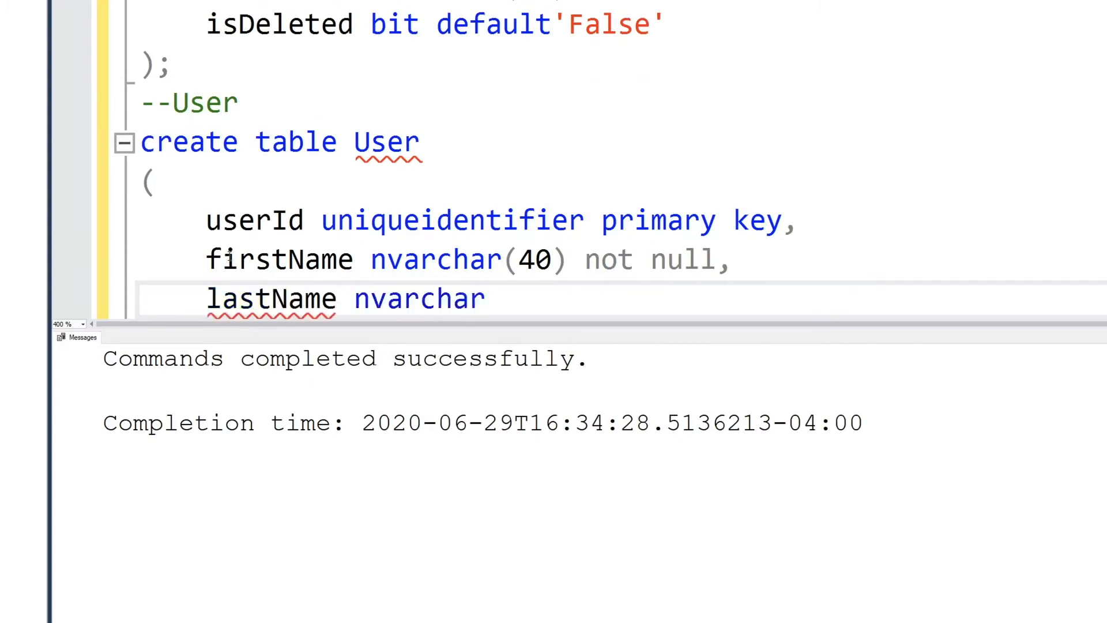
{"action": "type", "text": "(40)"}
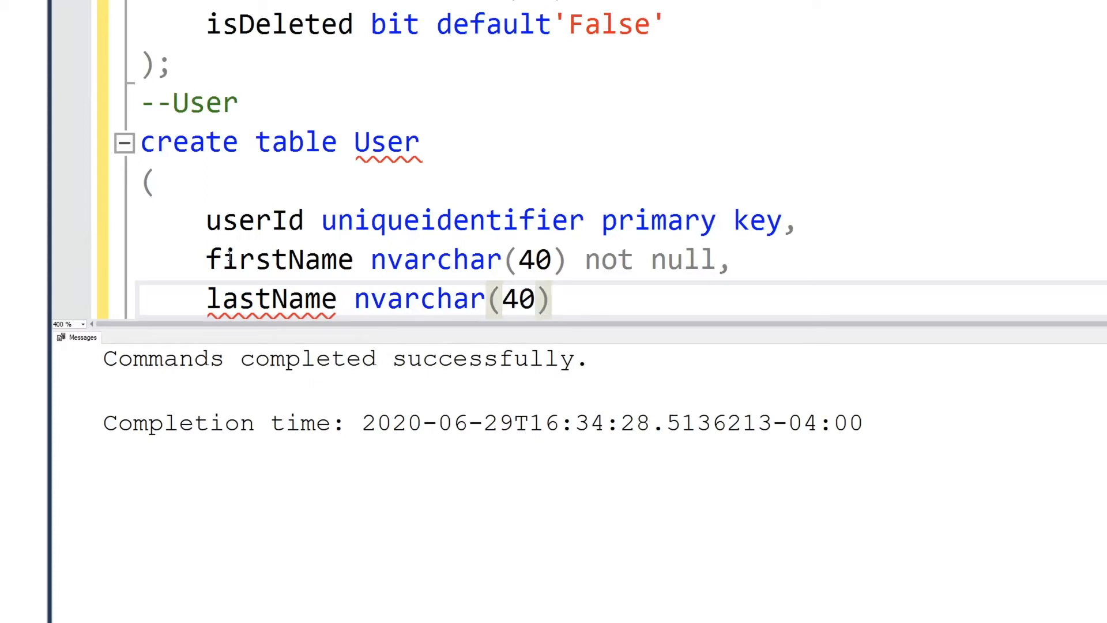
{"action": "type", "text": "not null"}
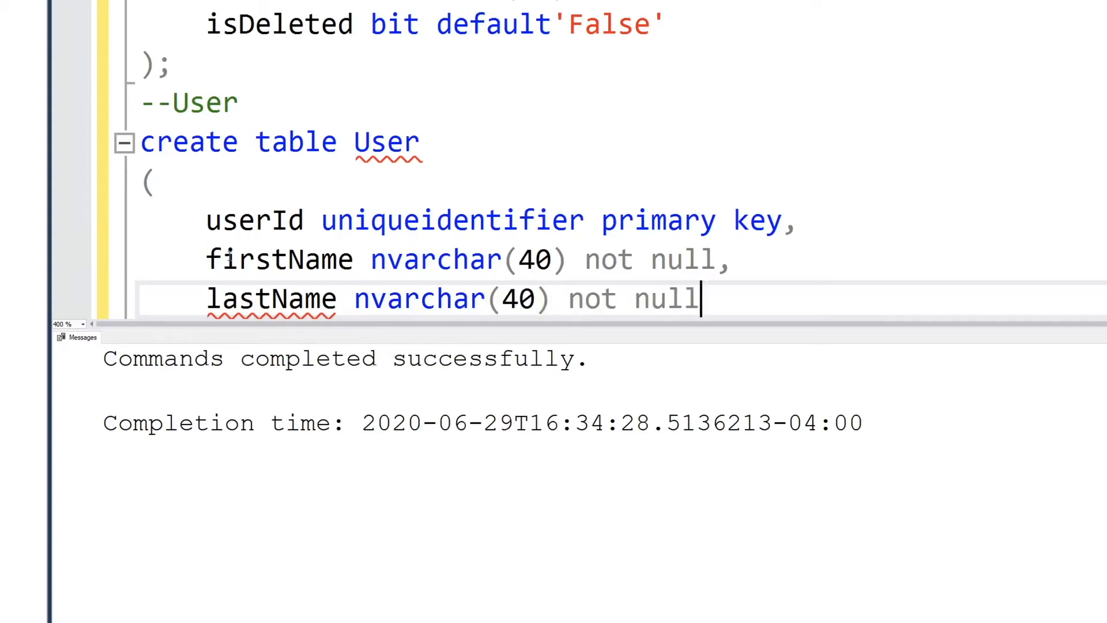
{"action": "type", "text": ","}
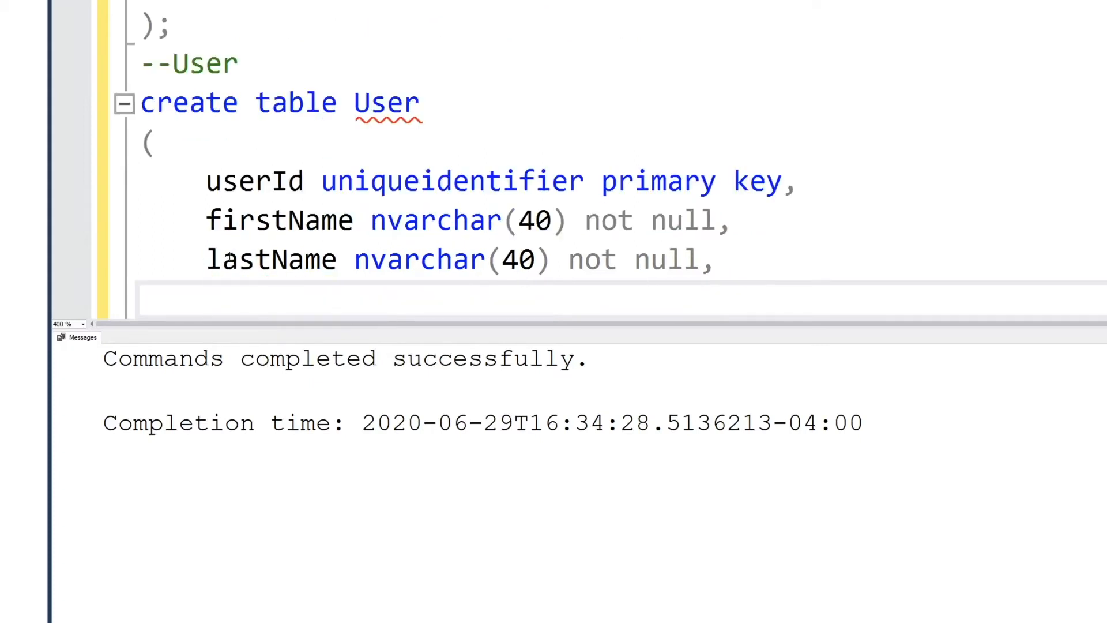
{"action": "type", "text": "email"}
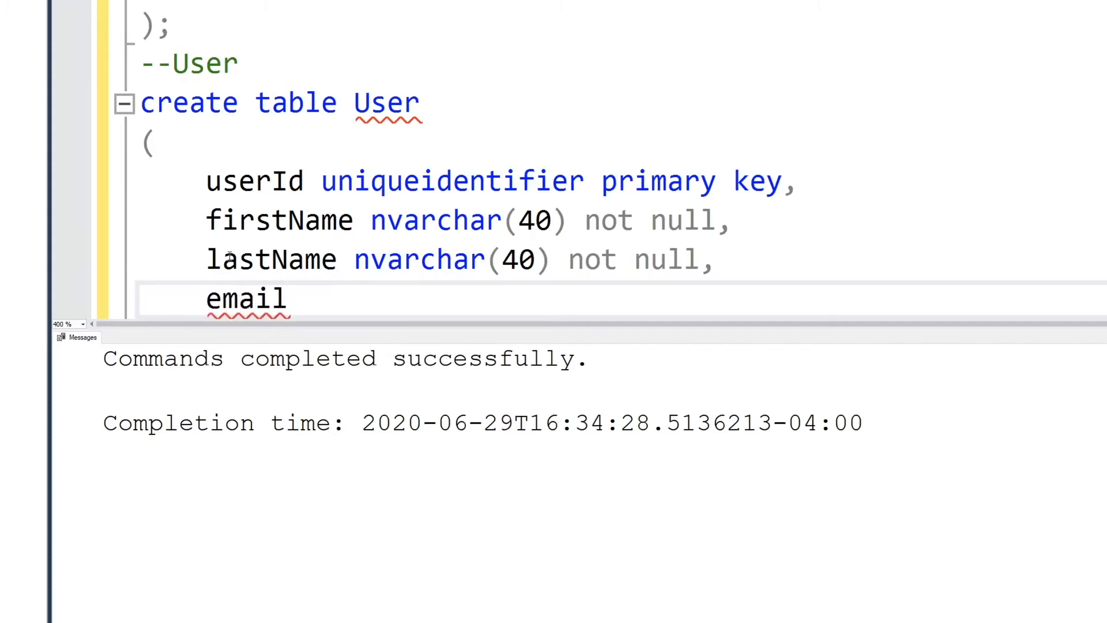
{"action": "type", "text": "Address nv"}
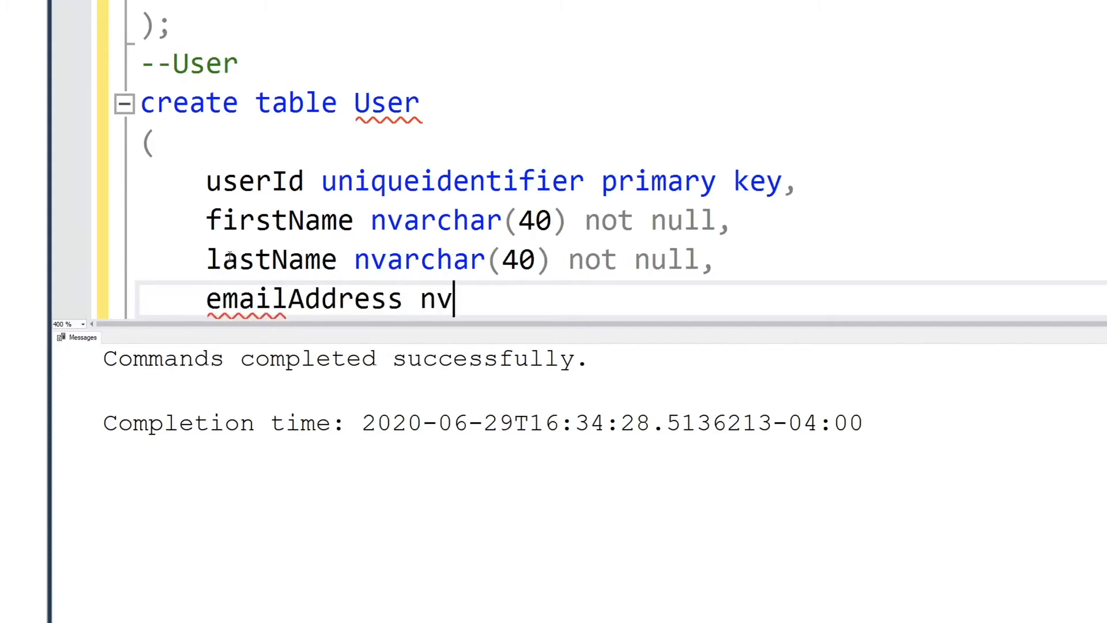
{"action": "type", "text": "archar("}
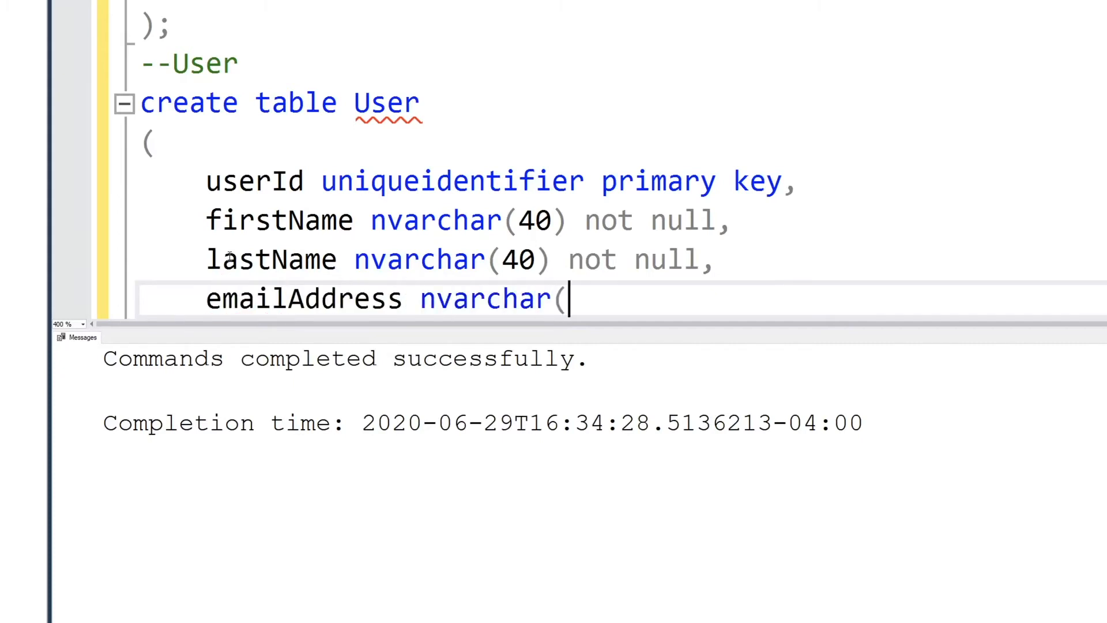
{"action": "type", "text": "5"}
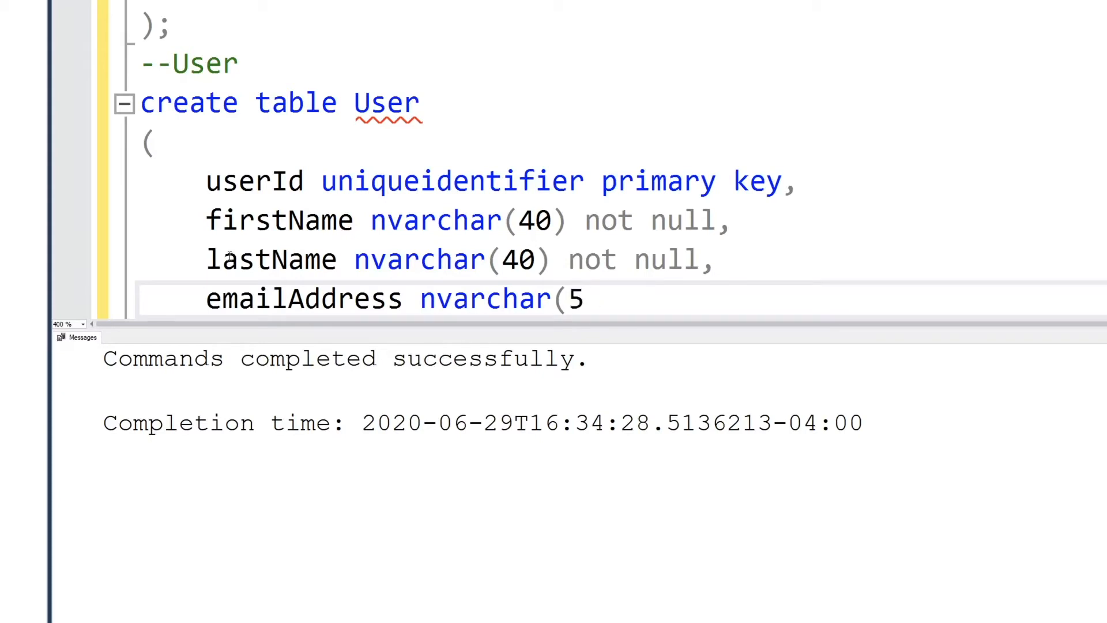
{"action": "type", "text": "0) not null"}
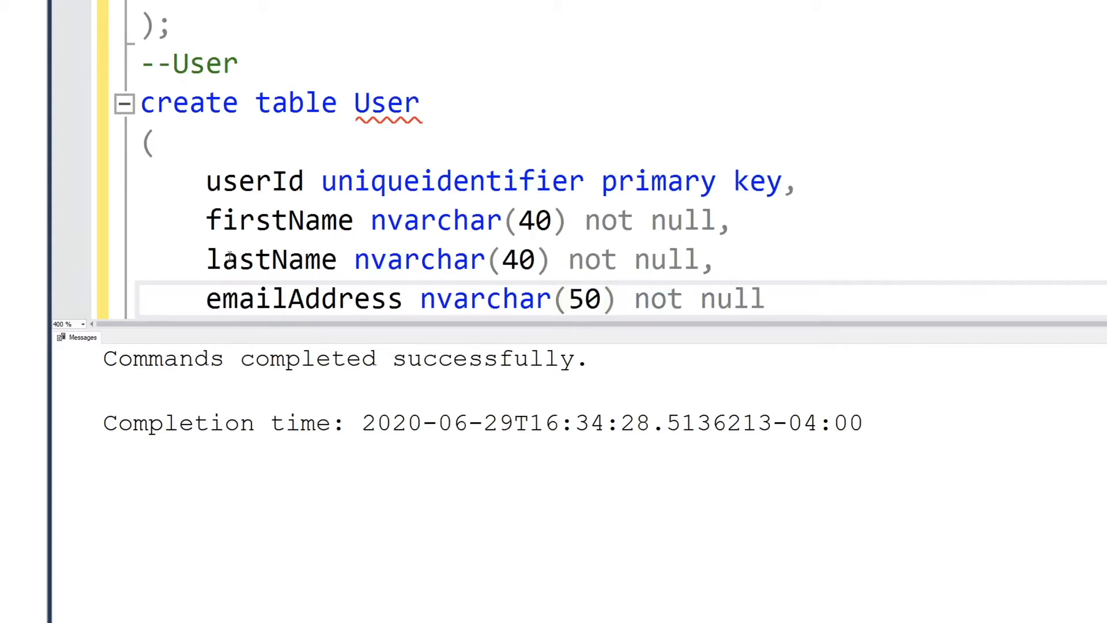
Step: Add a text password column with an encryption comment and isDeleted bit default 'False'
{"action": "type", "text": "password te"}
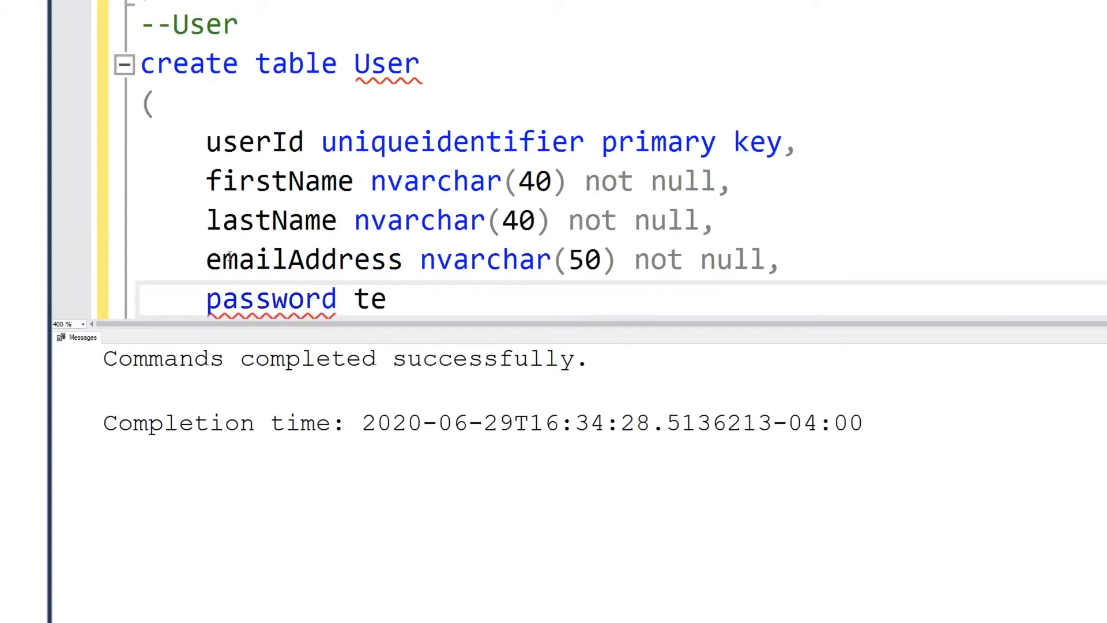
{"action": "type", "text": "xt,"}
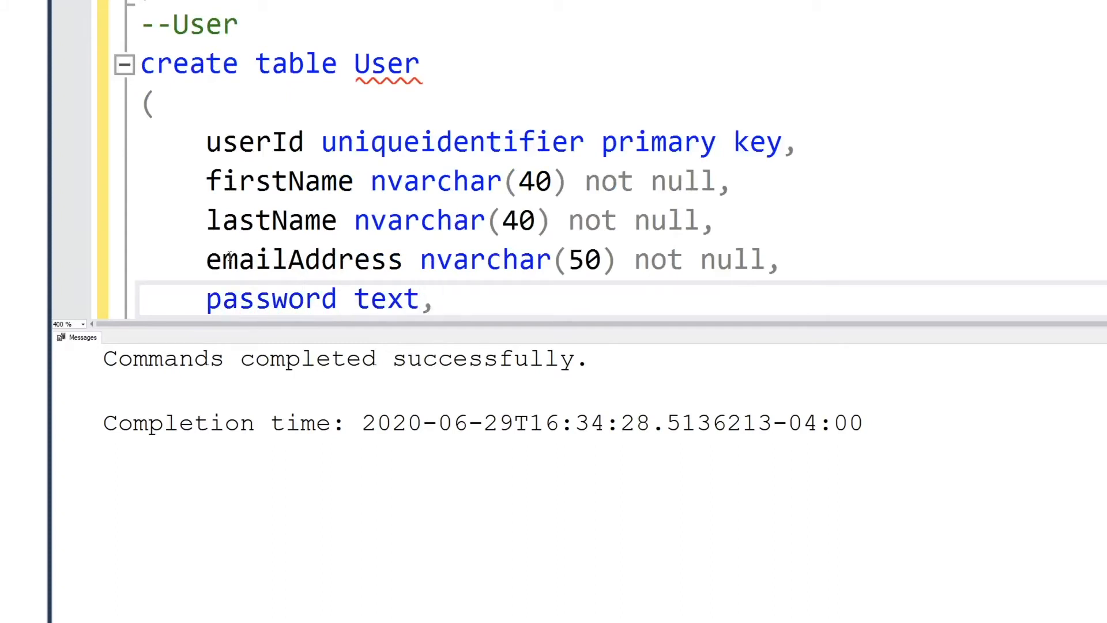
{"action": "type", "text": "--text"}
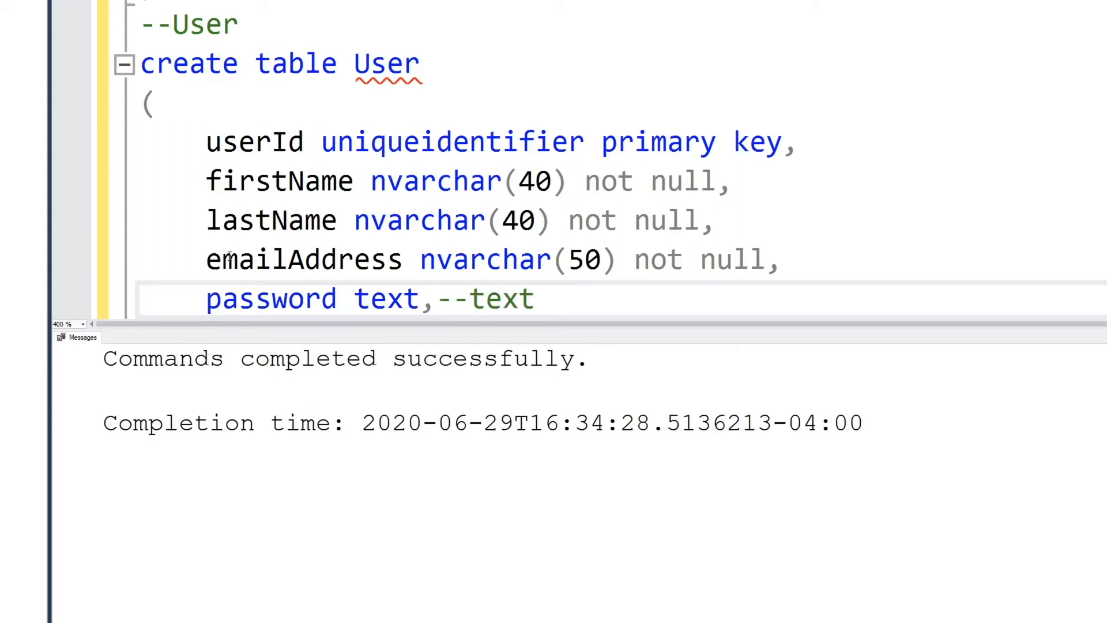
{"action": "type", "text": "because it will be encrypted"}
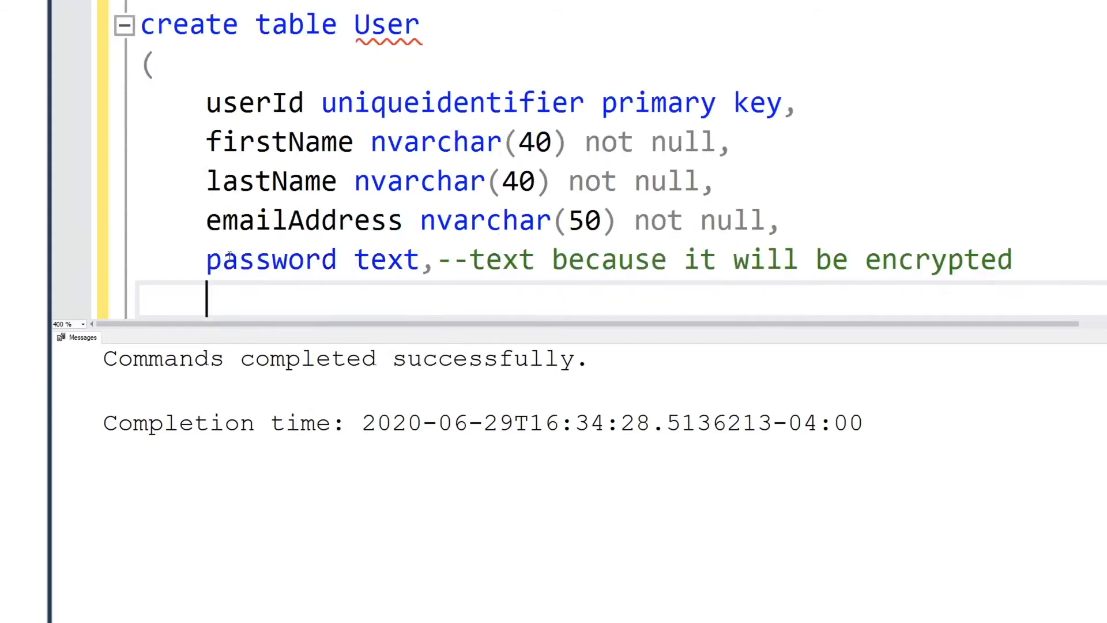
{"action": "type", "text": "isDeleted bit default'False'"}
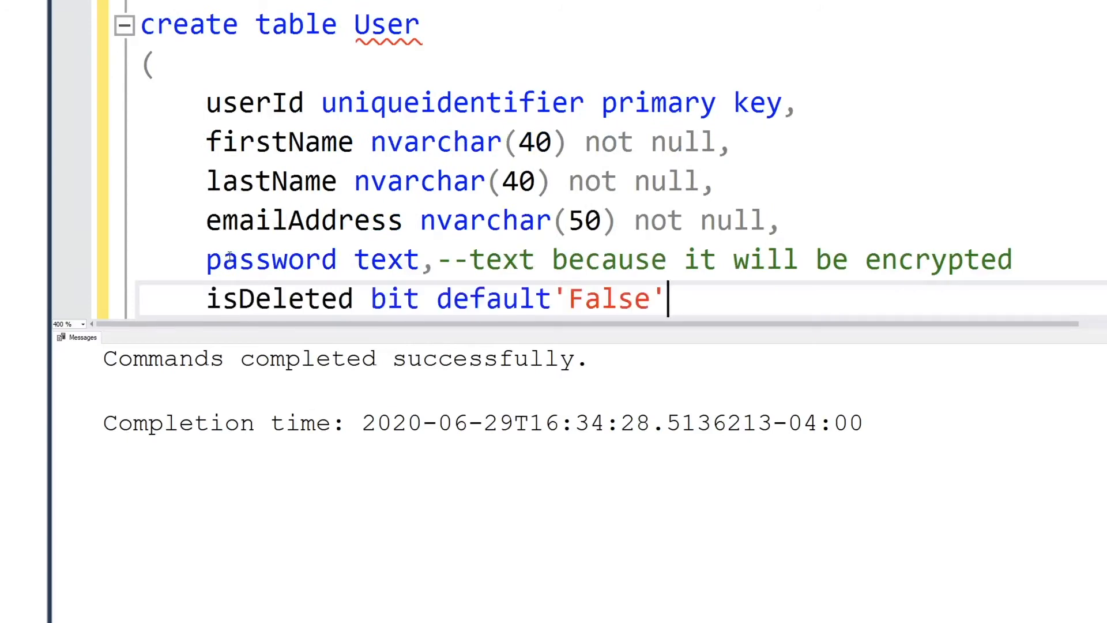
{"action": "scroll", "scroll_direction": "down", "scroll_amount": 3}
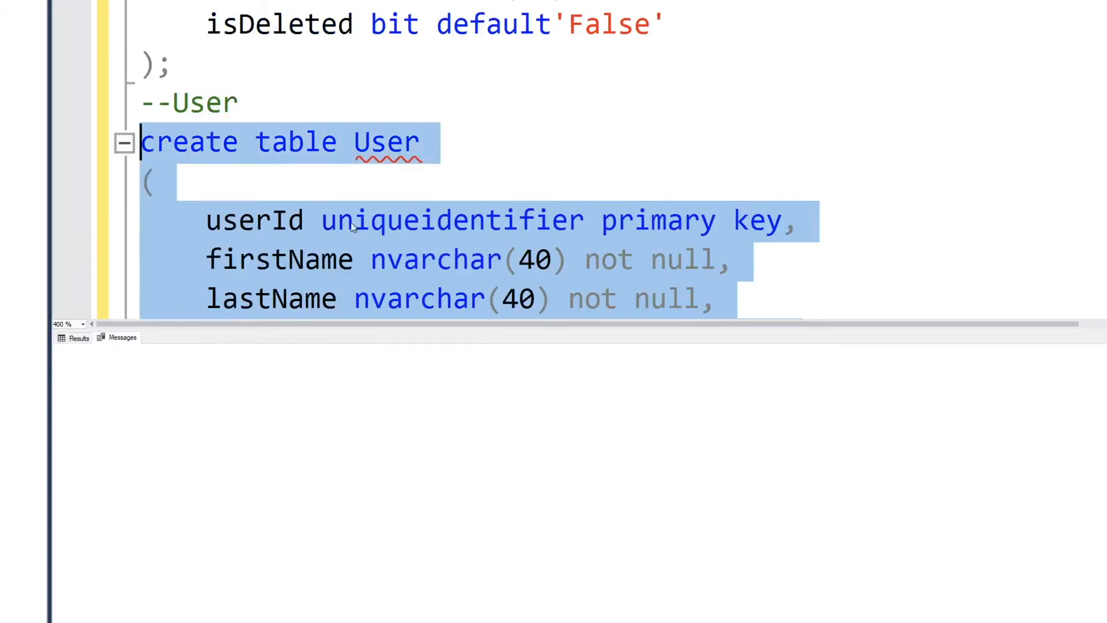
Step: After the syntax error, rename table User to UserProfile and rerun the statement
{"action": "key", "text": "F5"}
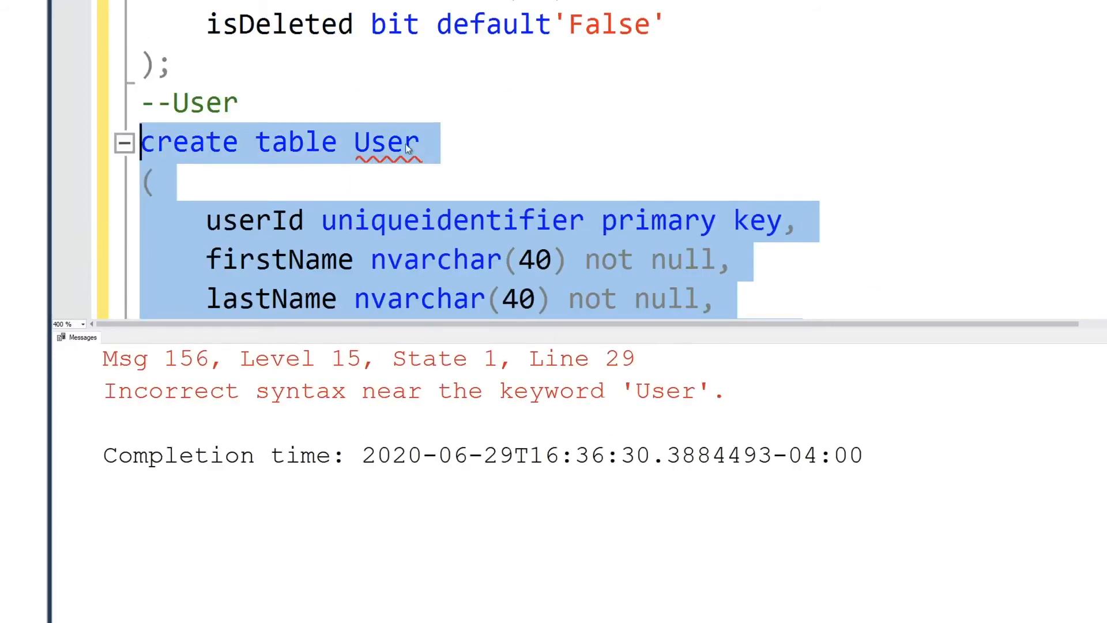
{"action": "left_click", "coordinate": [424, 142]}
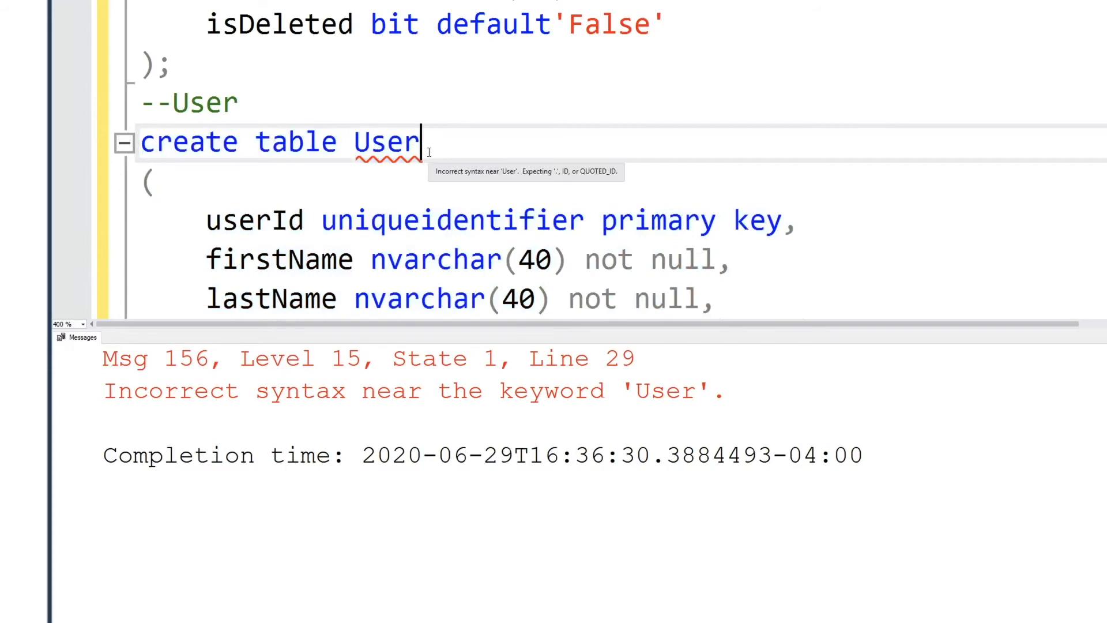
{"action": "type", "text": "Profile"}
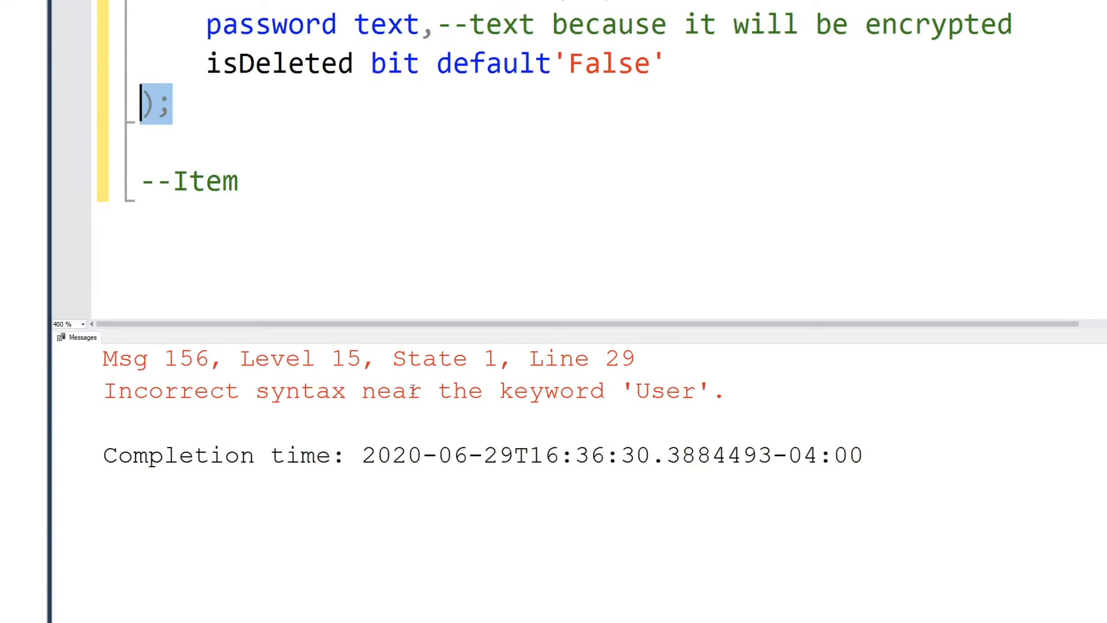
{"action": "left_click_drag", "start_coordinate": [198, 390], "coordinate": [724, 390]}
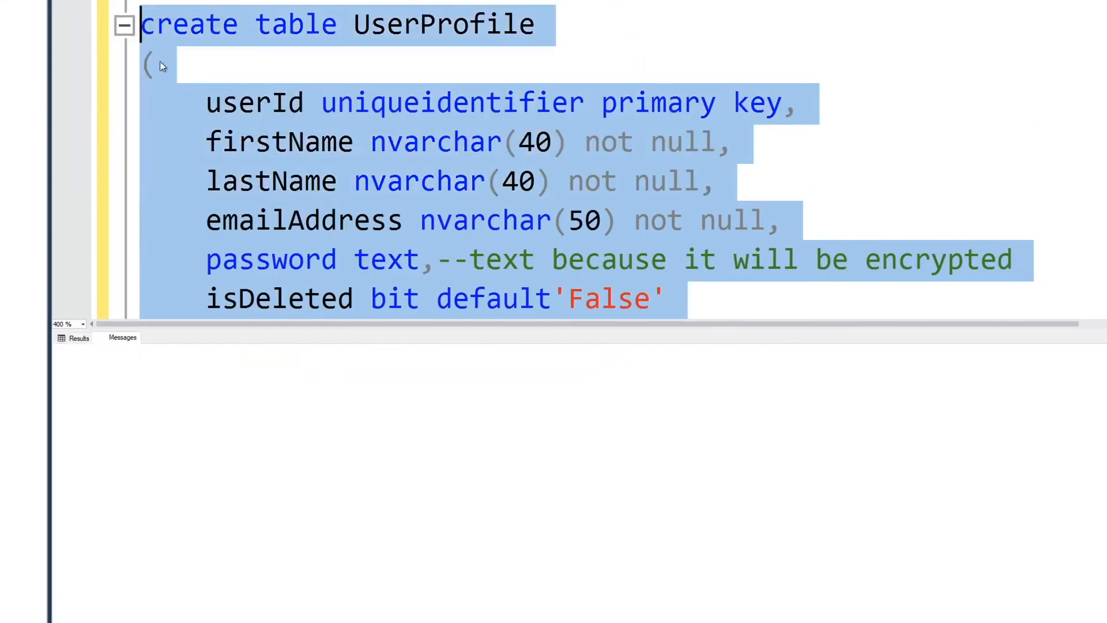
{"action": "key", "text": "F5"}
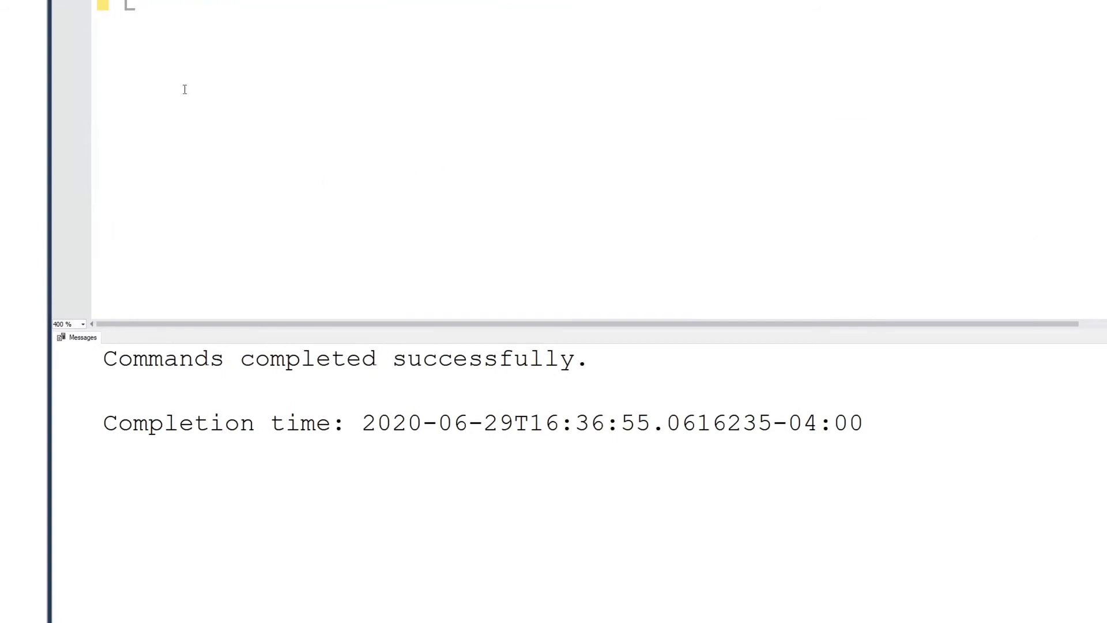
Step: Write 'create table Item' with itemId uniqueidentifier primary key and itemName nvarchar(70)
{"action": "type", "text": "create t"}
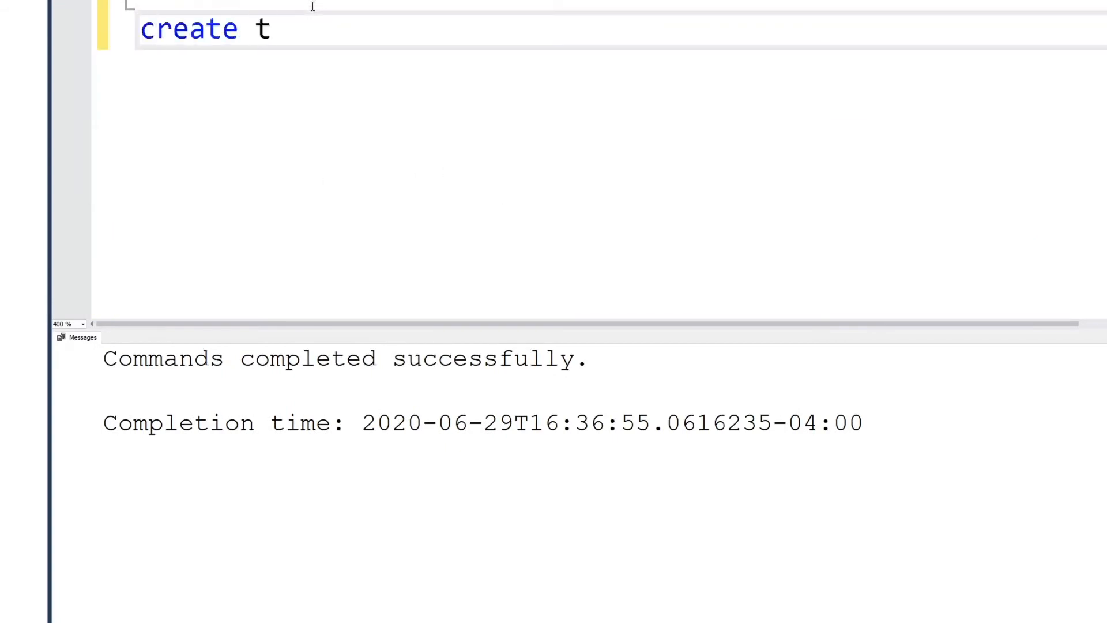
{"action": "type", "text": "able Item"}
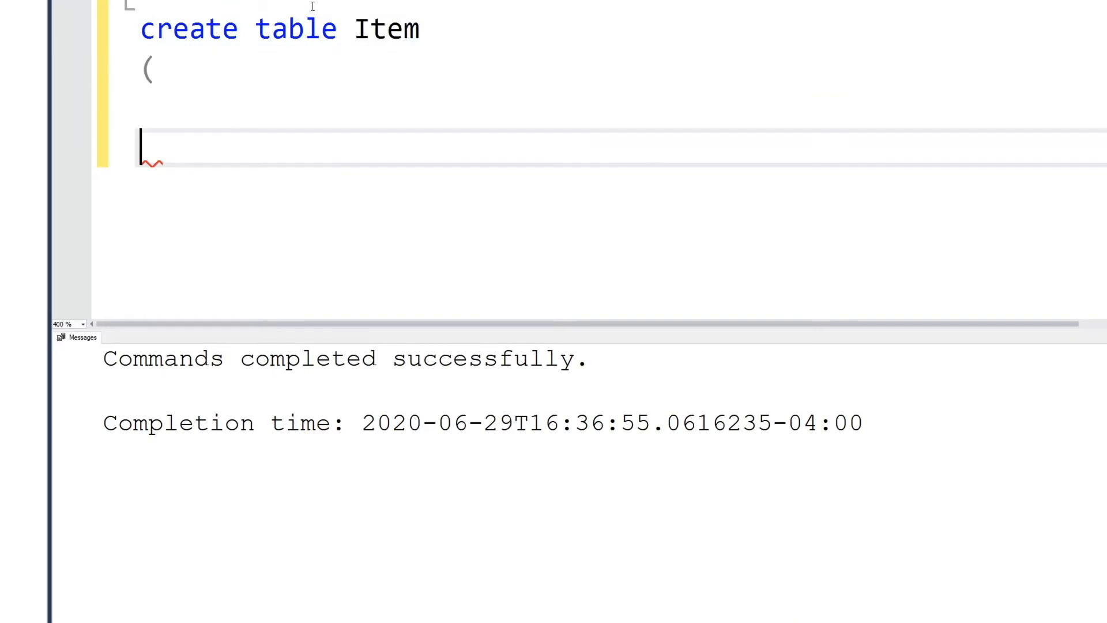
{"action": "type", "text": ");"}
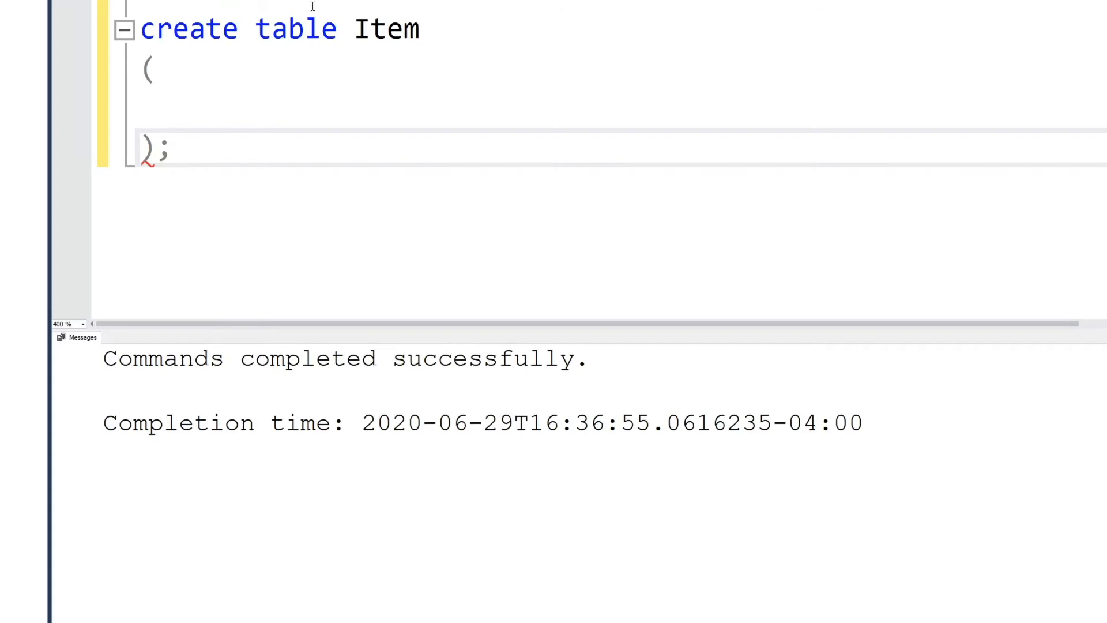
{"action": "type", "text": "itemId"}
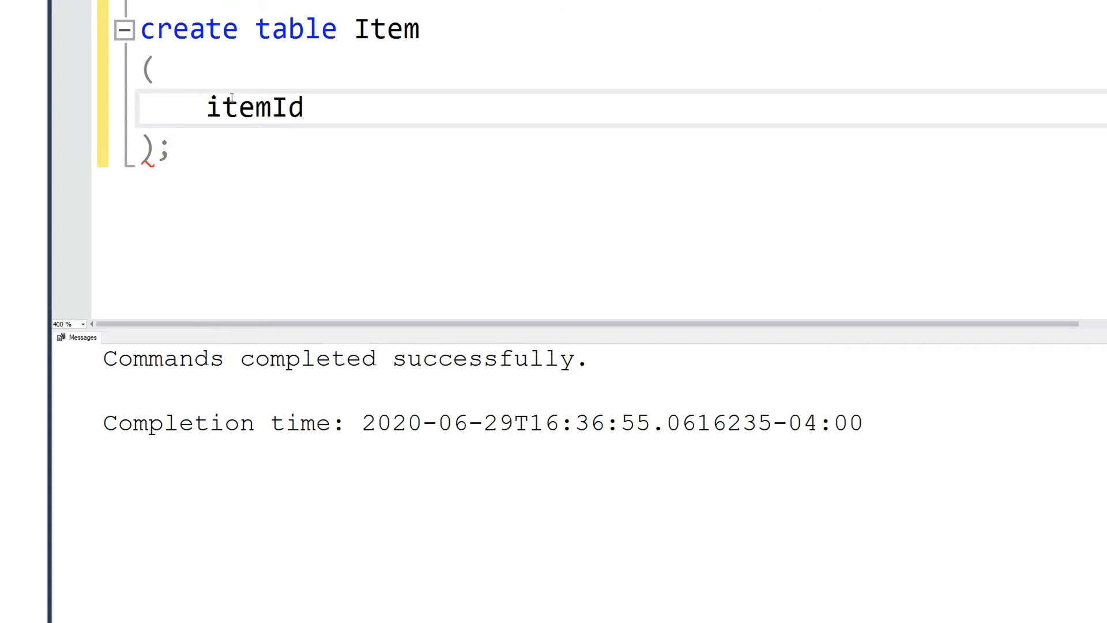
{"action": "type", "text": "uniqueidentifi"}
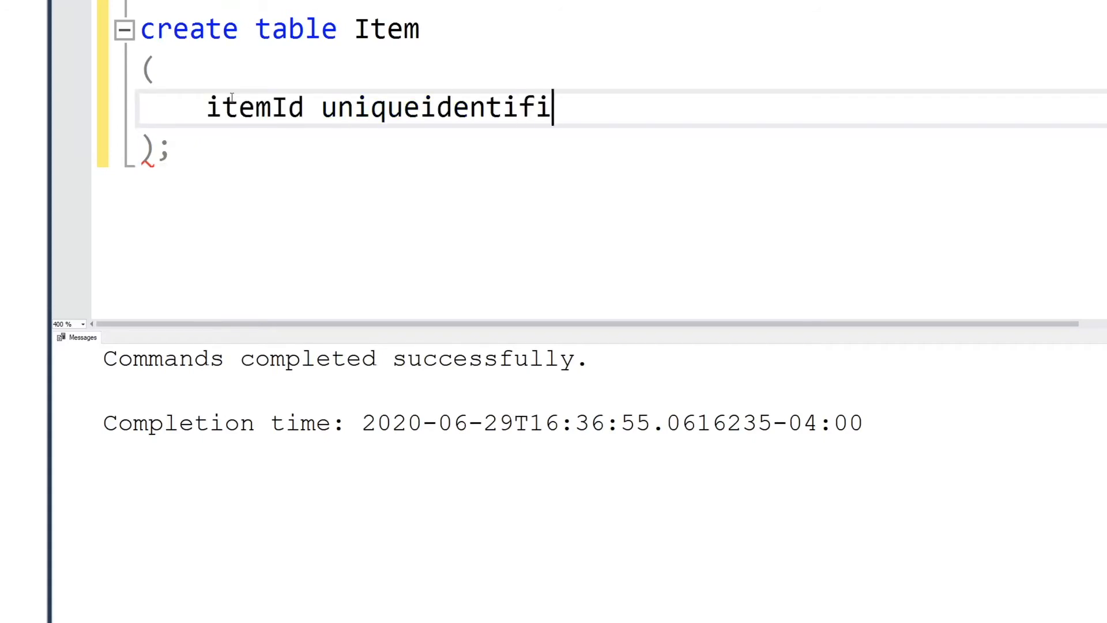
{"action": "type", "text": "er primary key,"}
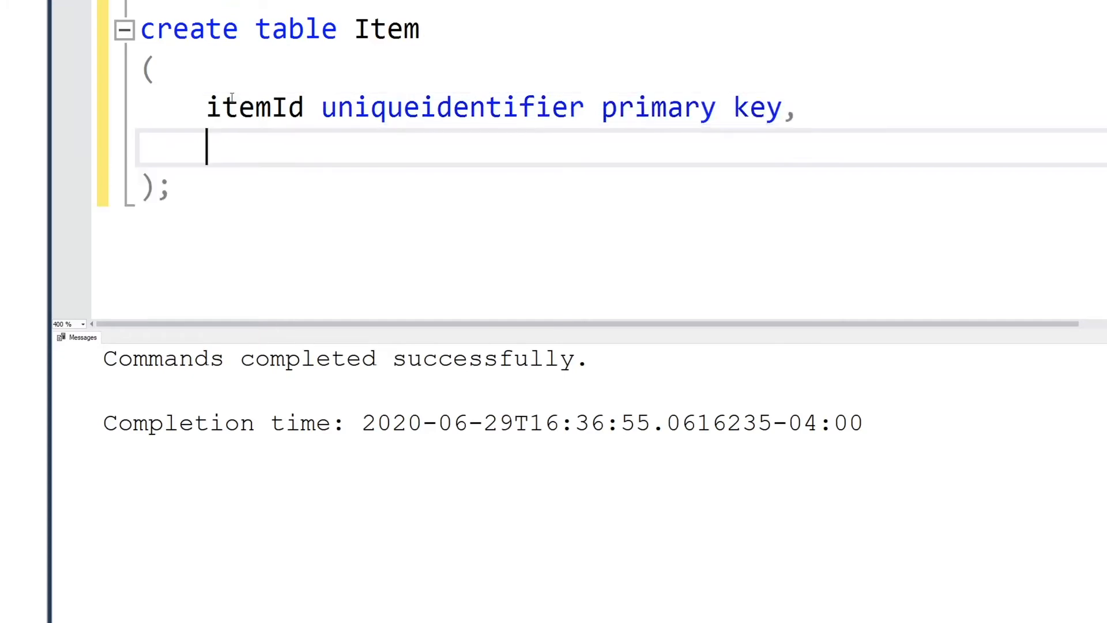
{"action": "type", "text": "itemName nvarchar"}
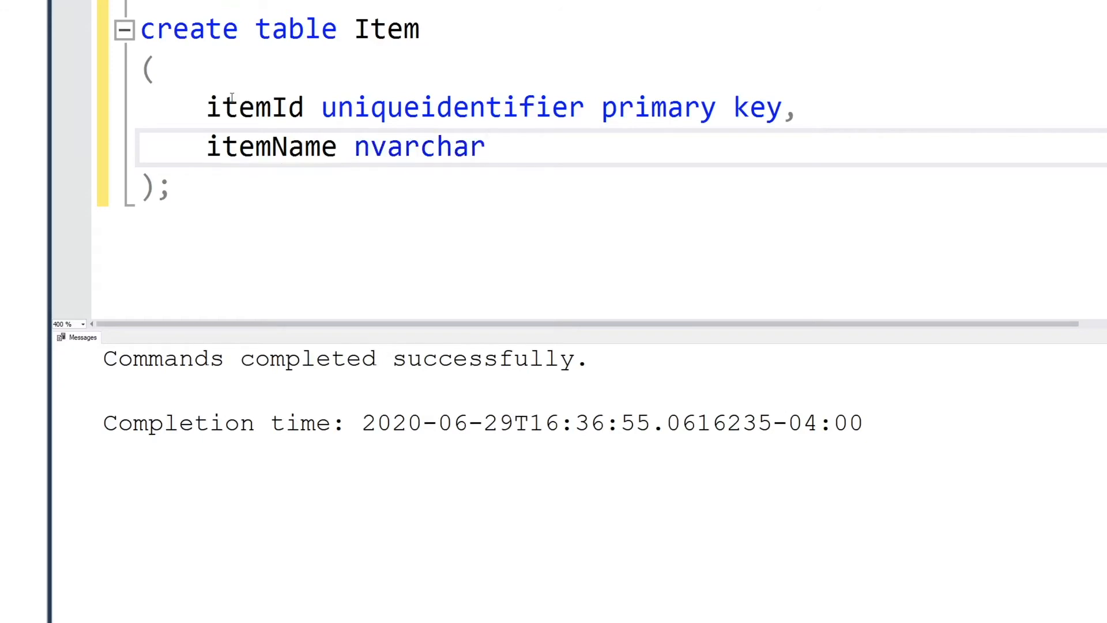
{"action": "type", "text": "("}
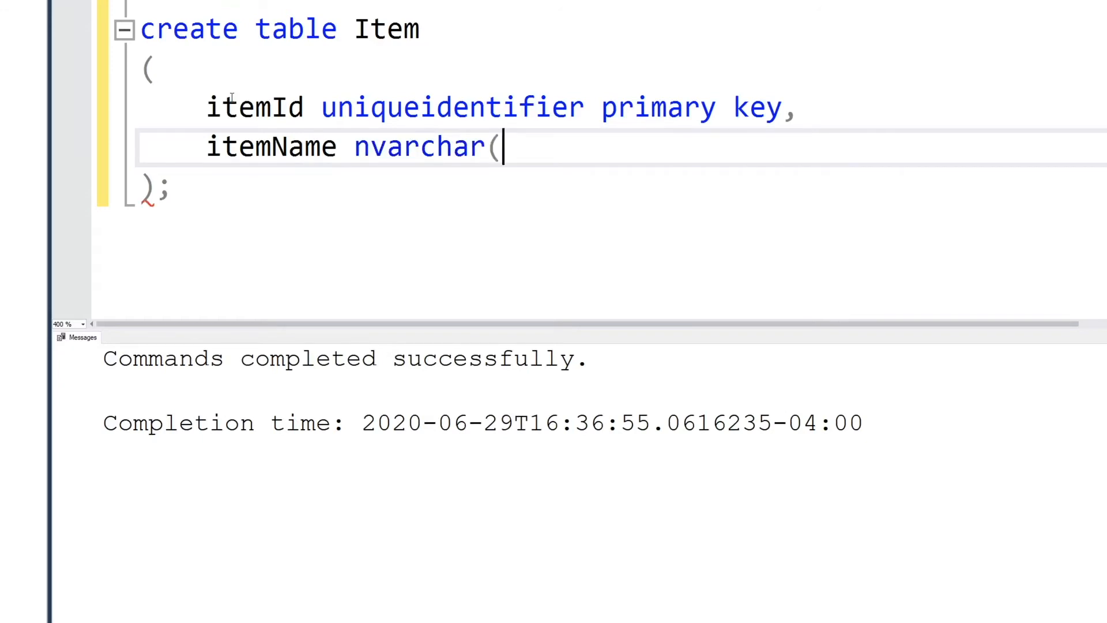
{"action": "type", "text": "70),"}
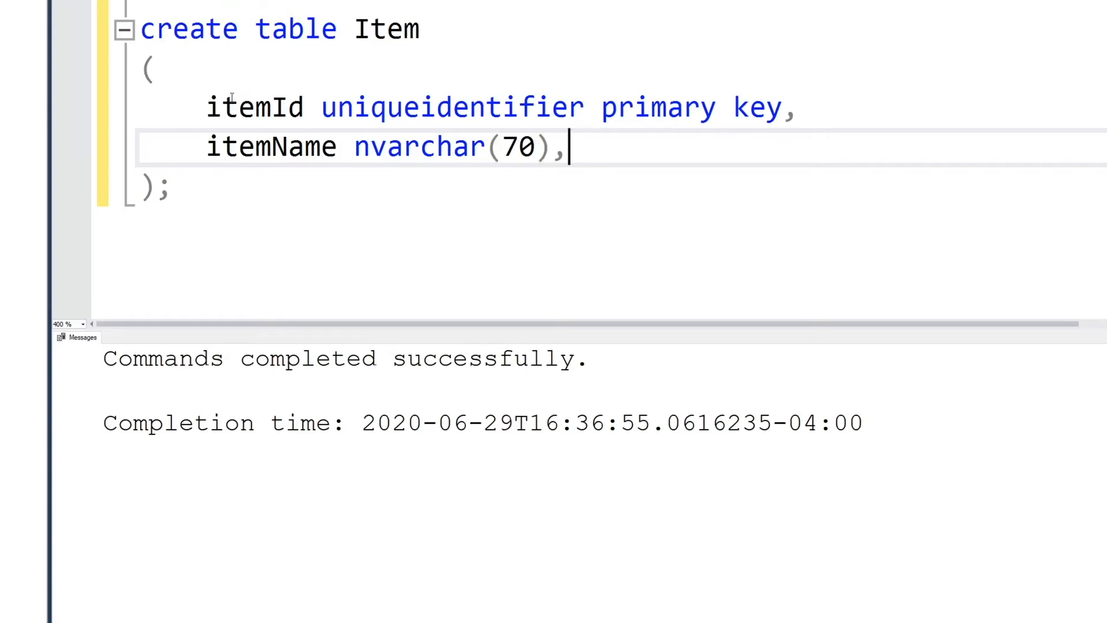
Step: Add a userId uniqueidentifier foreign key column to the Item table
{"action": "key", "text": "enter"}
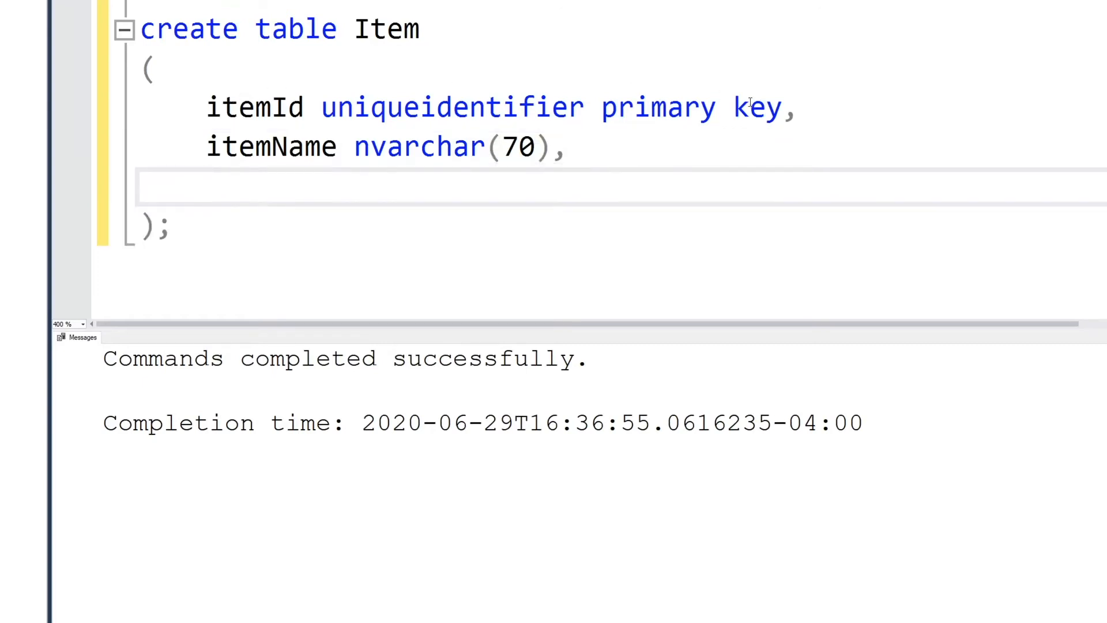
{"action": "type", "text": "user"}
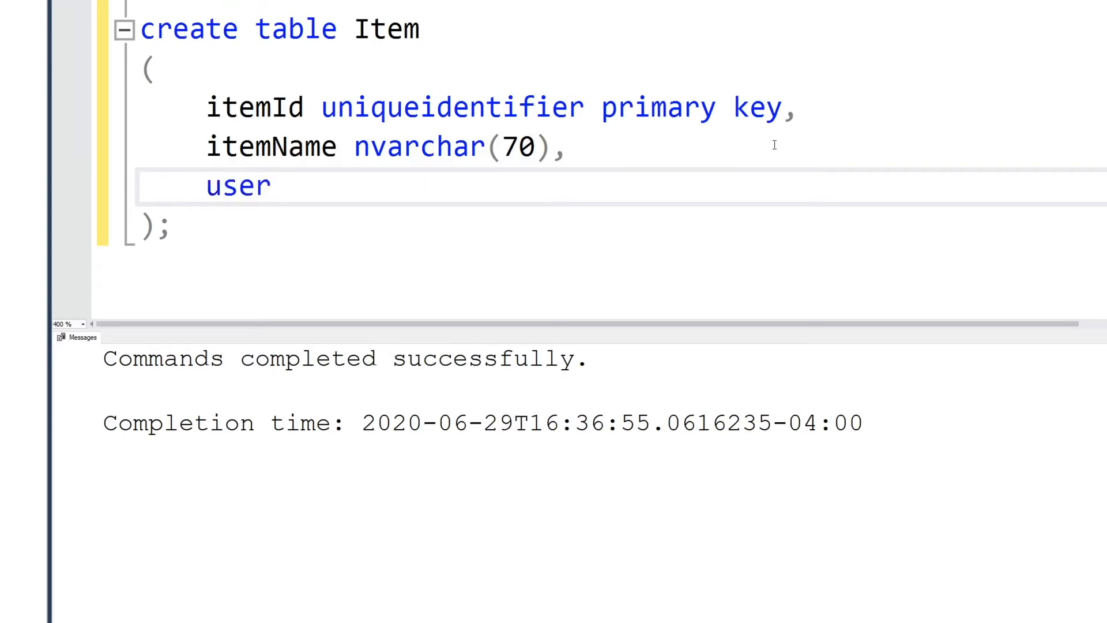
{"action": "type", "text": "Id uniqu"}
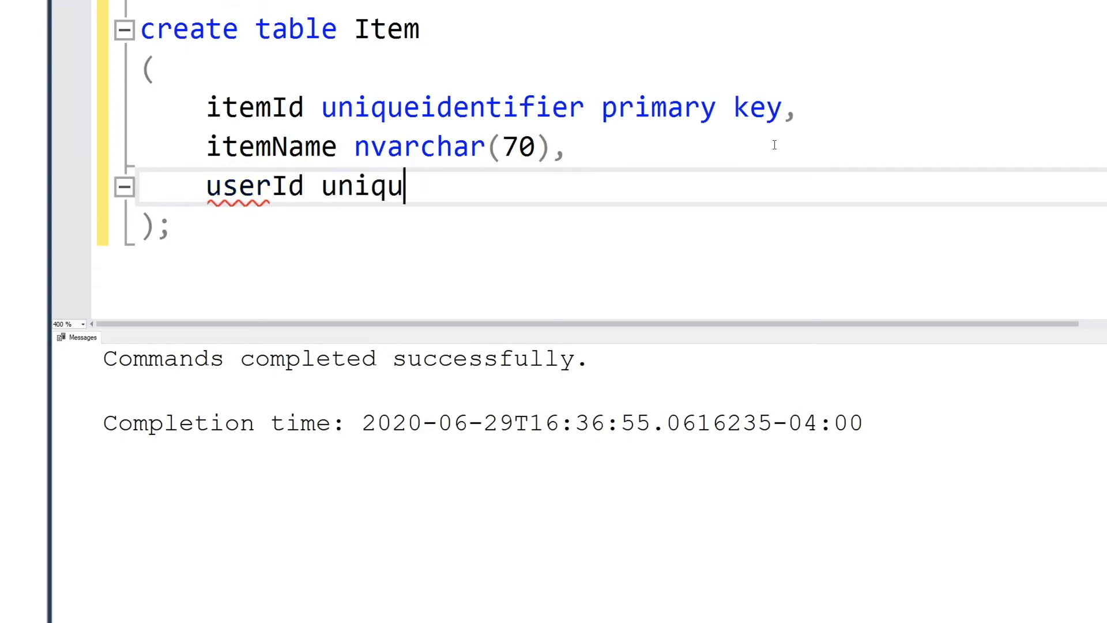
{"action": "type", "text": "eidentifier fore"}
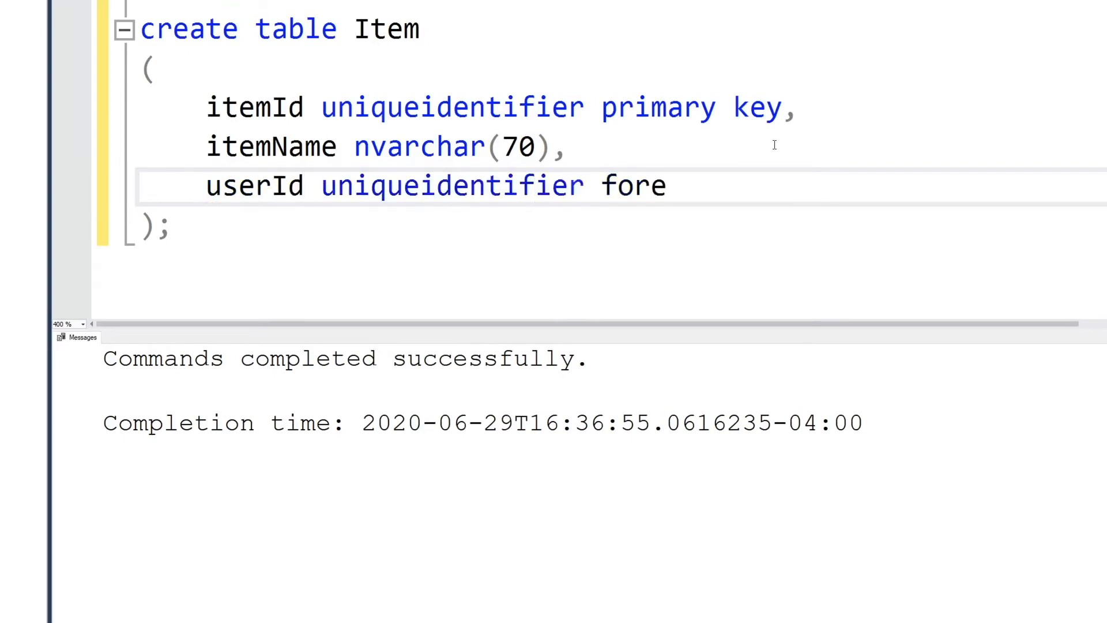
{"action": "type", "text": "ign key(use"}
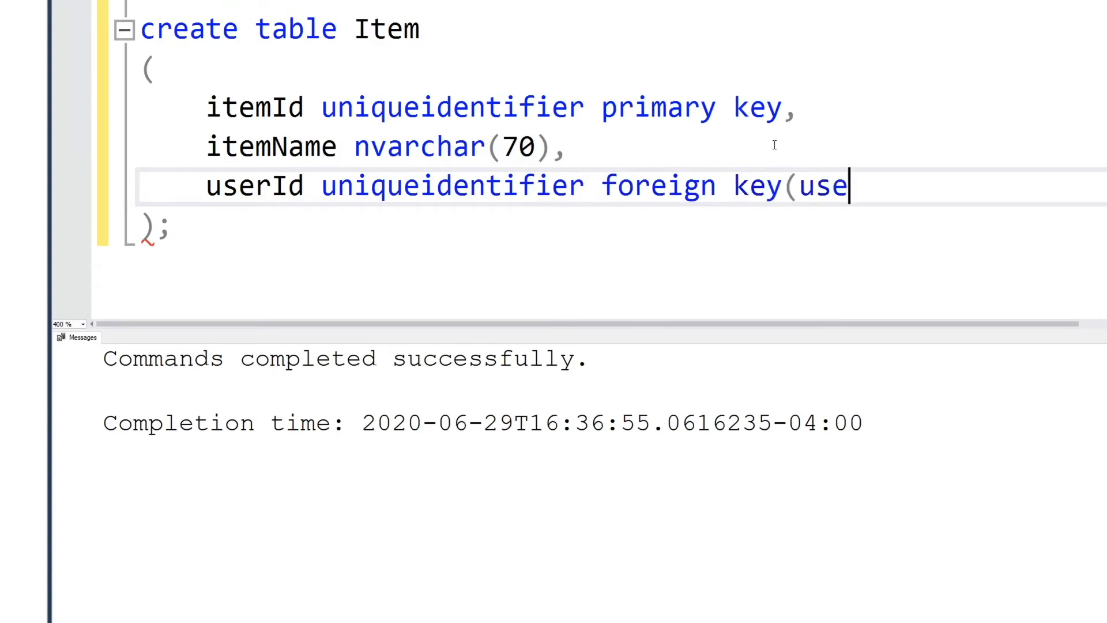
{"action": "type", "text": "rId) re"}
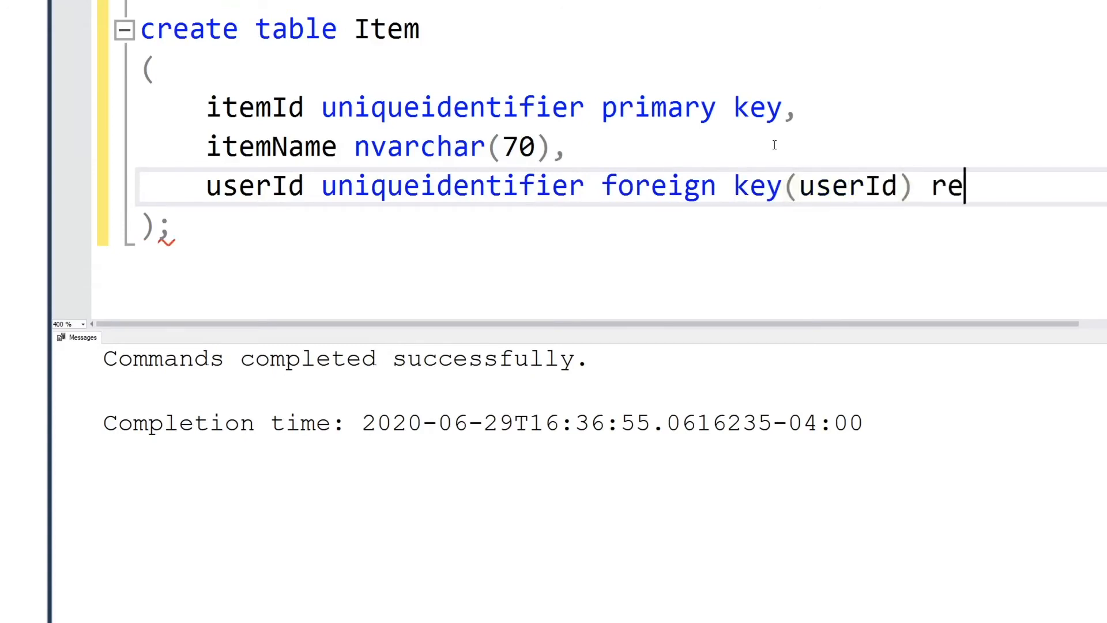
{"action": "type", "text": "ferences Us"}
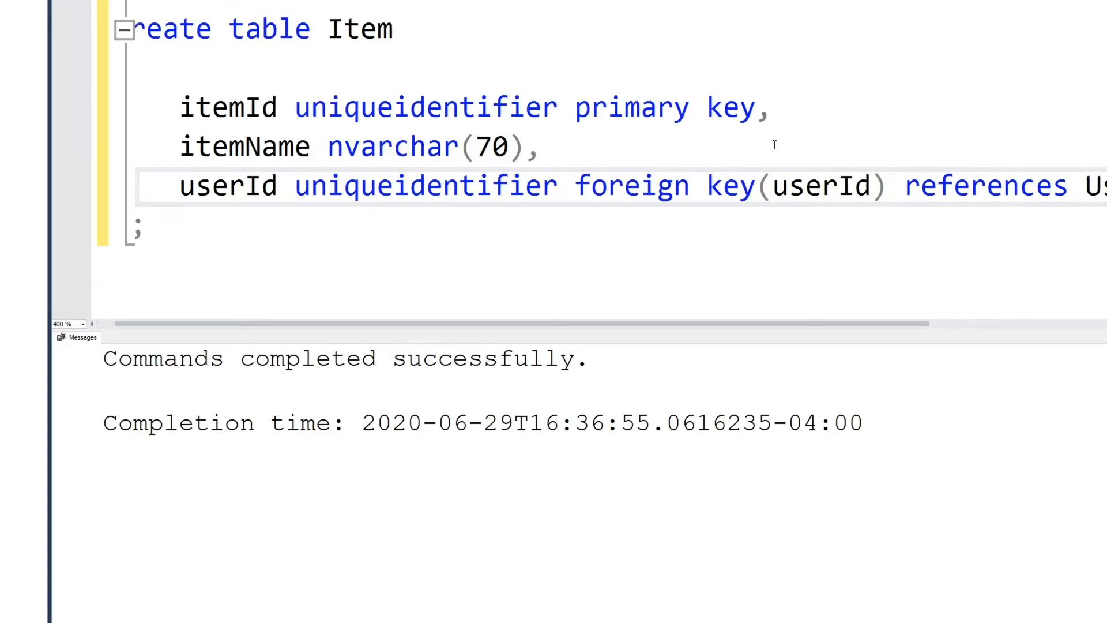
{"action": "scroll", "scroll_direction": "right", "scroll_amount": 3}
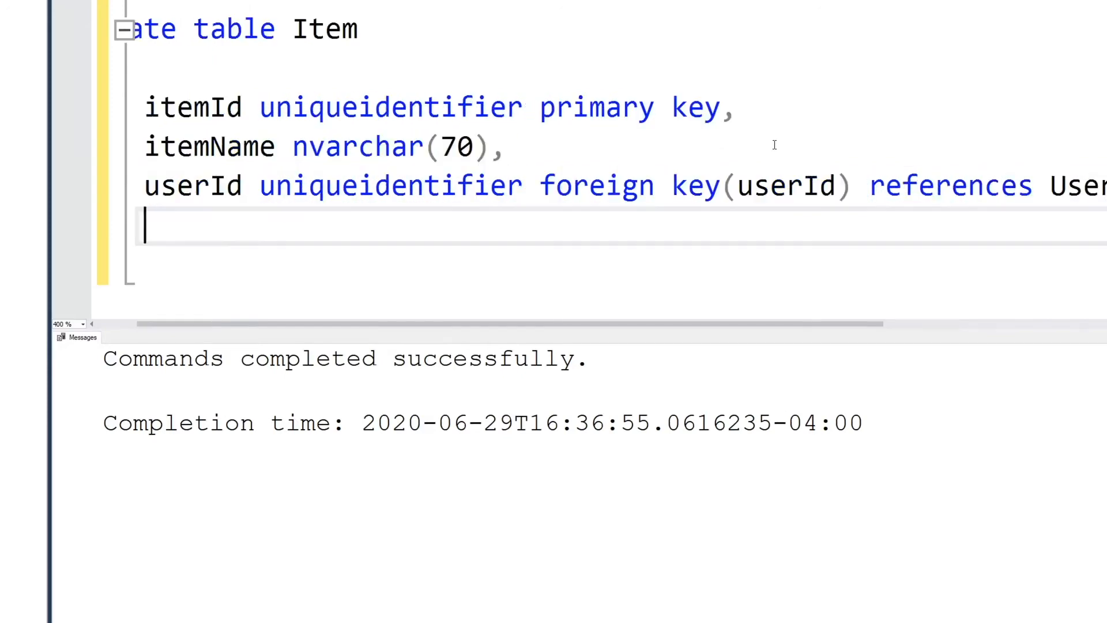
Step: Add a categoryId uniqueidentifier foreign key column
{"action": "type", "text": "cate"}
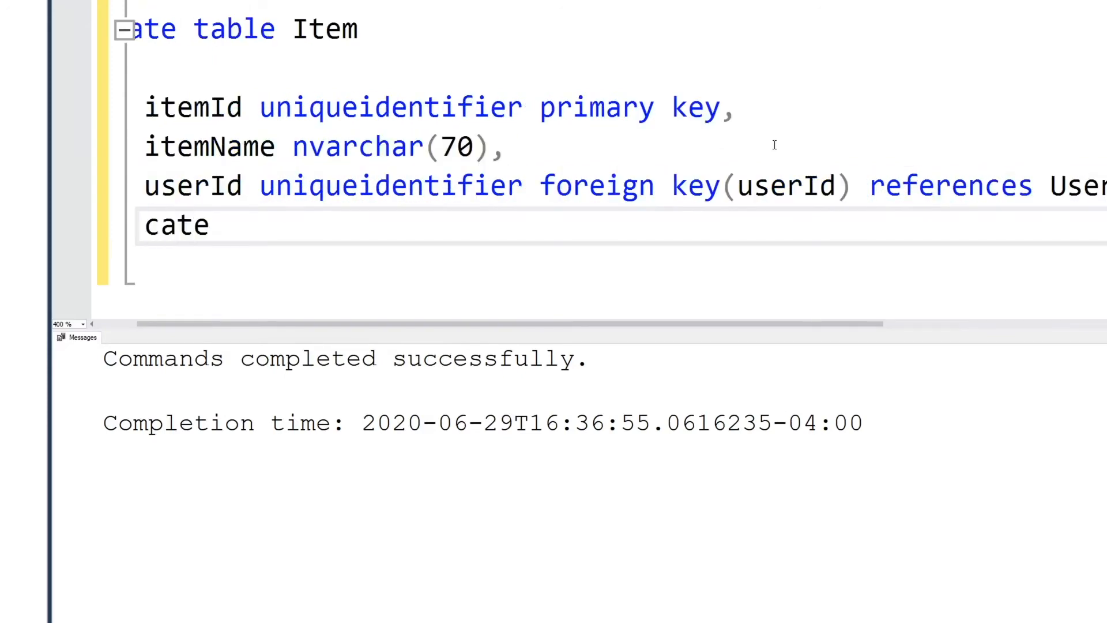
{"action": "type", "text": "goryId"}
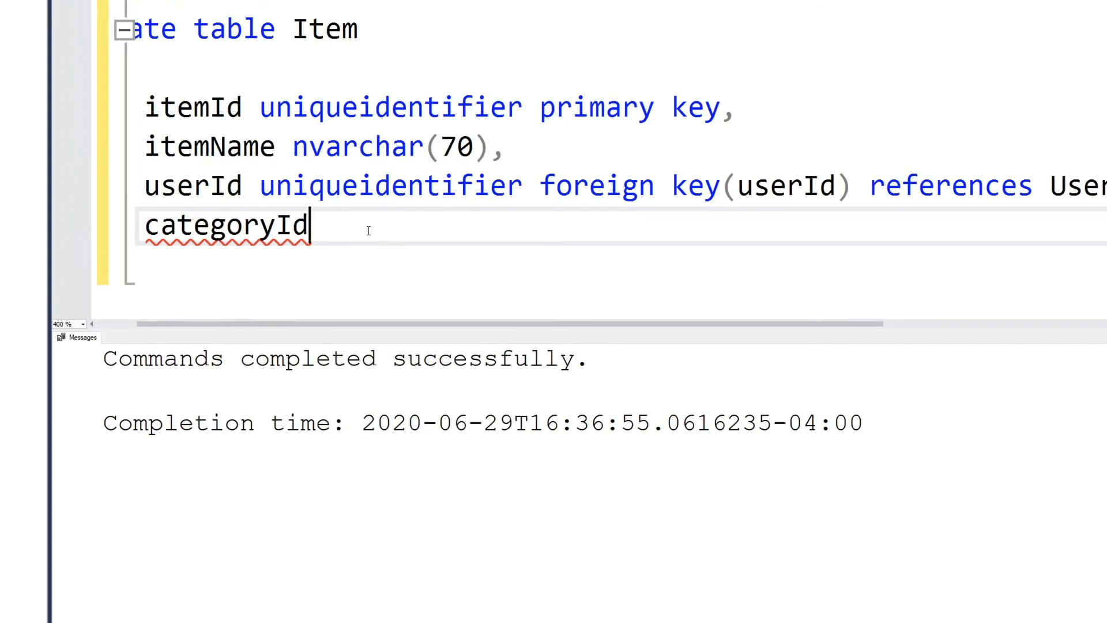
{"action": "type", "text": "un"}
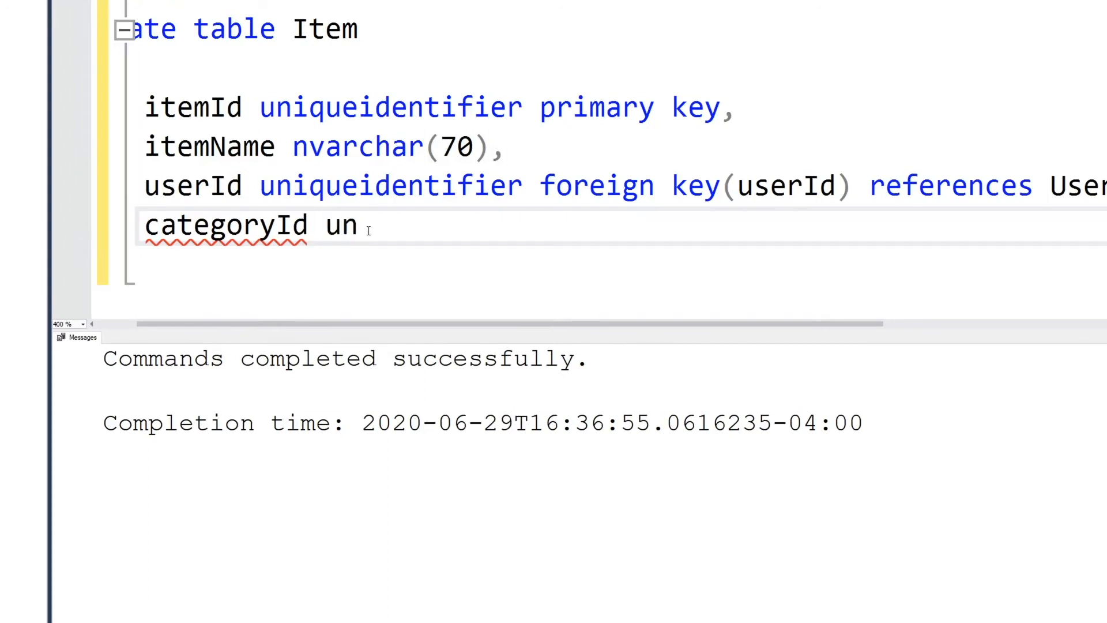
{"action": "type", "text": "iqueidentifier forei"}
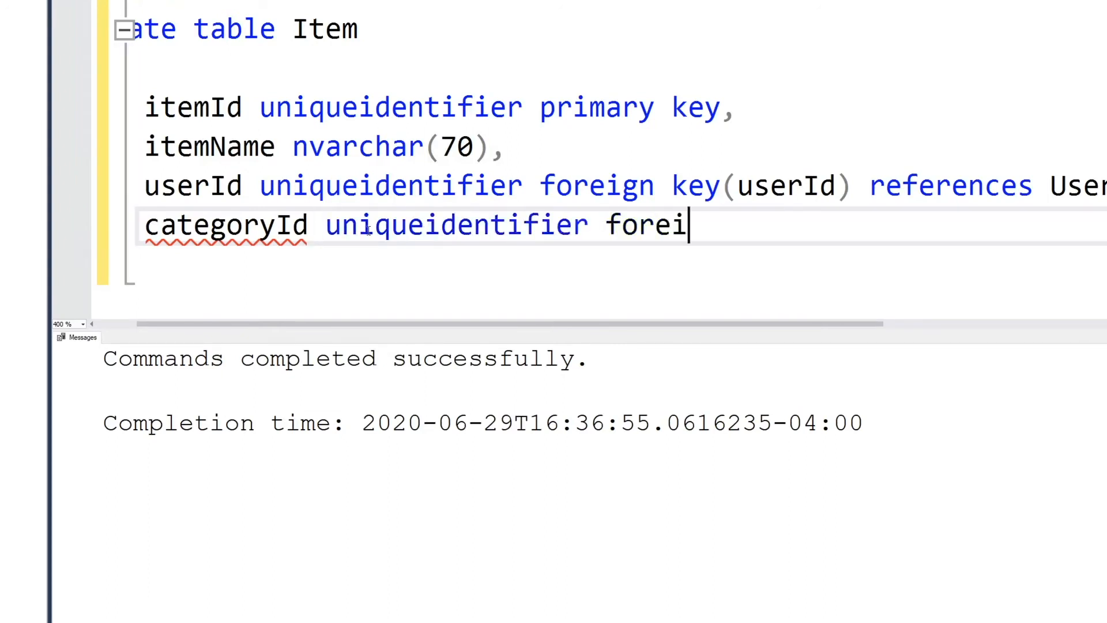
{"action": "type", "text": "gn key"}
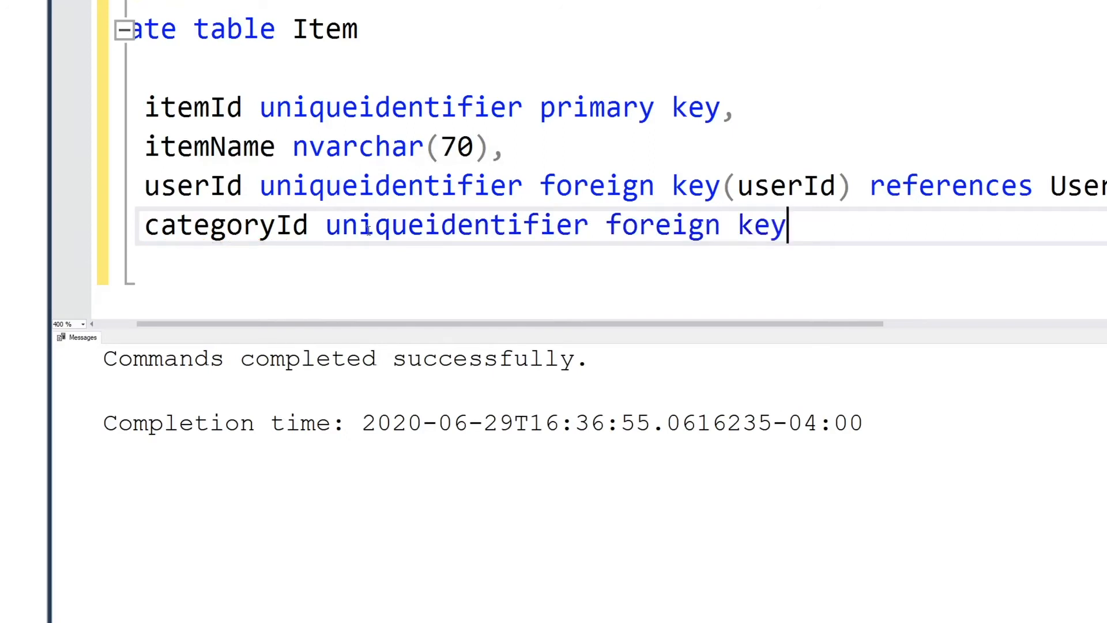
{"action": "type", "text": "(userId) r"}
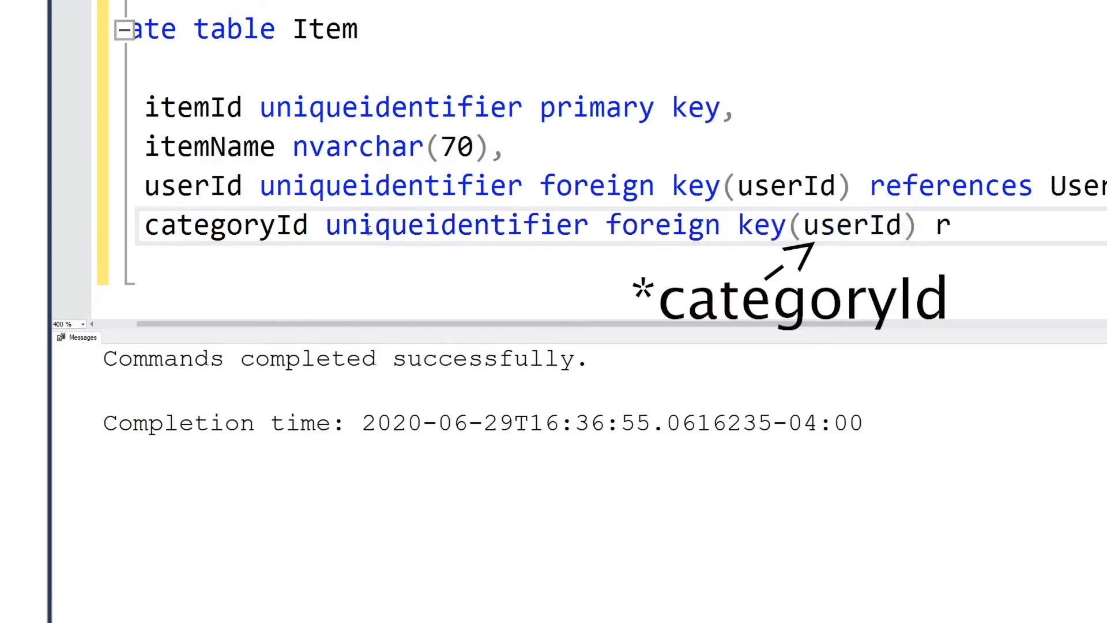
{"action": "type", "text": "eferences"}
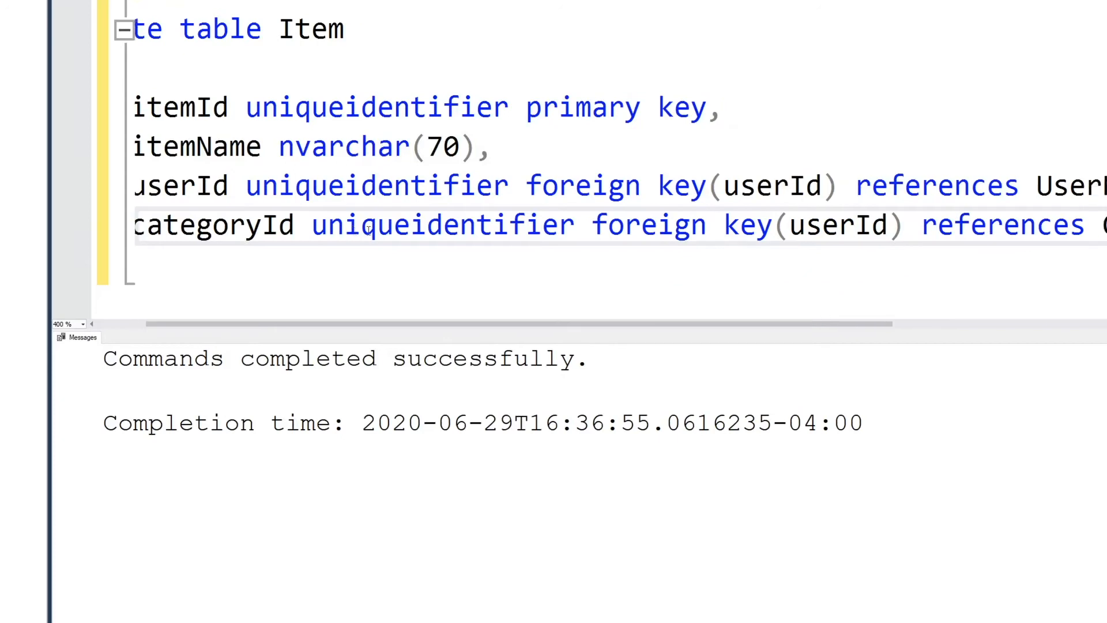
{"action": "scroll", "scroll_direction": "right", "scroll_amount": 3}
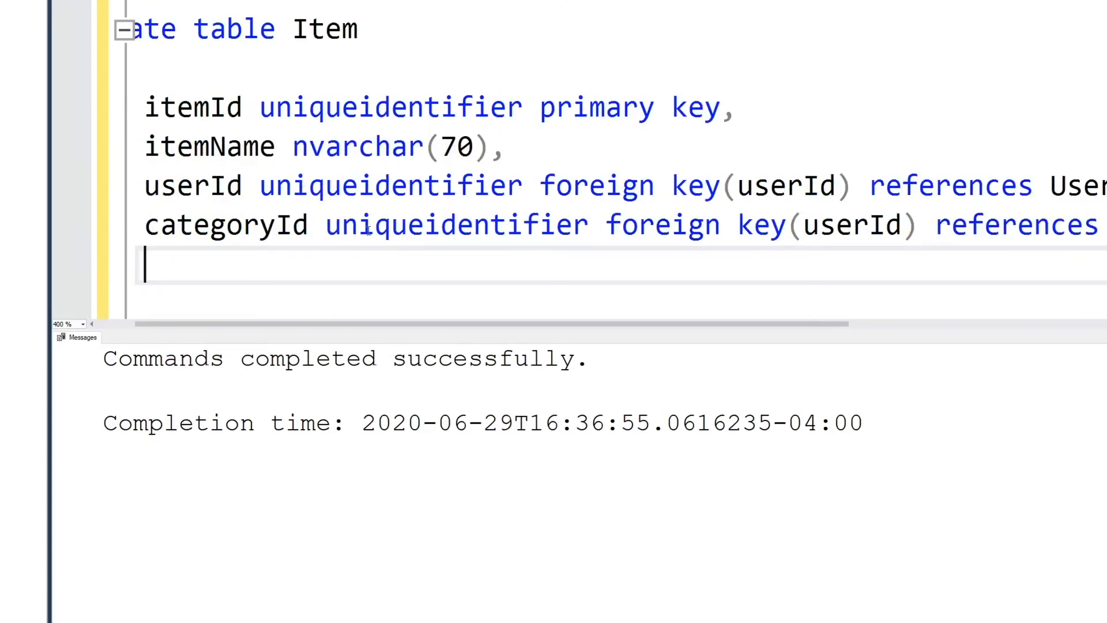
Step: Add a brandId uniqueidentifier foreign key column referencing Brand
{"action": "type", "text": "brandId"}
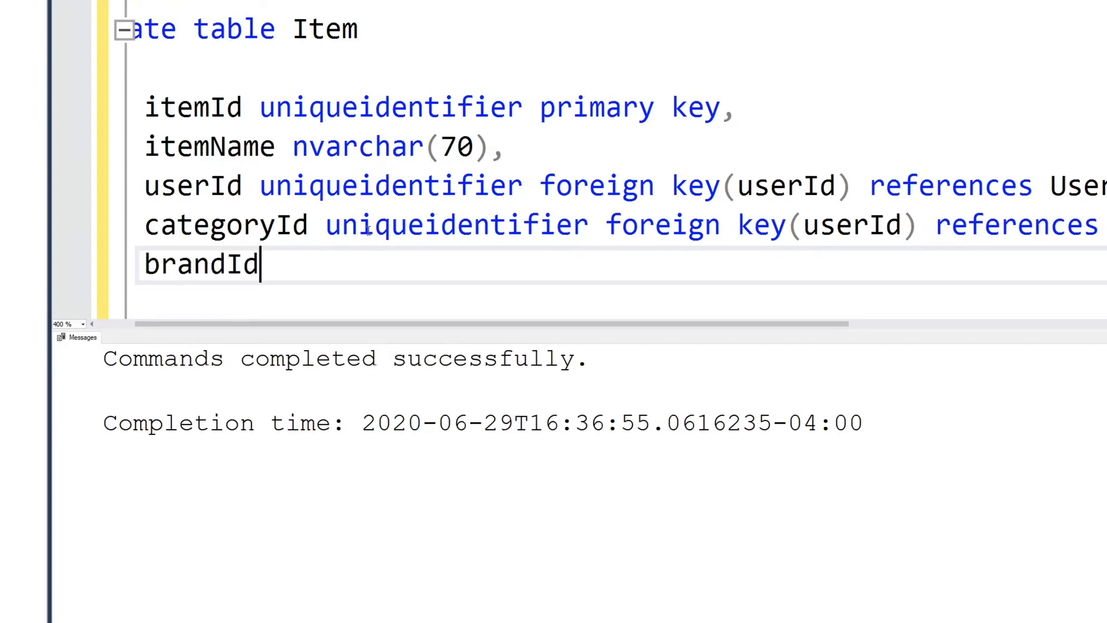
{"action": "type", "text": "uniqueidentif"}
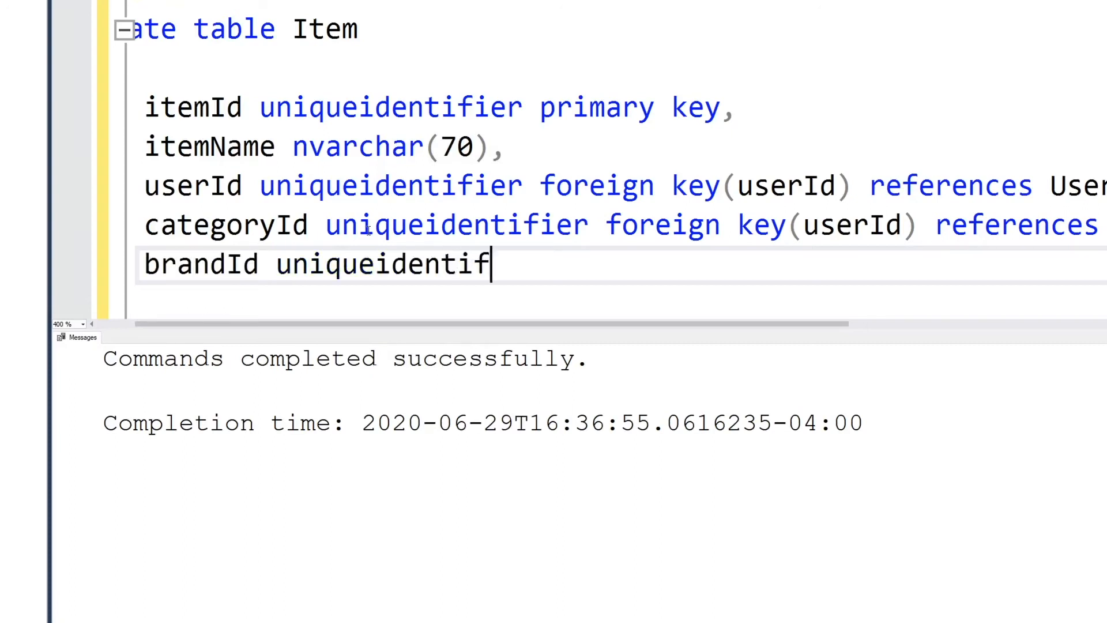
{"action": "type", "text": "ier foreign ey"}
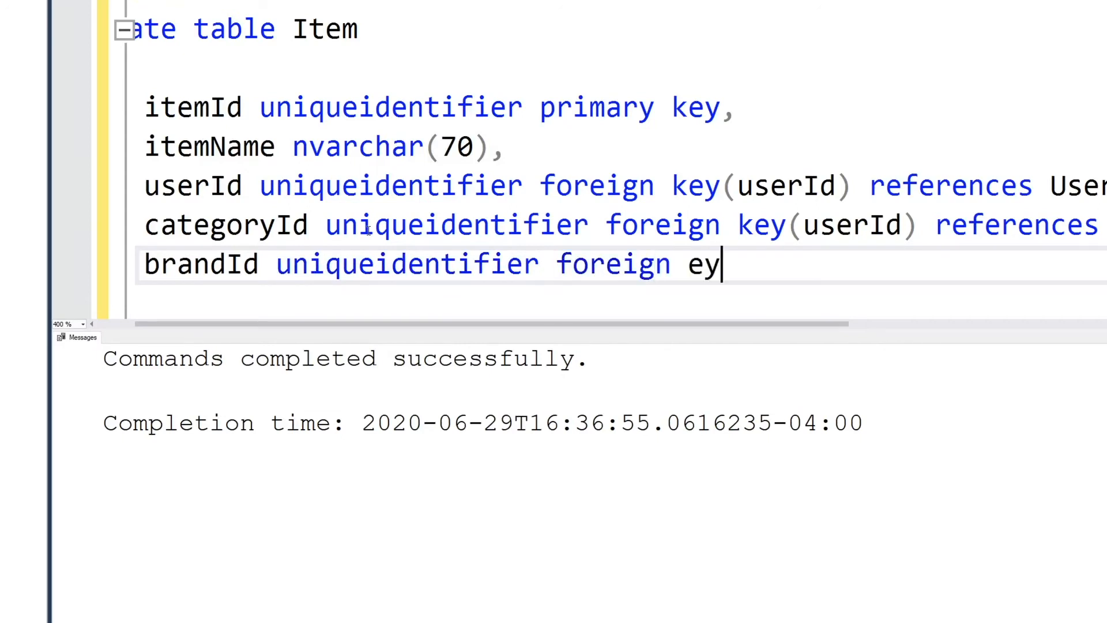
{"action": "type", "text": "k(bra"}
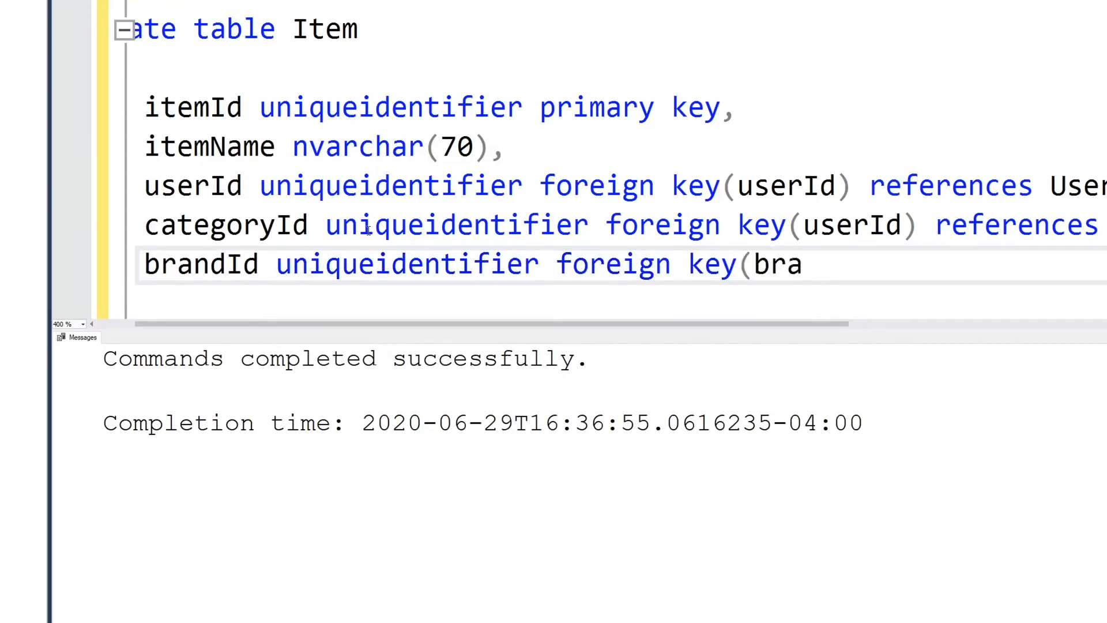
{"action": "type", "text": "ndId"}
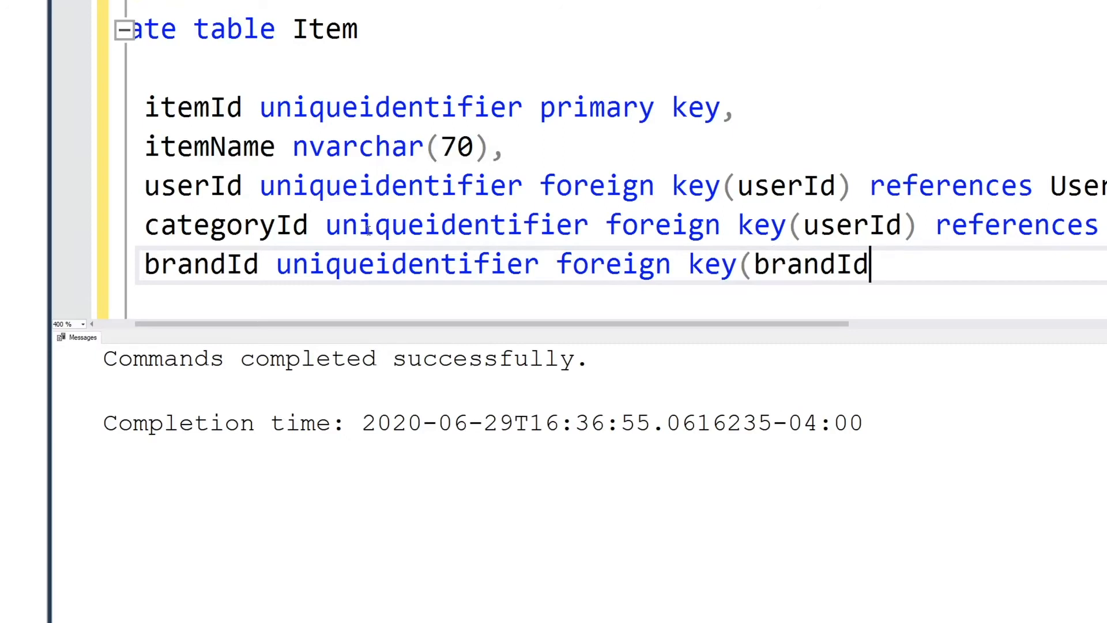
{"action": "type", "text": ") re"}
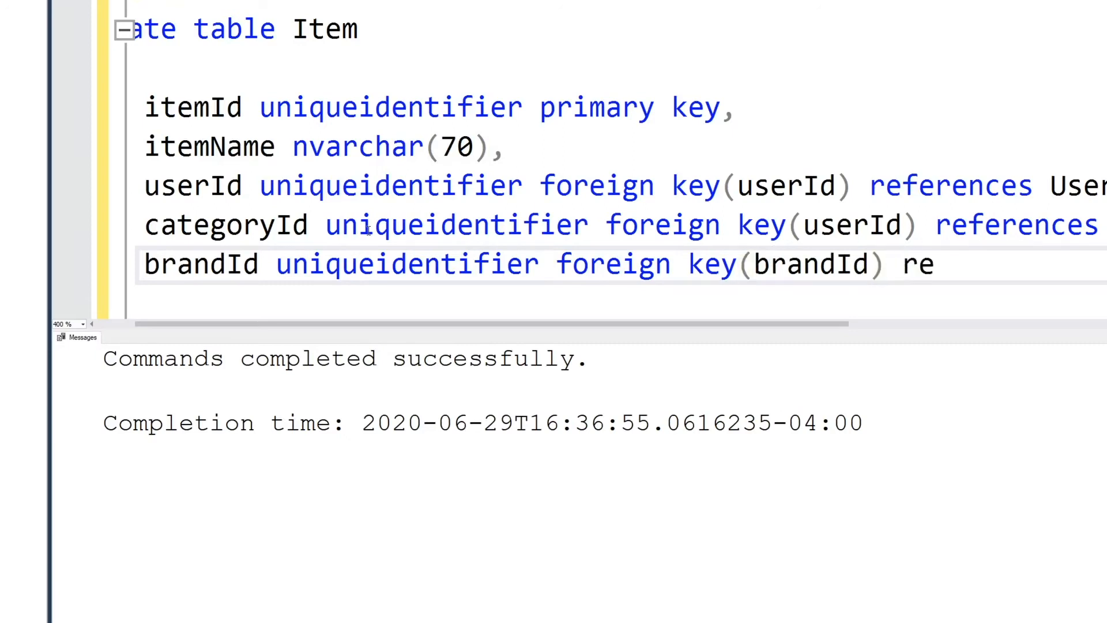
{"action": "type", "text": "references Br"}
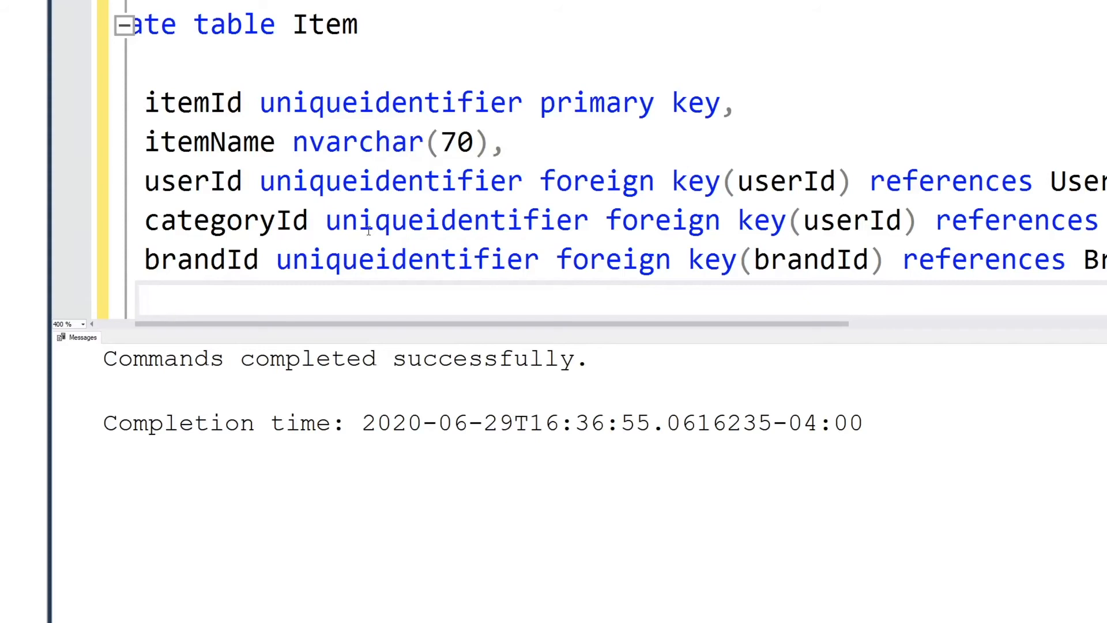
Step: Add a locationId uniqueidentifier foreign key column
{"action": "type", "text": "locationId"}
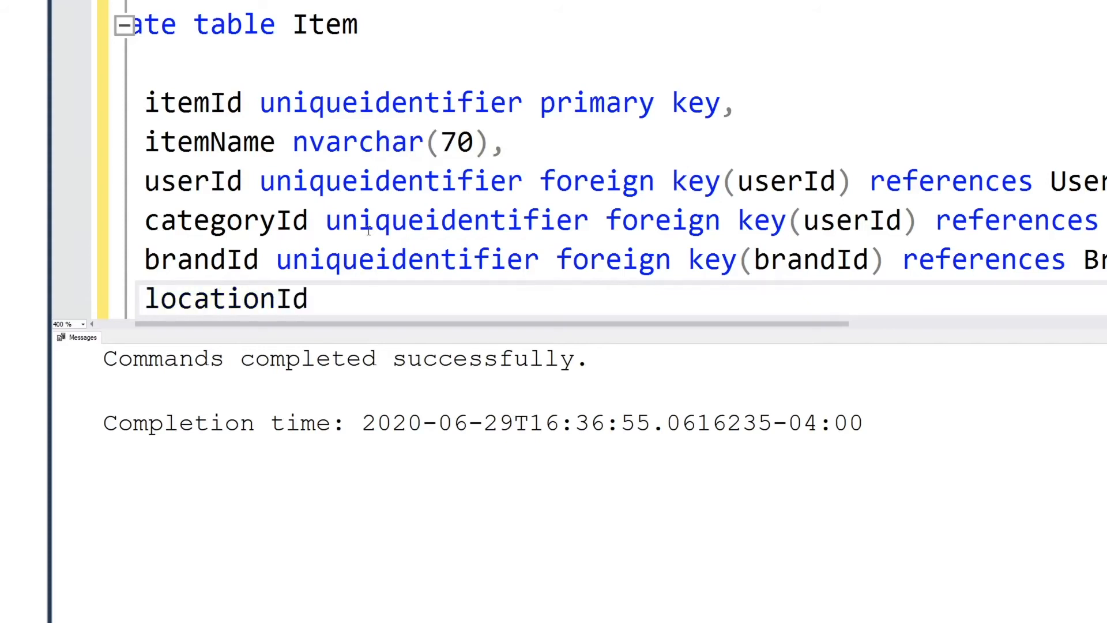
{"action": "type", "text": "uniqueidentifie"}
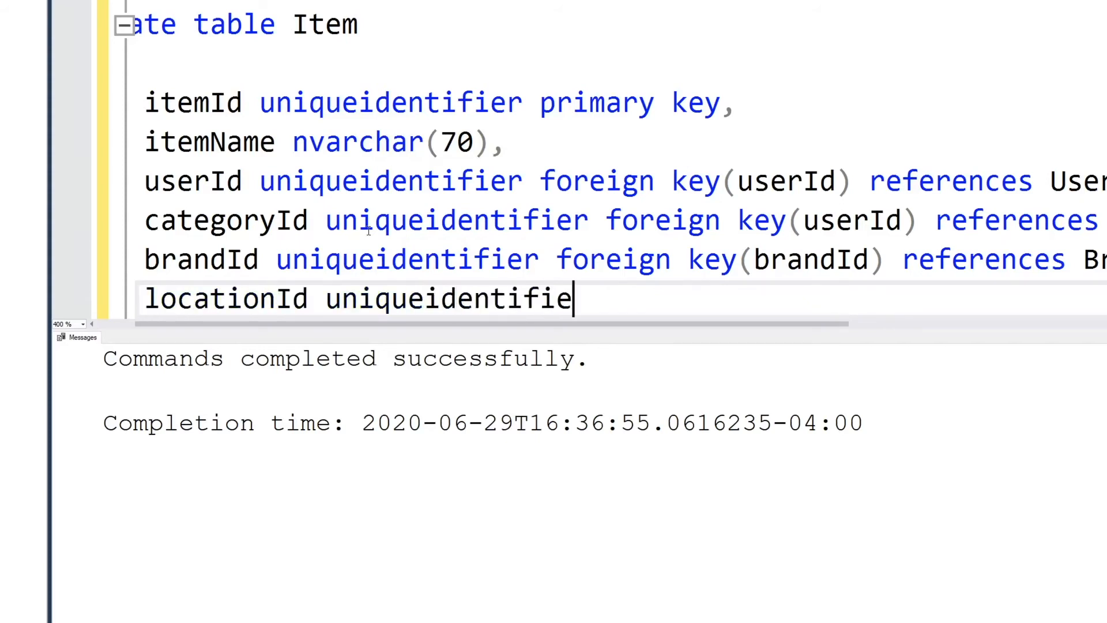
{"action": "type", "text": "r for"}
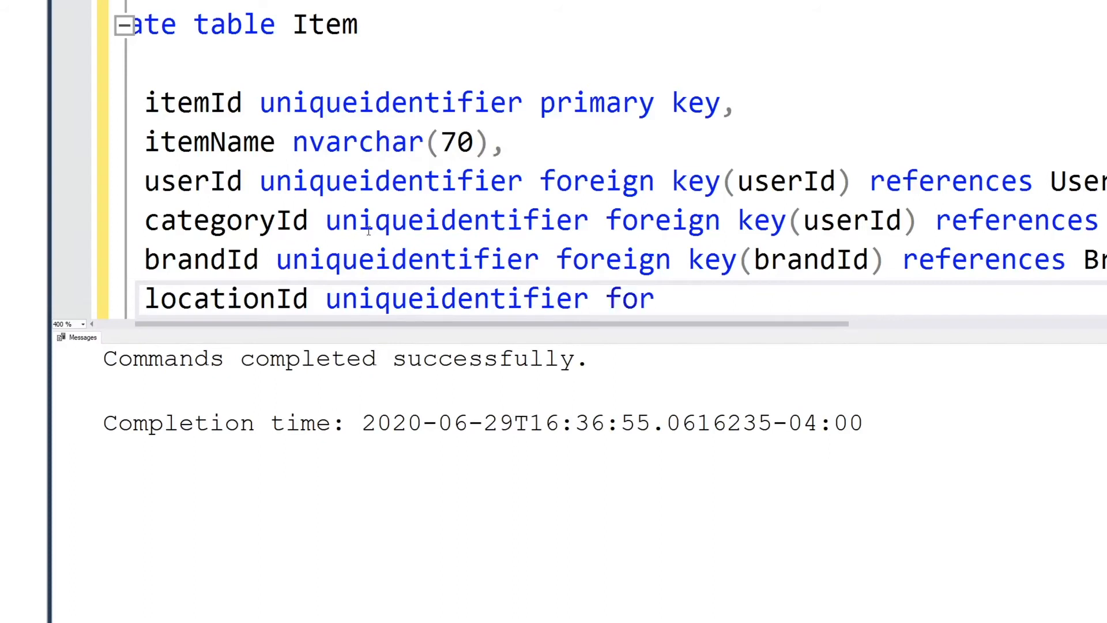
{"action": "type", "text": "ign"}
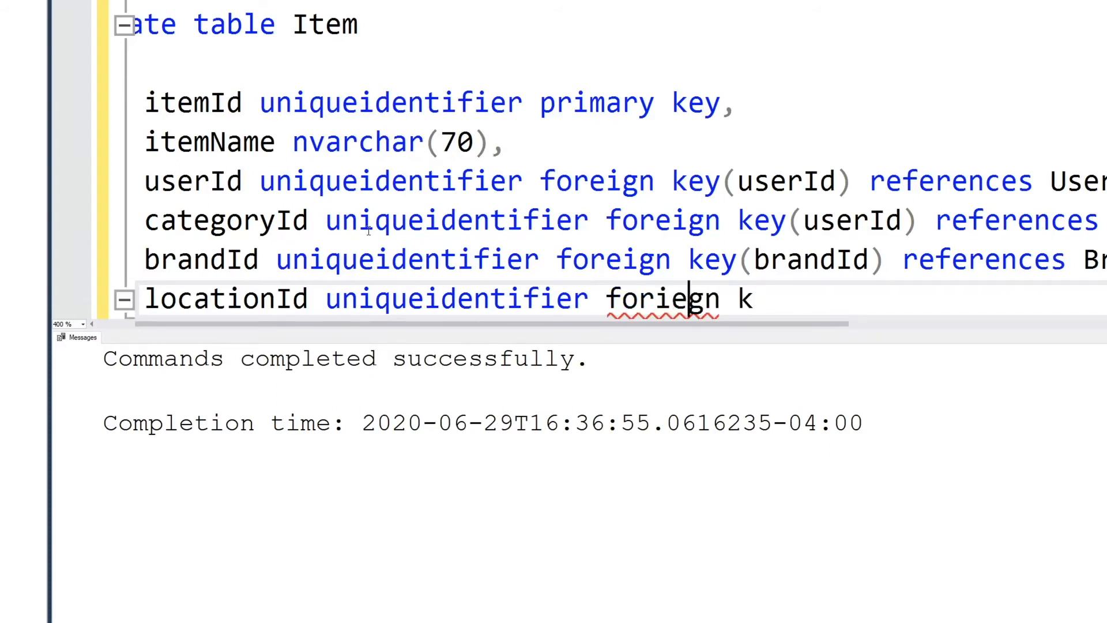
{"action": "type", "text": "foreign"}
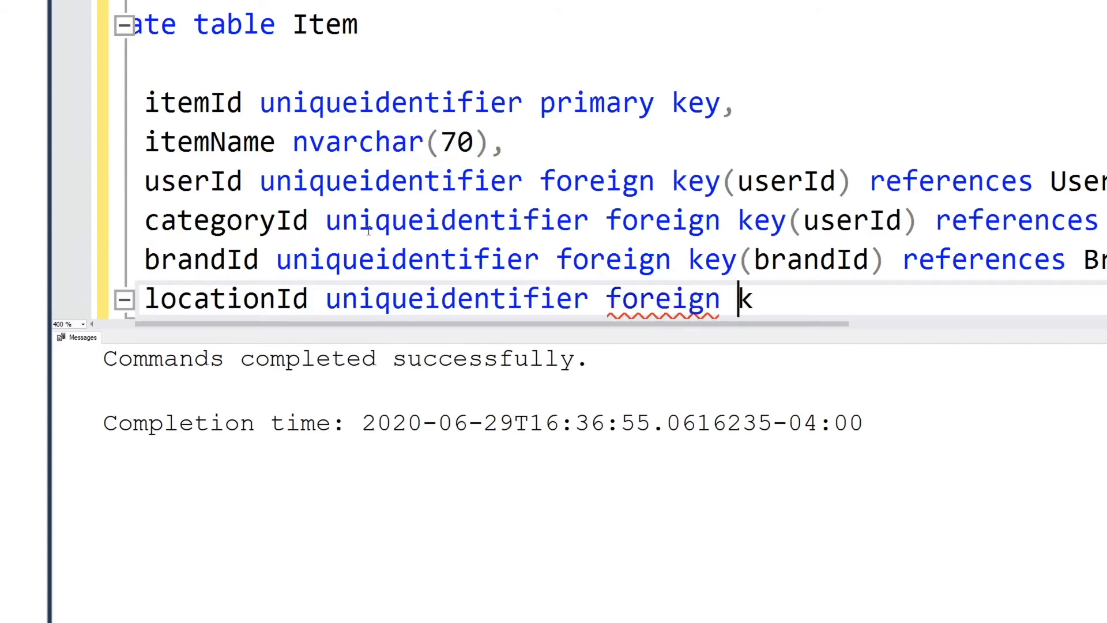
{"action": "type", "text": "ey("}
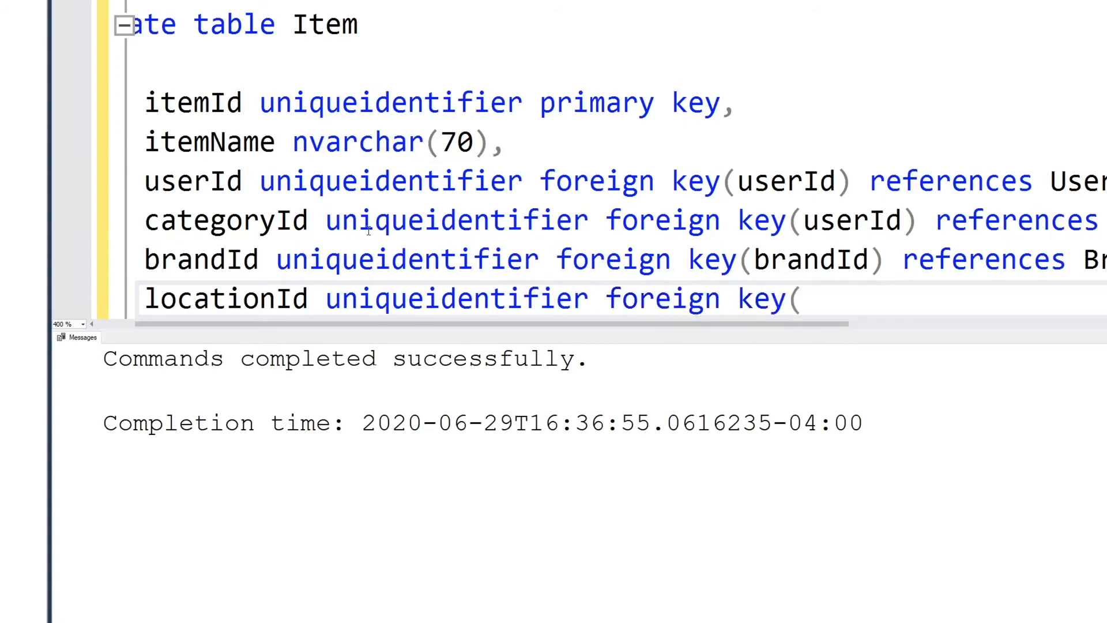
{"action": "type", "text": "locationId) referen"}
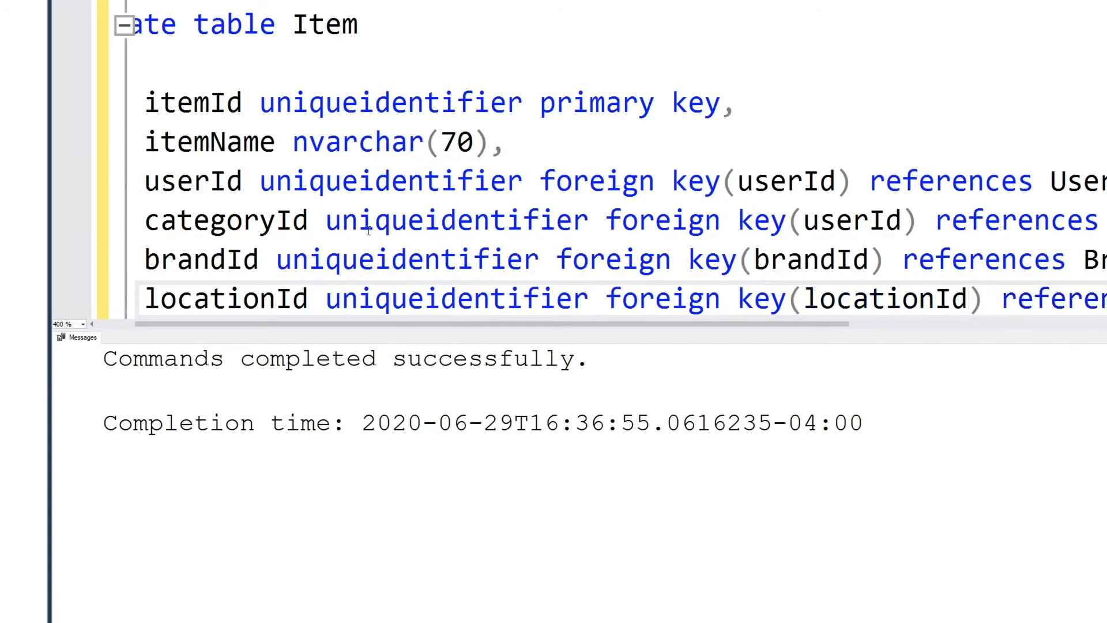
{"action": "scroll", "scroll_direction": "right", "scroll_amount": 3}
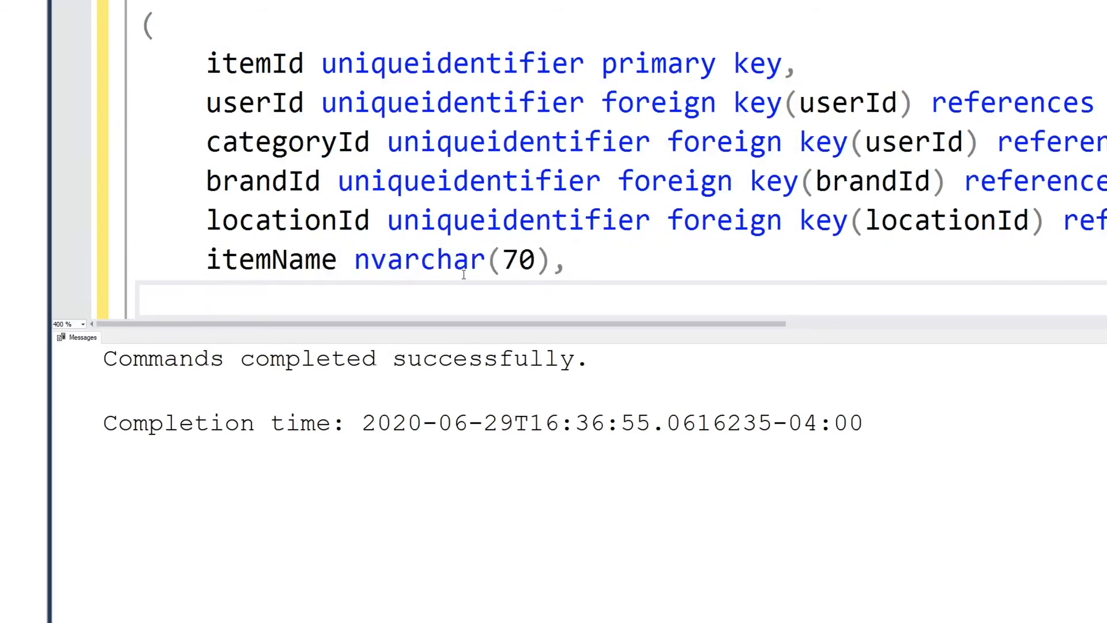
Step: Add an itemPrice column typed decimal(10,2) to the Item table script
{"action": "type", "text": "itemPrice"}
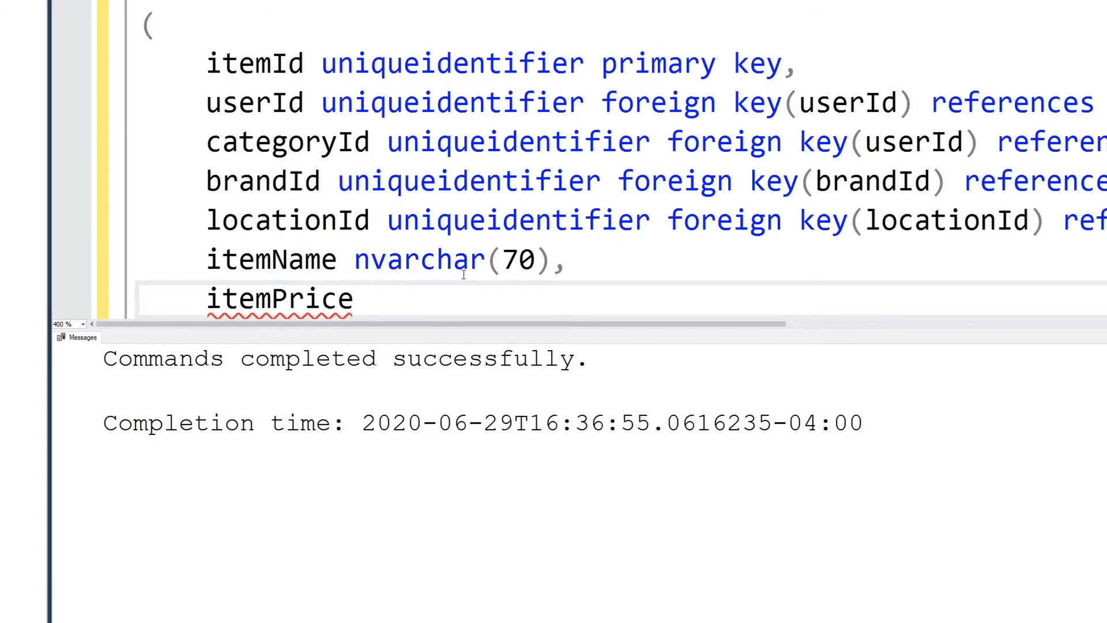
{"action": "type", "text": "double("}
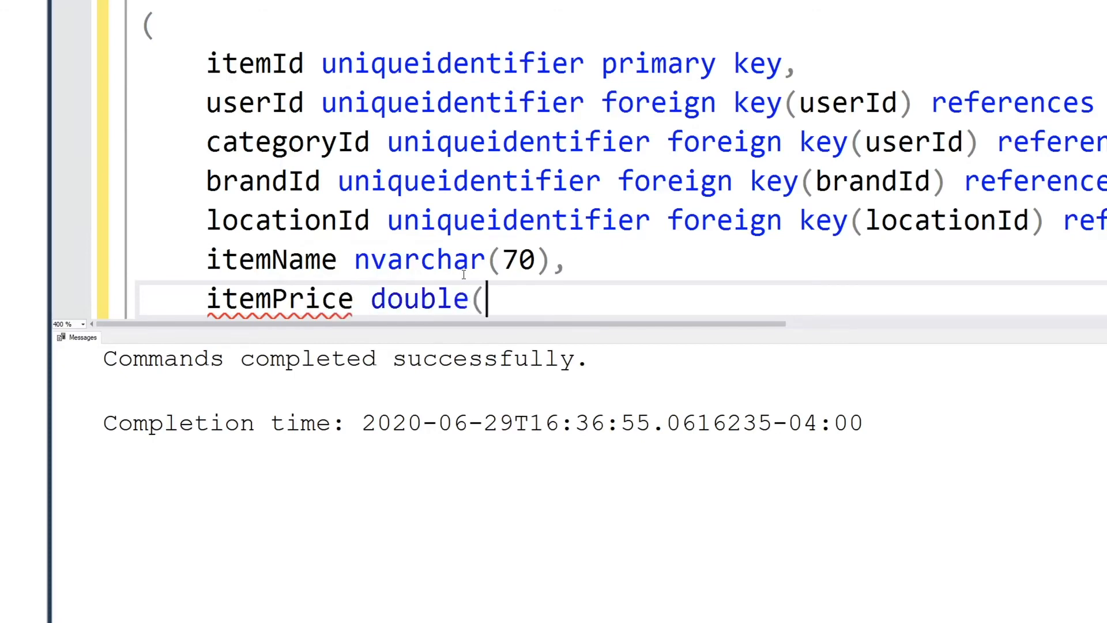
{"action": "type", "text": "7,2) not null,"}
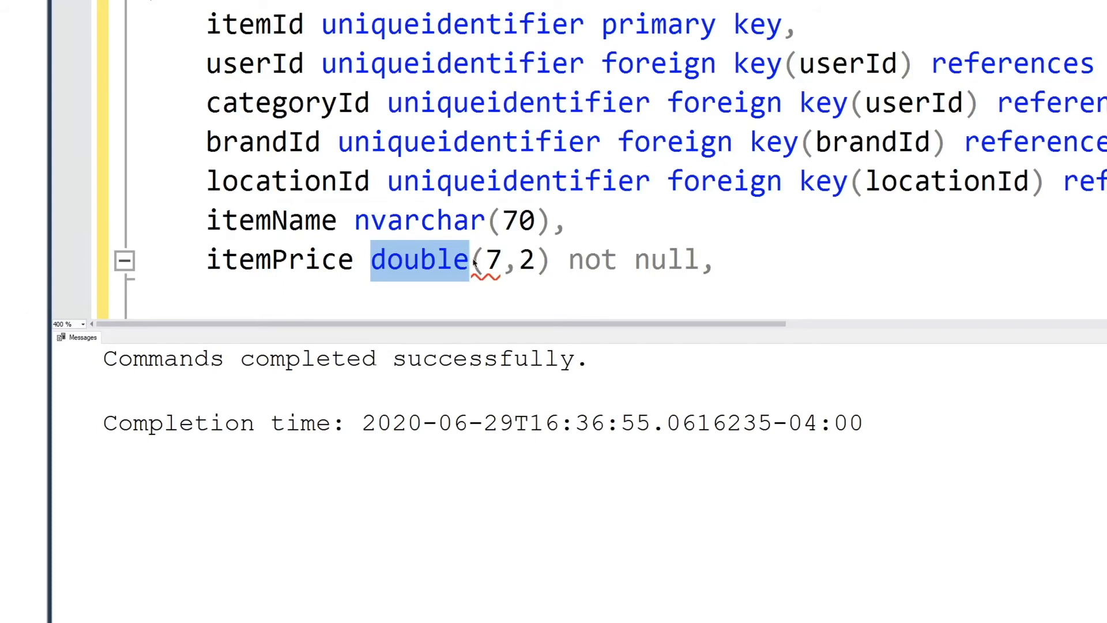
{"action": "type", "text": "10"}
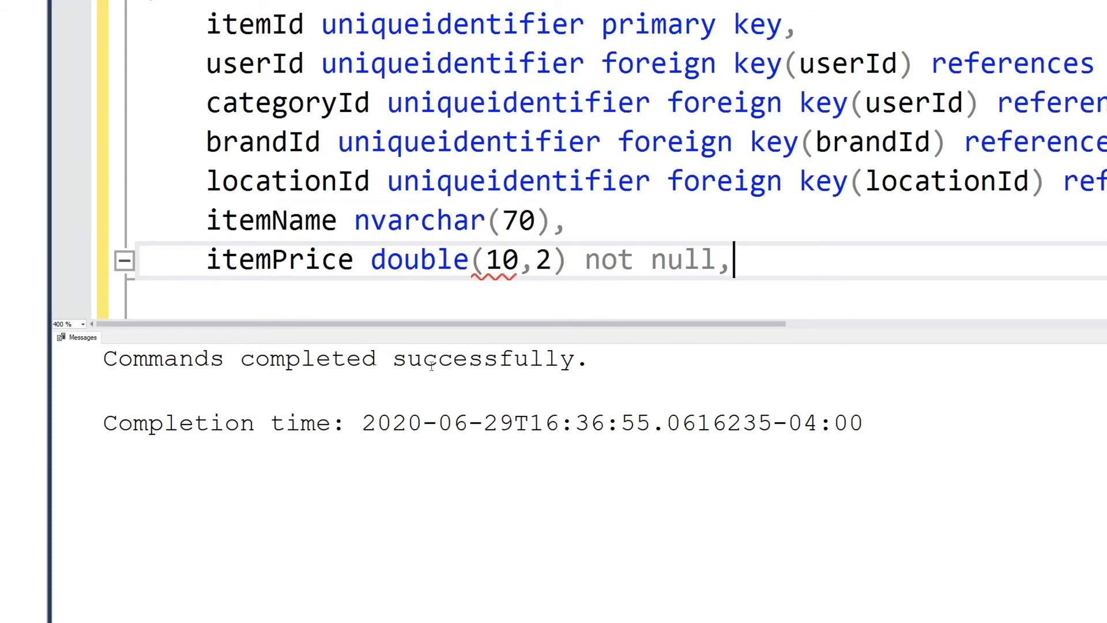
{"action": "type", "text": "decimal"}
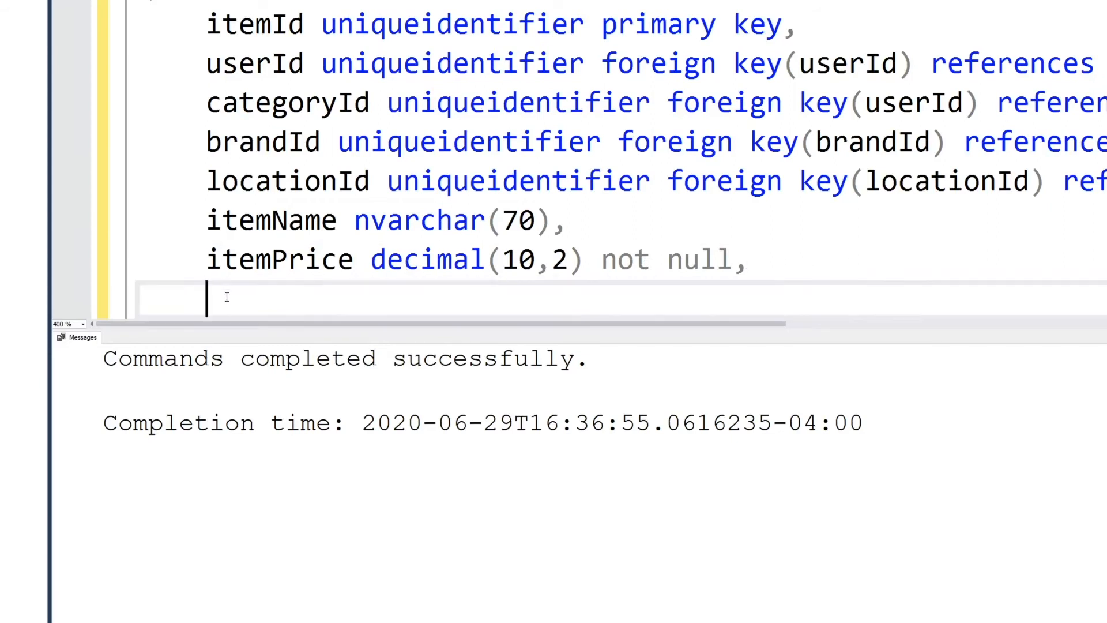
Step: Add itemImageUrl as text and begin the barcode nvarchar column
{"action": "type", "text": "item"}
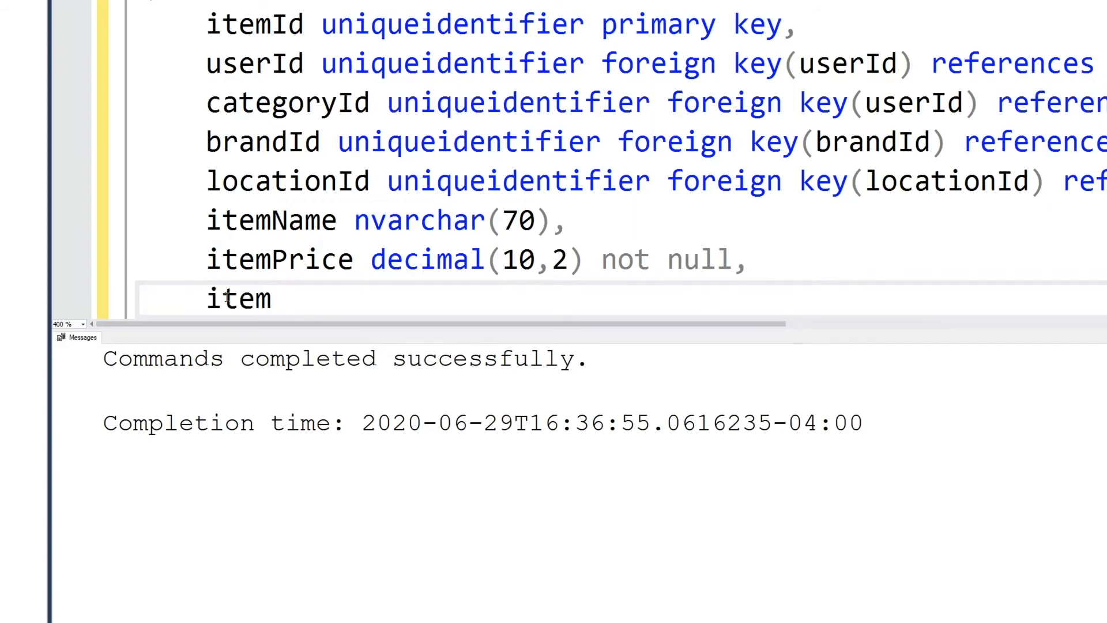
{"action": "type", "text": "ImageUrl"}
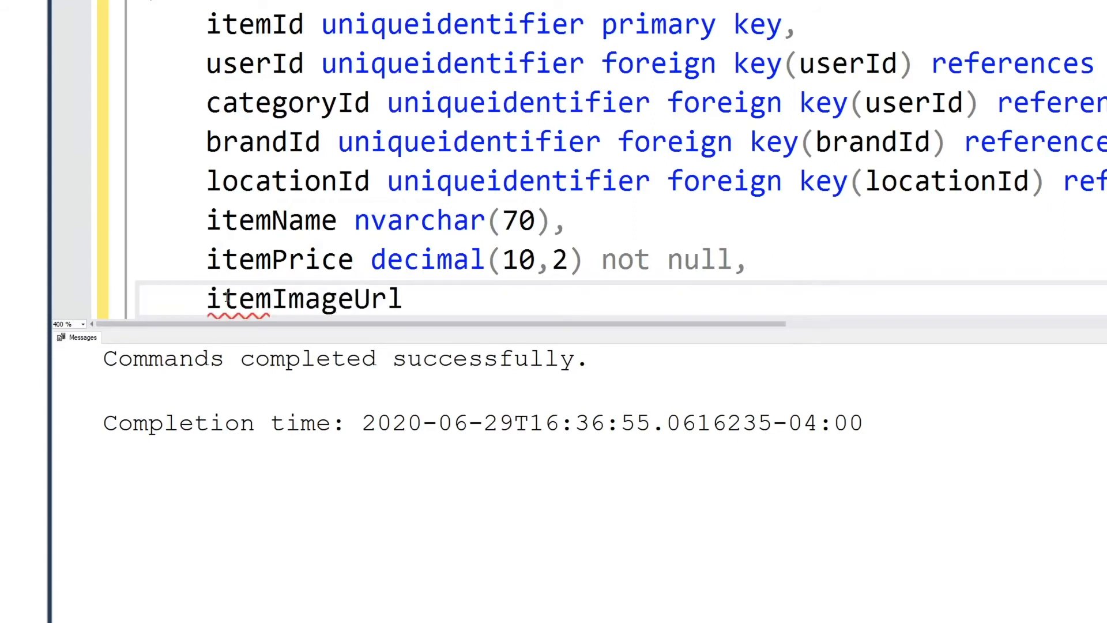
{"action": "type", "text": "text,"}
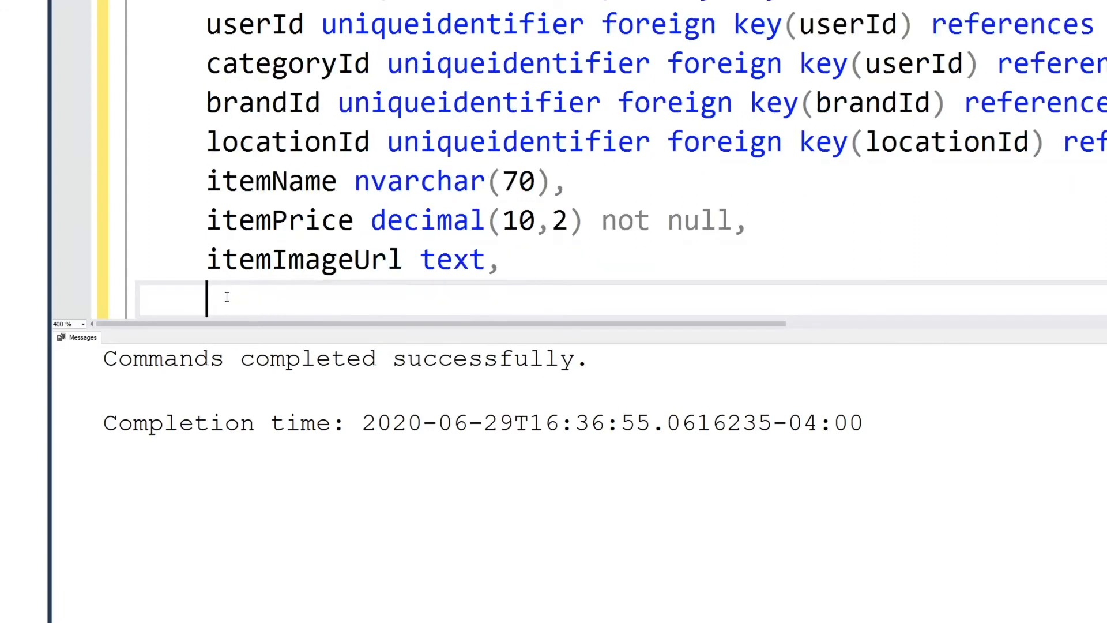
{"action": "type", "text": "b"}
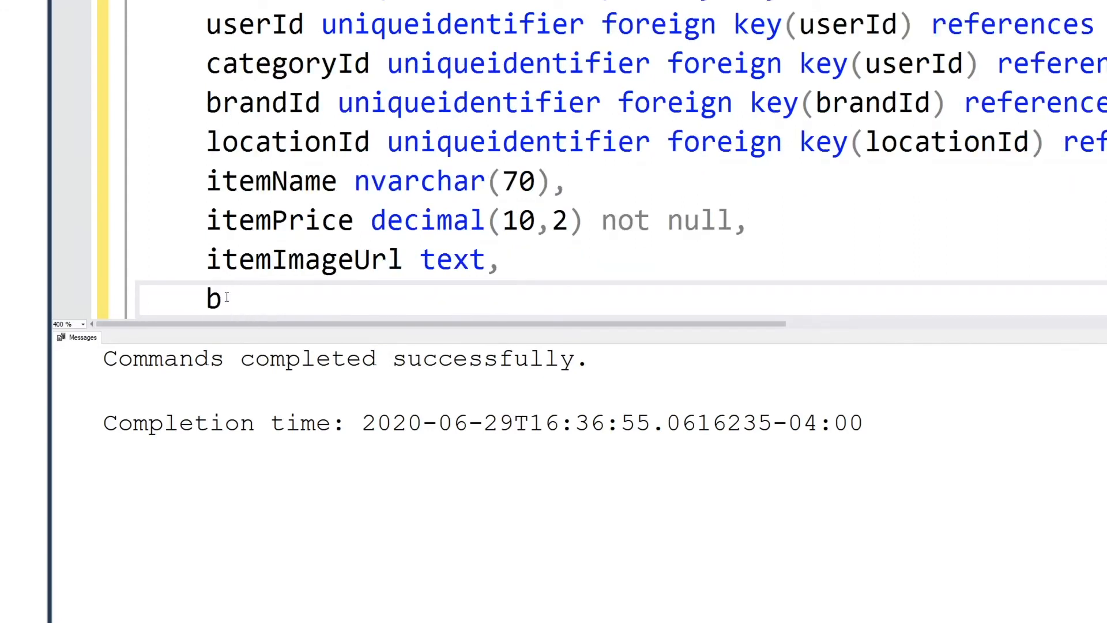
{"action": "type", "text": "arcode"}
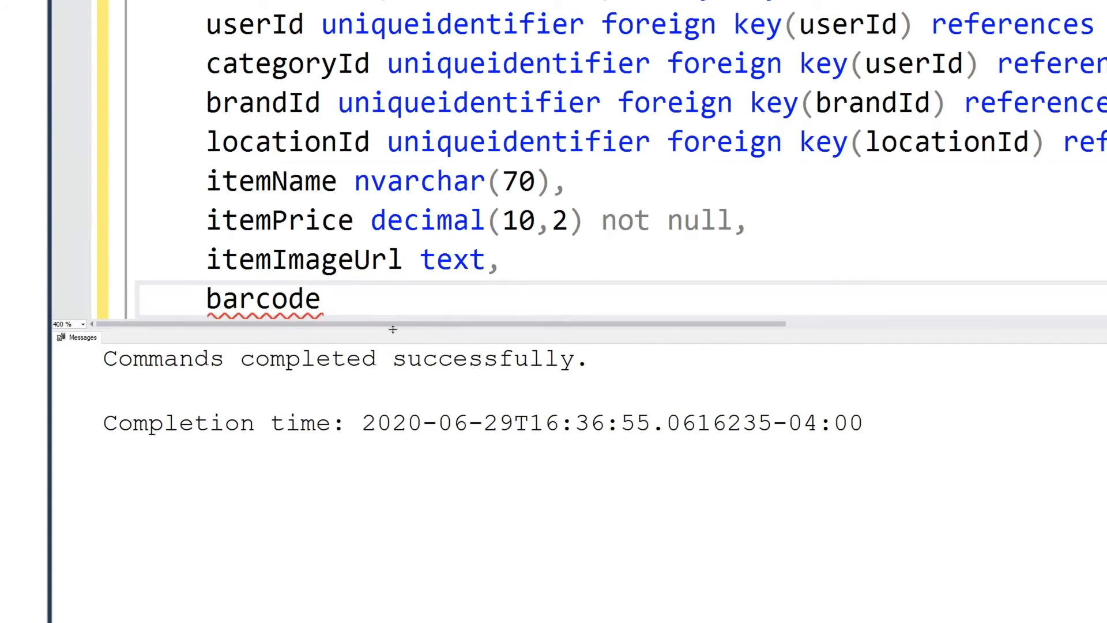
{"action": "left_click", "coordinate": [321, 297]}
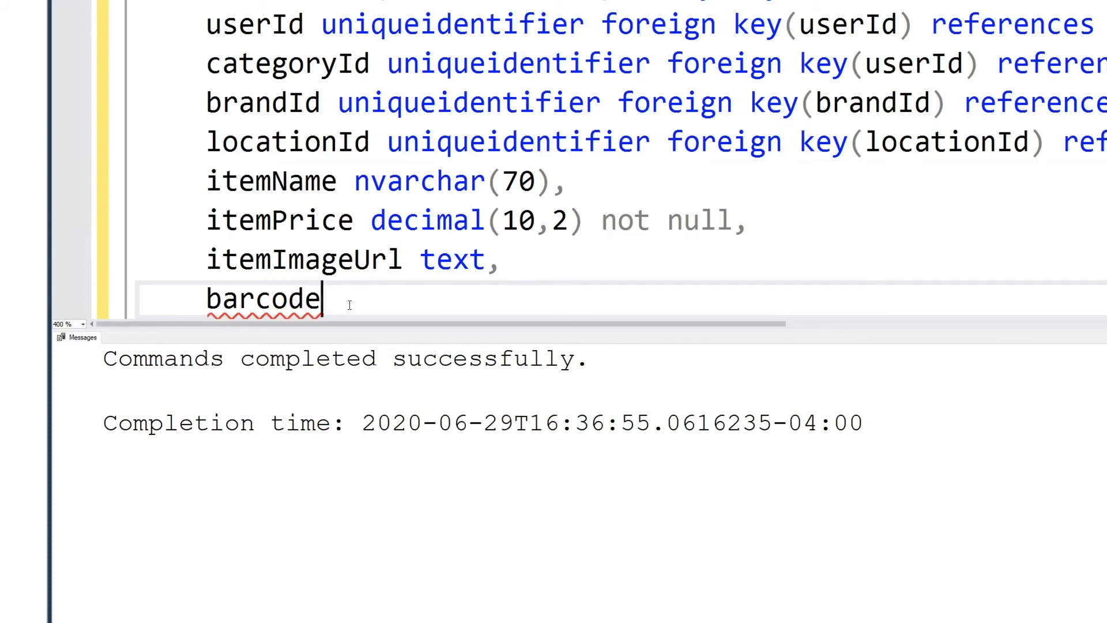
{"action": "type", "text": "nvar"}
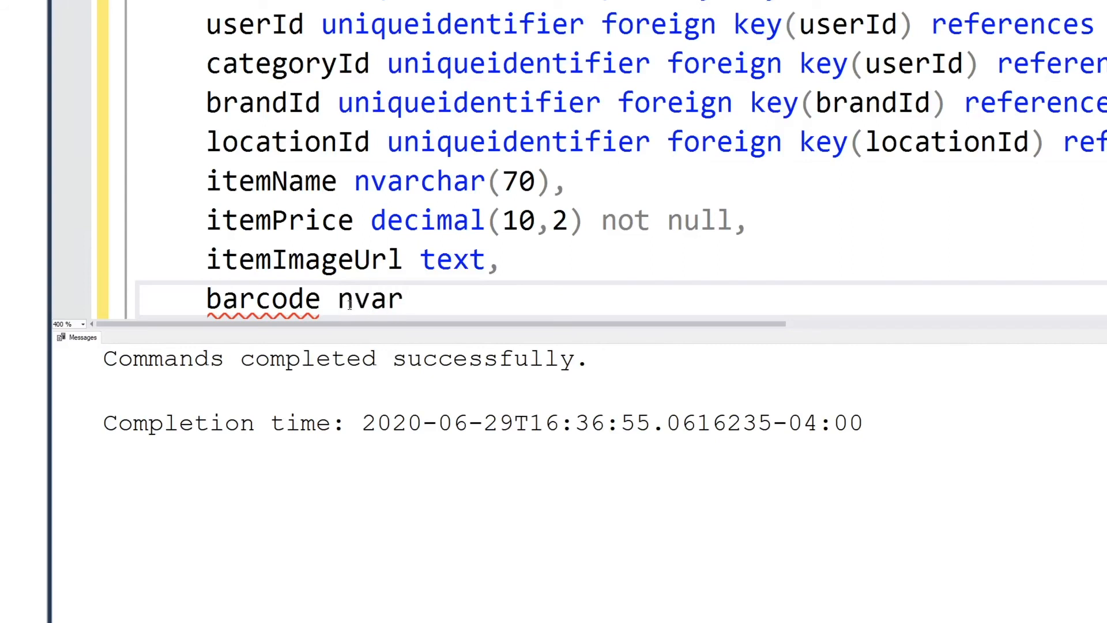
{"action": "type", "text": "char(24),"}
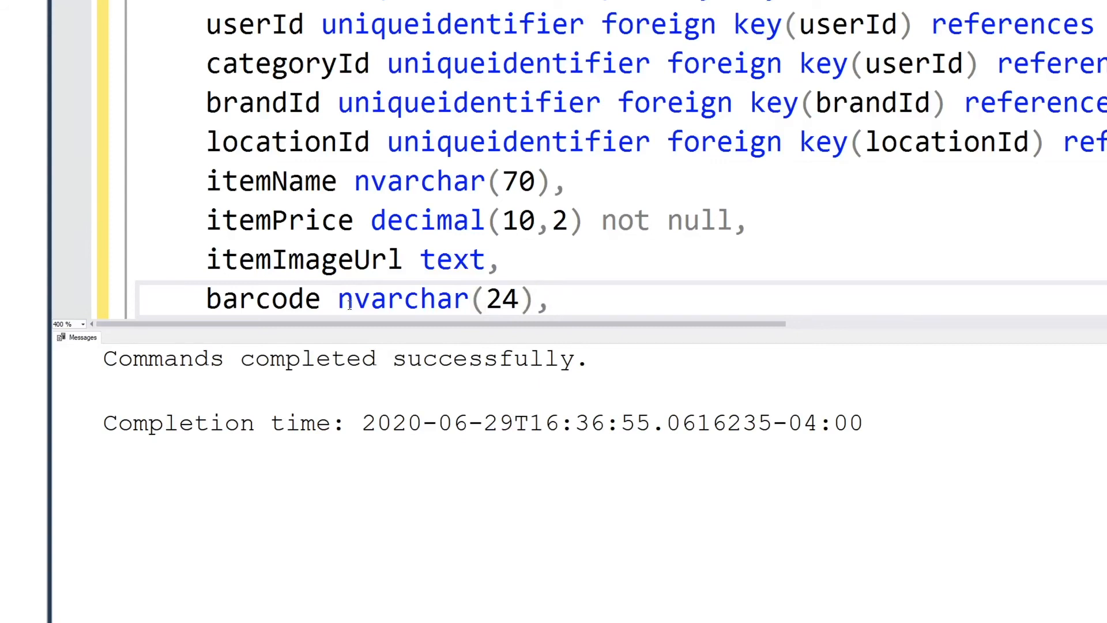
Step: Add itemQuantity int and isDeleted bit defaulting to 'False' to the Item table
{"action": "type", "text": "itemQUan"}
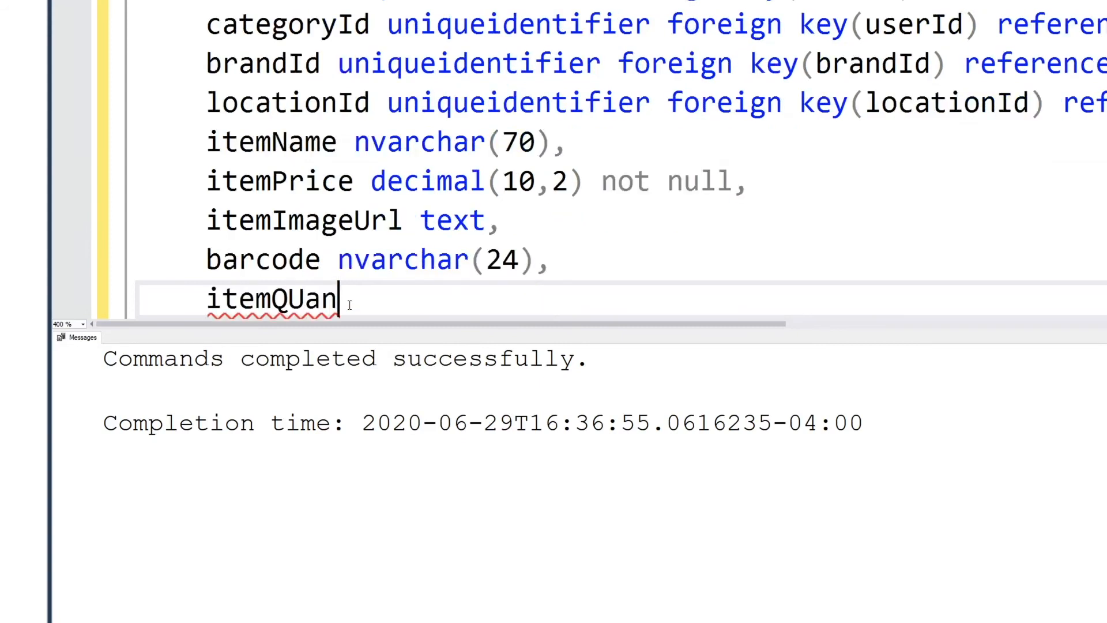
{"action": "type", "text": "tity"}
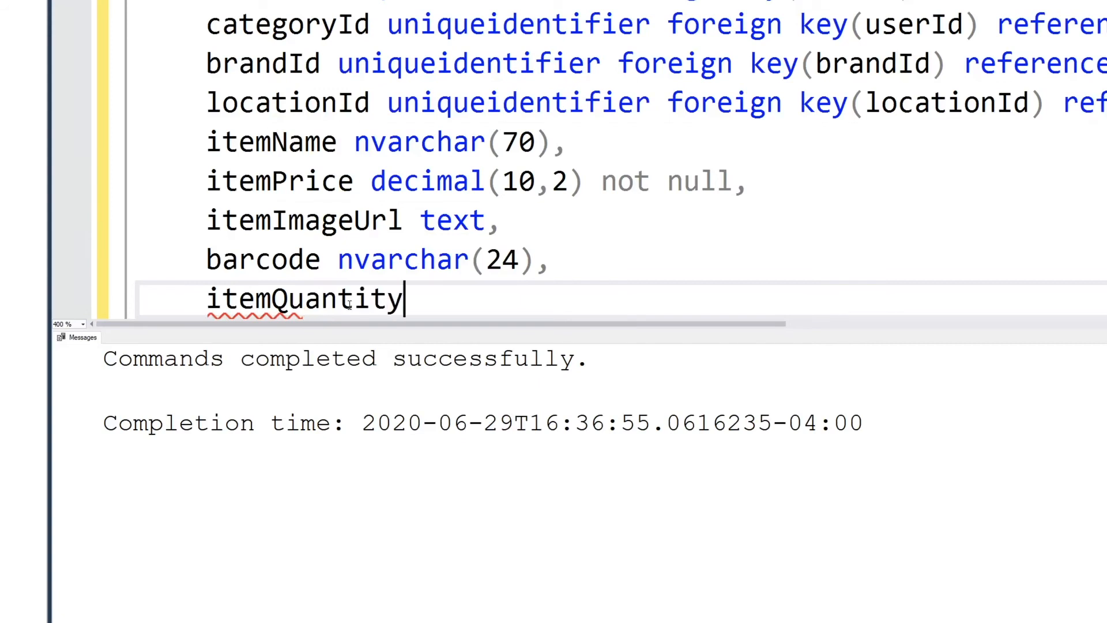
{"action": "type", "text": "int"}
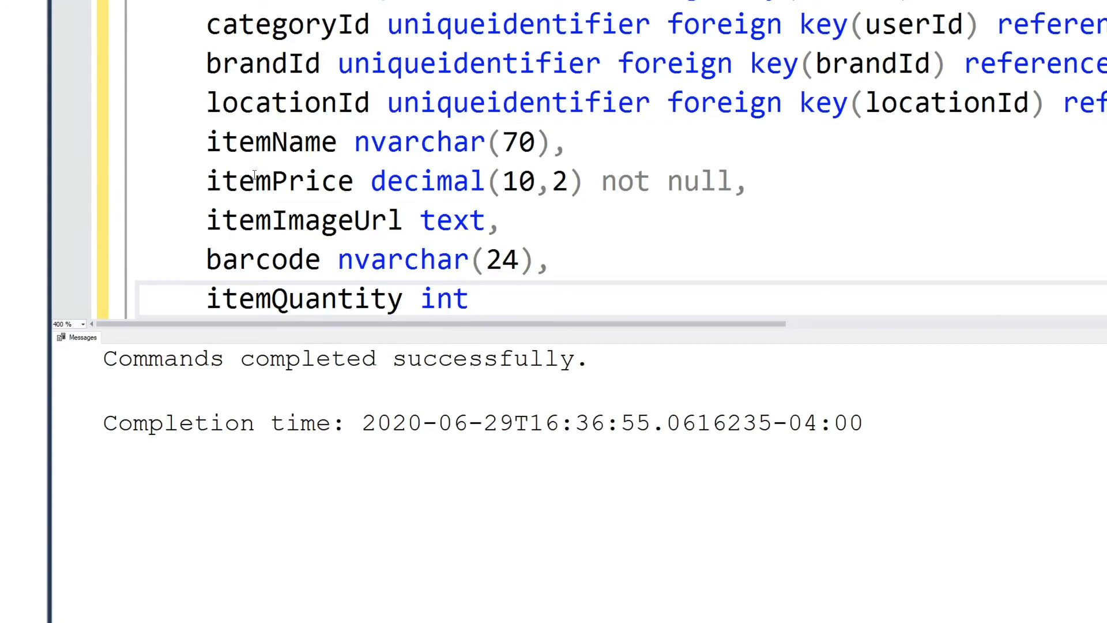
{"action": "mouse_move", "coordinate": [286, 231]}
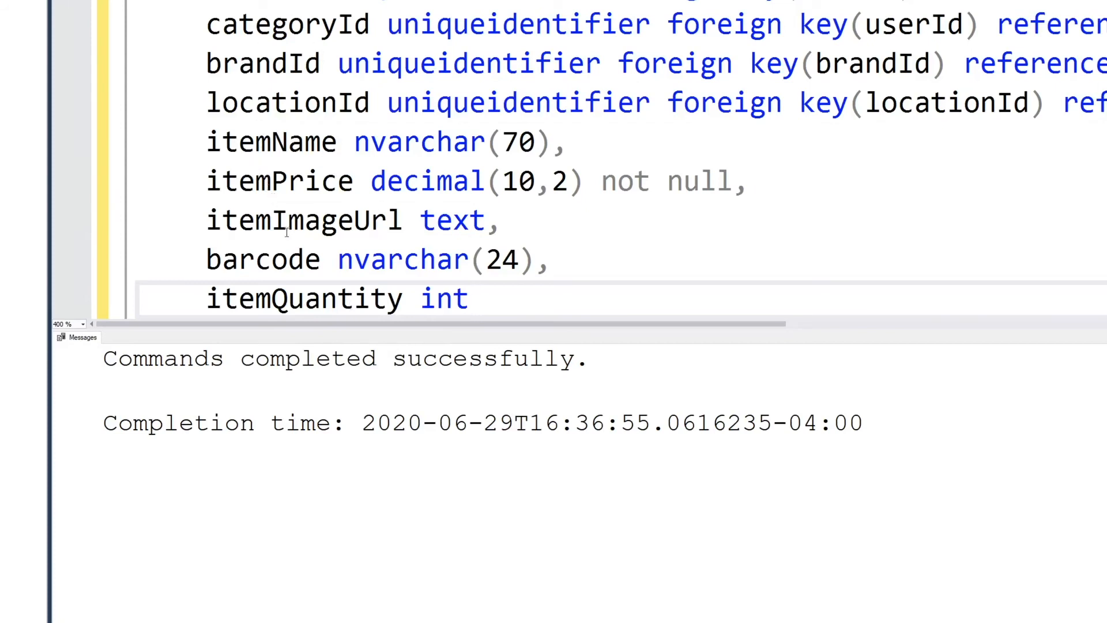
{"action": "type", "text": ","}
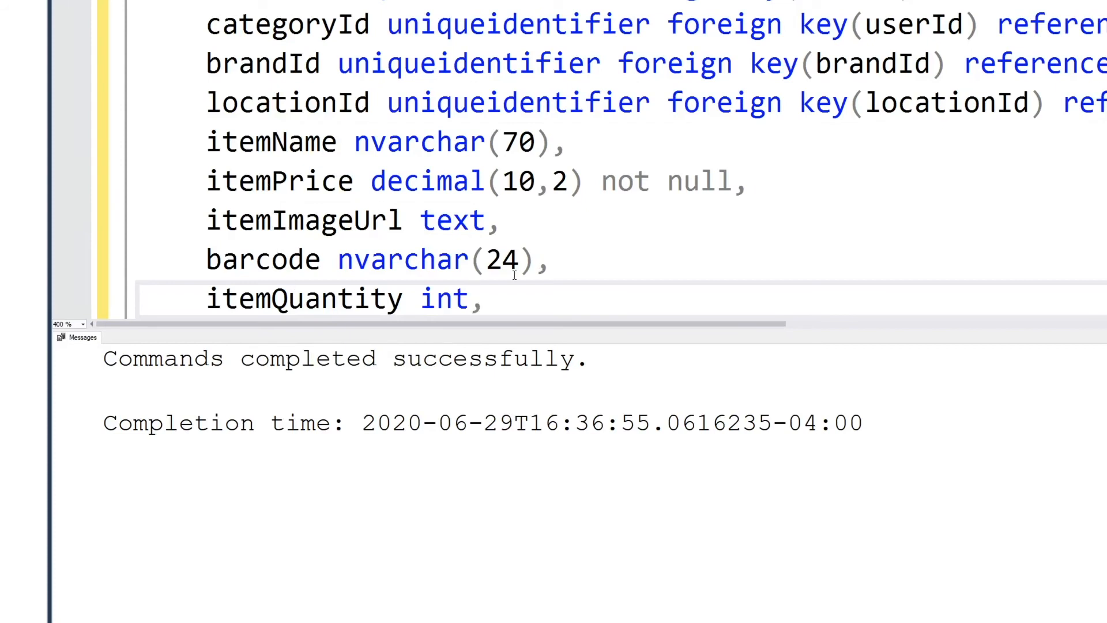
{"action": "type", "text": "isDeleted b"}
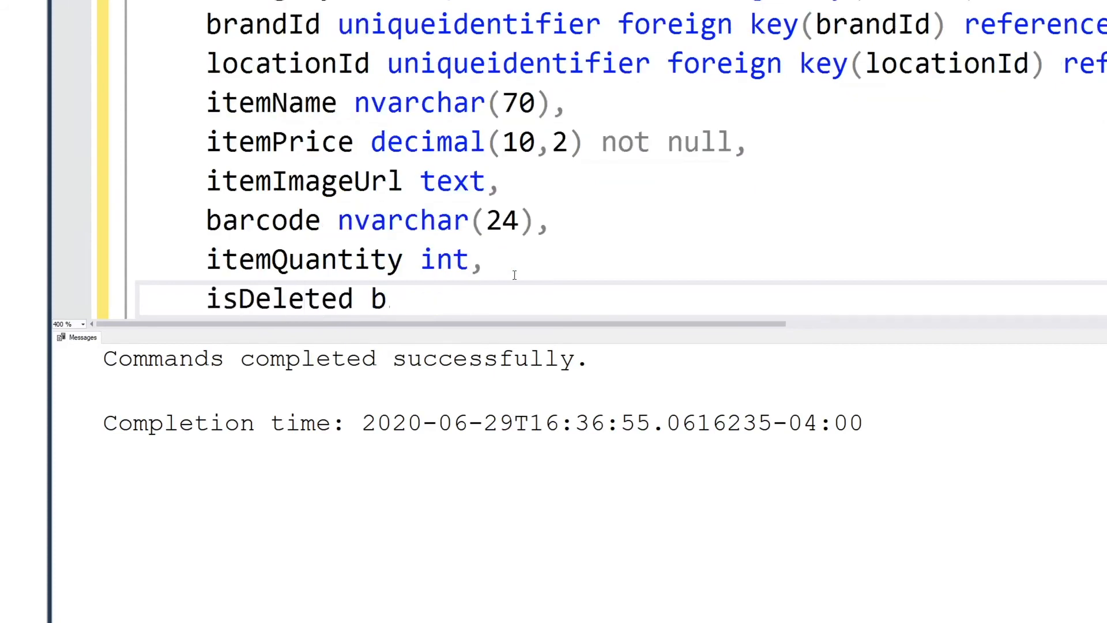
{"action": "type", "text": "it de"}
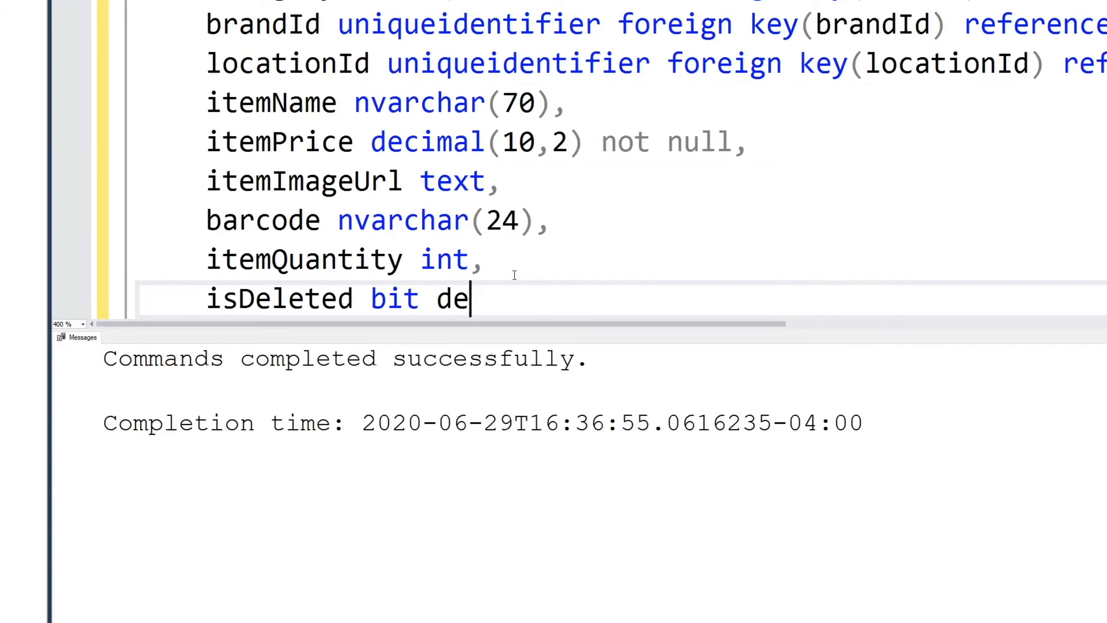
{"action": "type", "text": "fault'False'"}
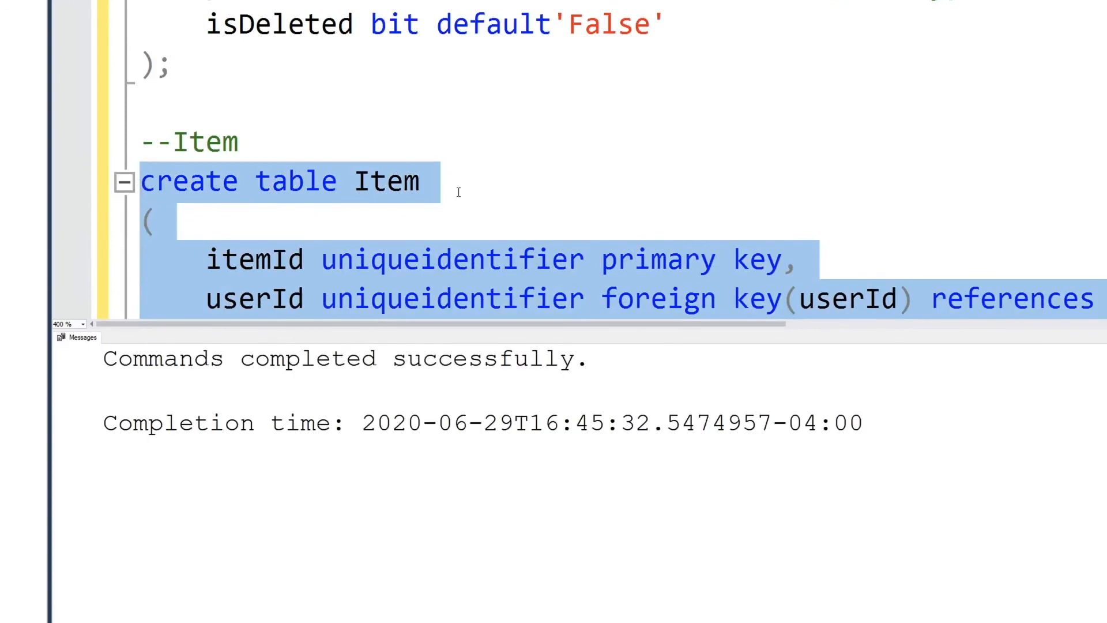
Step: Review the table creation script and request a new database diagram
{"action": "left_click", "coordinate": [420, 182]}
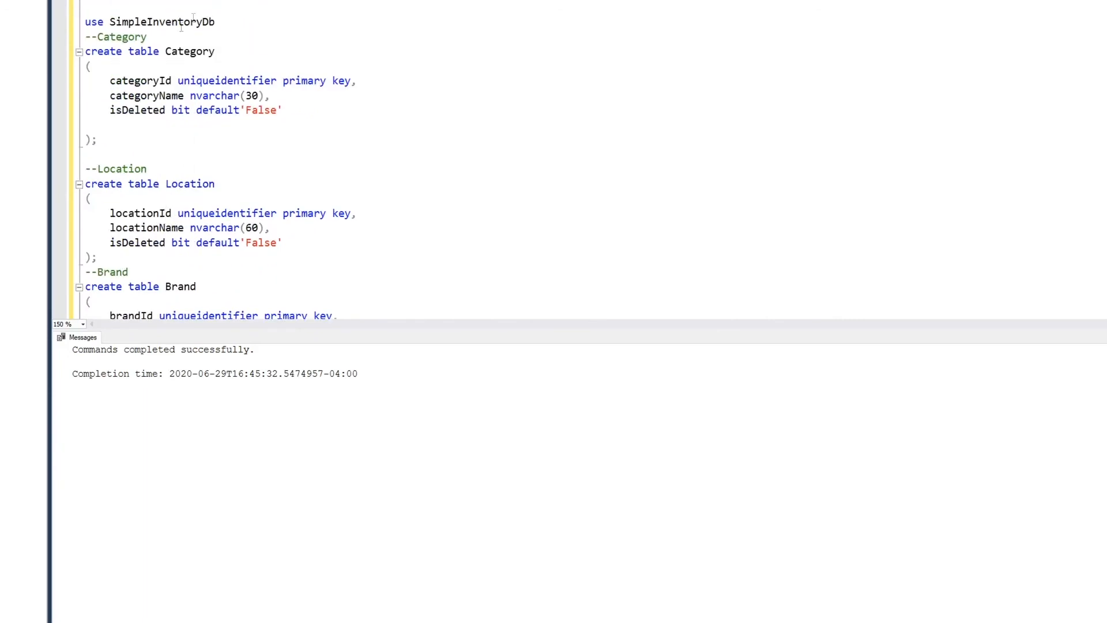
{"action": "scroll", "scroll_direction": "down", "scroll_amount": 3}
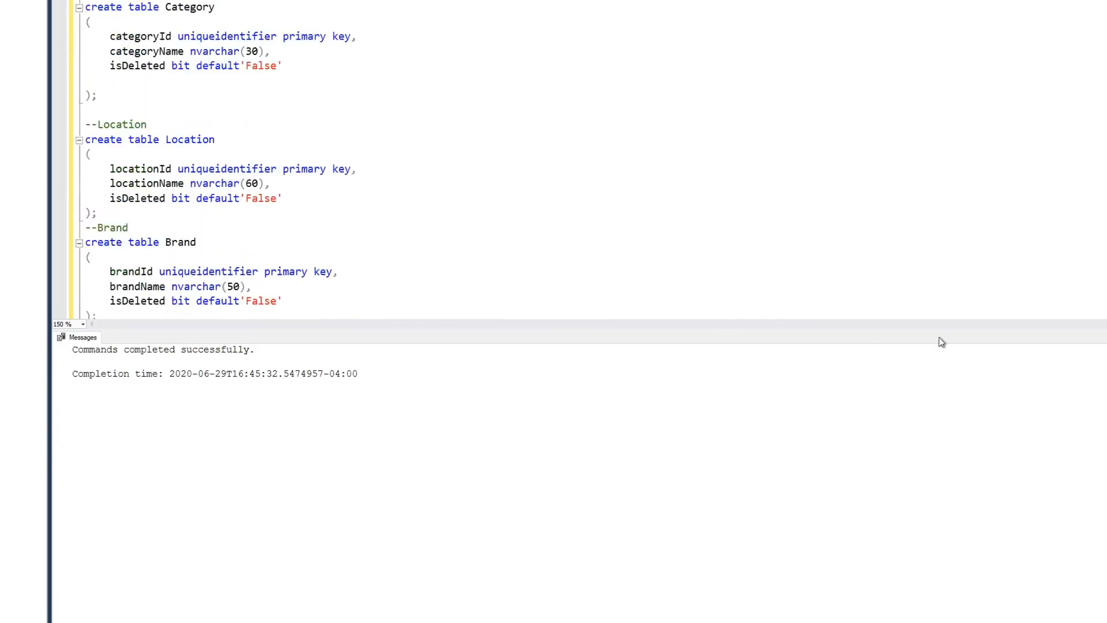
{"action": "scroll", "scroll_direction": "down", "scroll_amount": 3}
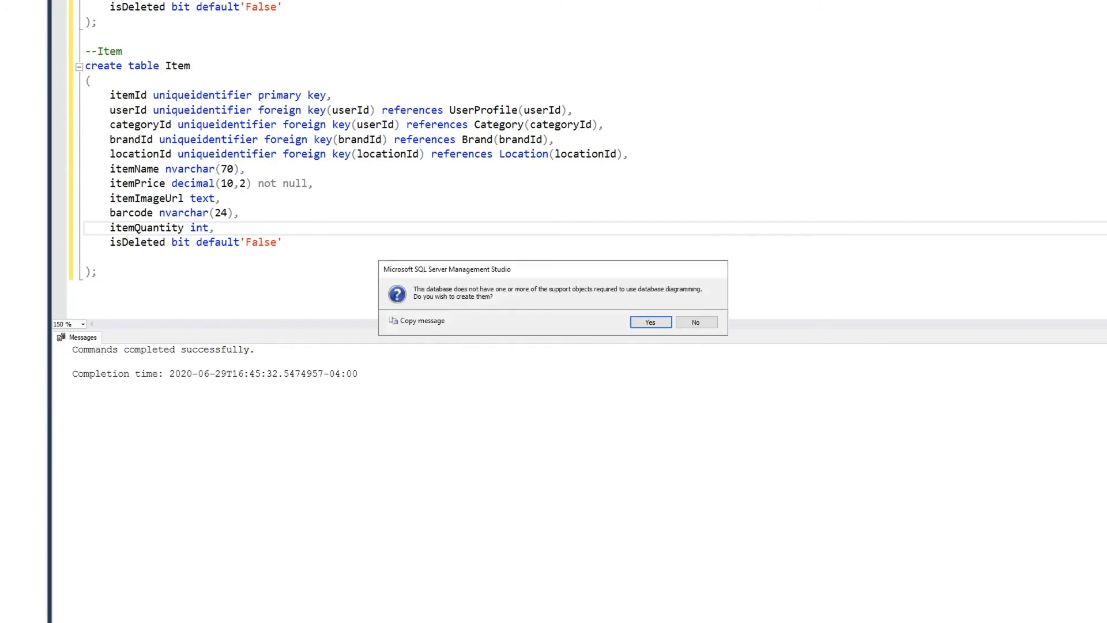
Step: Accept creating diagram support objects and add all five tables to the diagram
{"action": "left_click", "coordinate": [695, 322]}
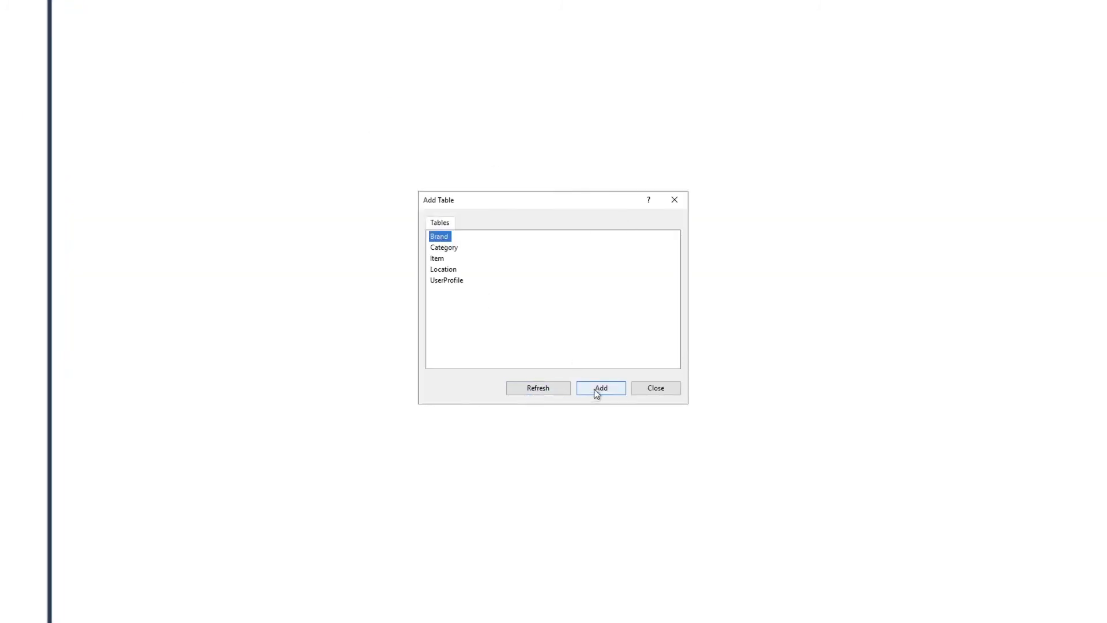
{"action": "left_click", "coordinate": [600, 387]}
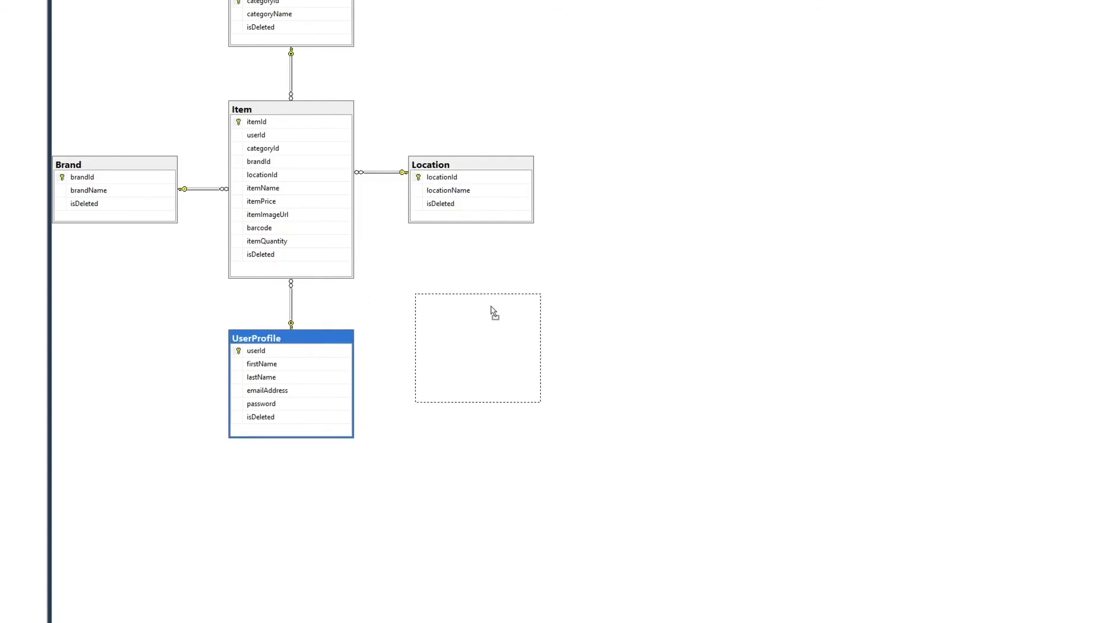
Step: Move UserProfile to the right of Item and select Brand for repositioning
{"action": "left_click_drag", "start_coordinate": [493, 311], "coordinate": [720, 115]}
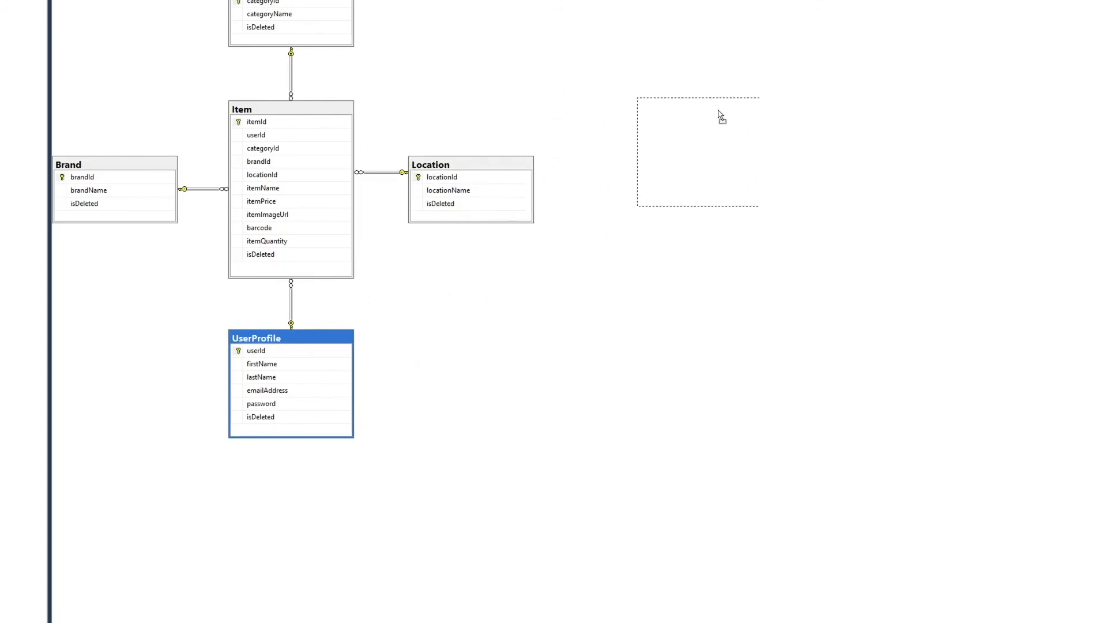
{"action": "left_click_drag", "start_coordinate": [291, 338], "coordinate": [699, 115]}
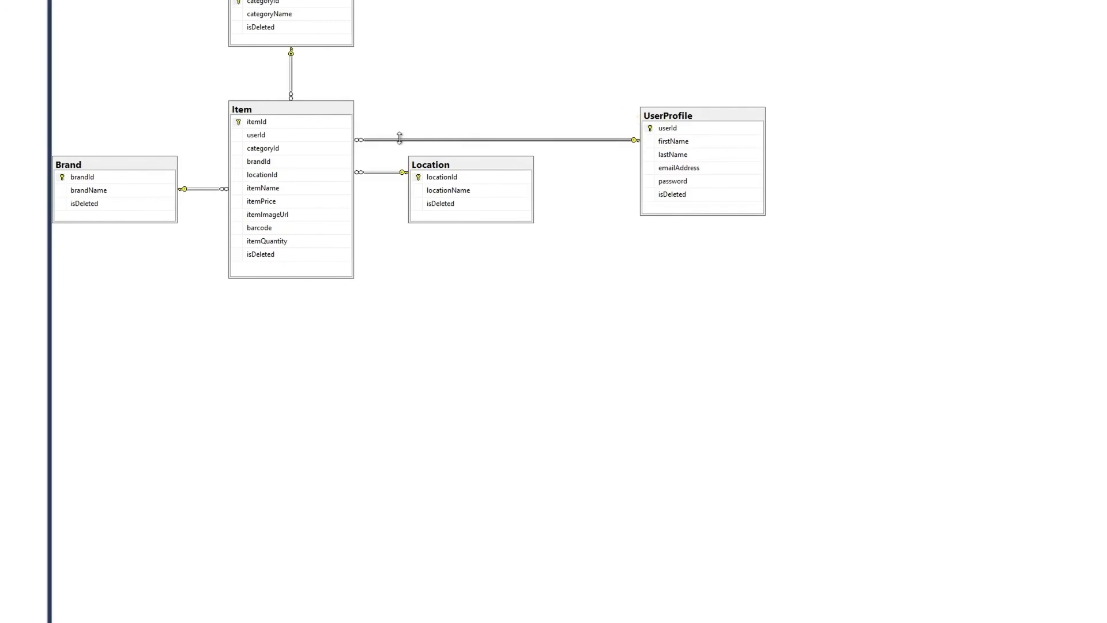
{"action": "mouse_move", "coordinate": [637, 135]}
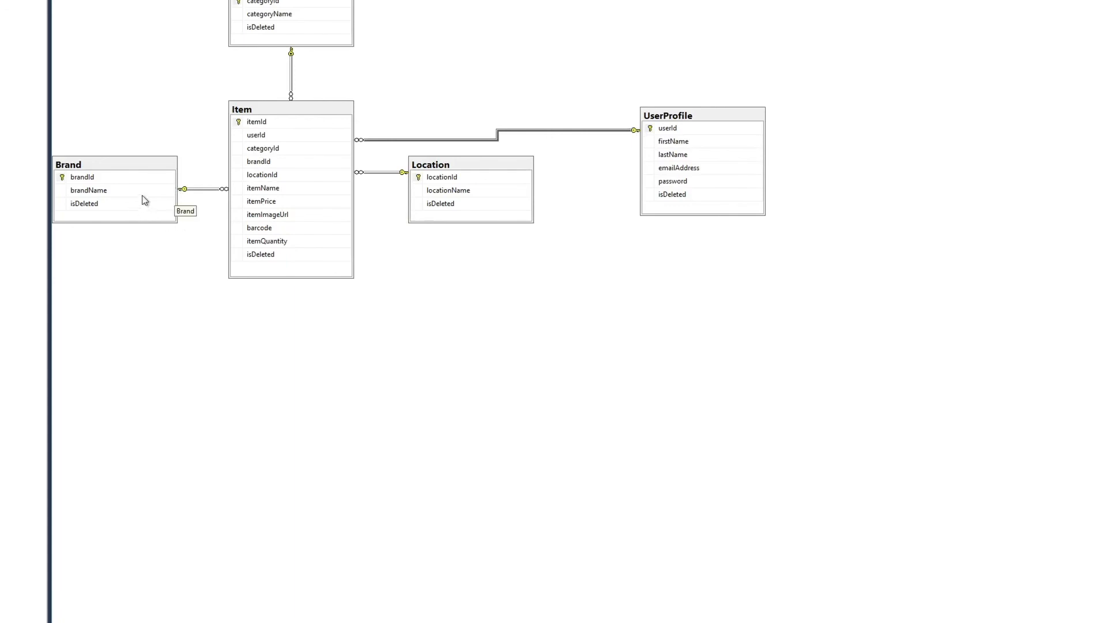
{"action": "left_click", "coordinate": [68, 164]}
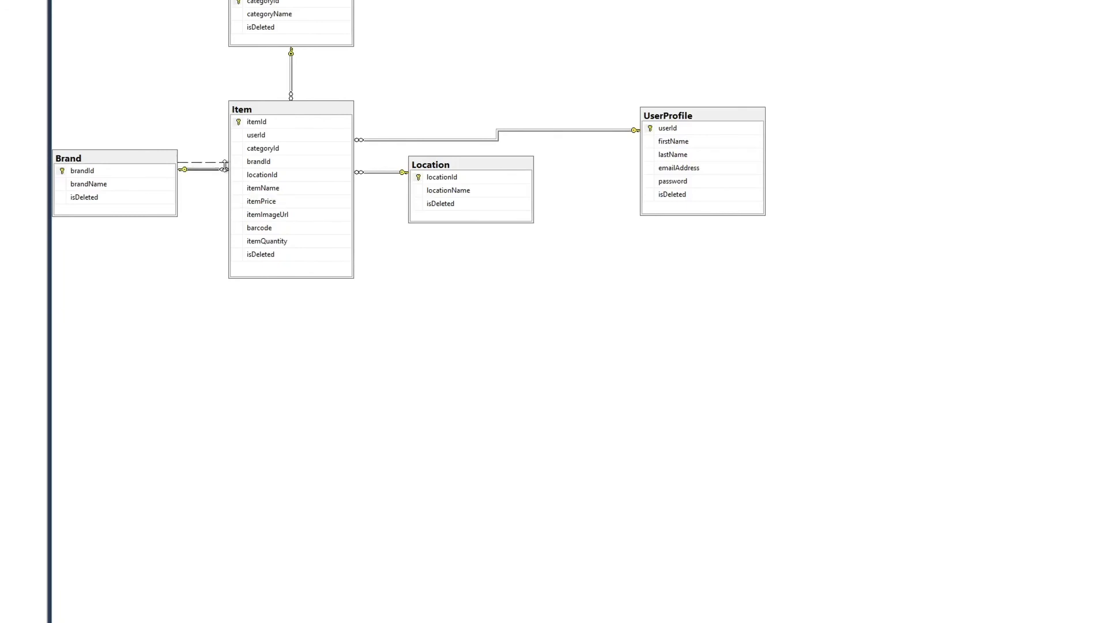
{"action": "mouse_move", "coordinate": [211, 167]}
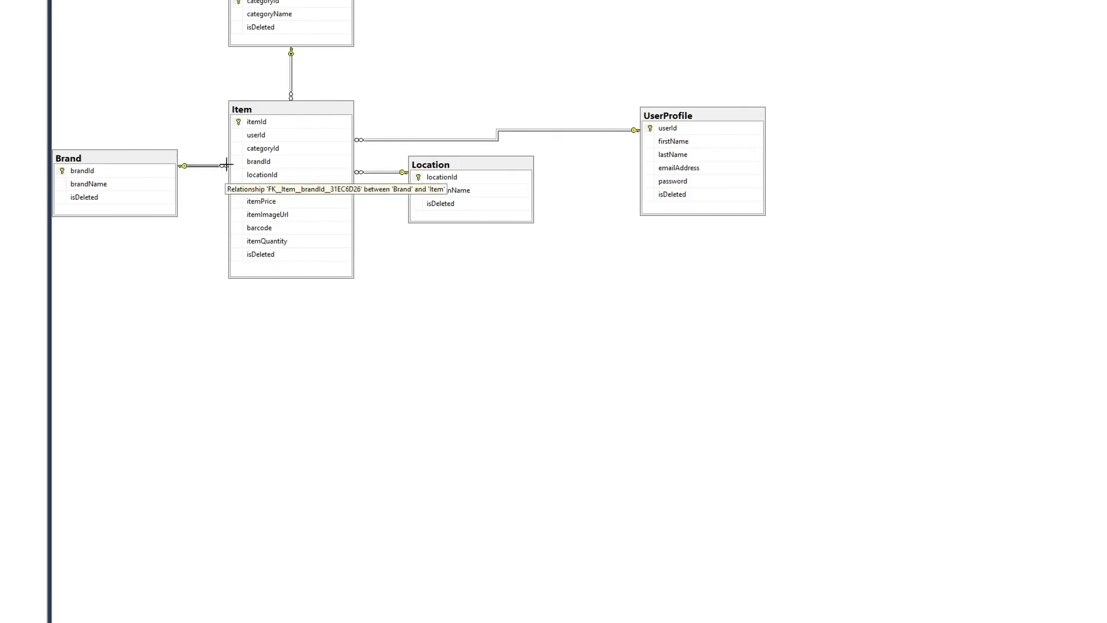
{"action": "mouse_move", "coordinate": [281, 4]}
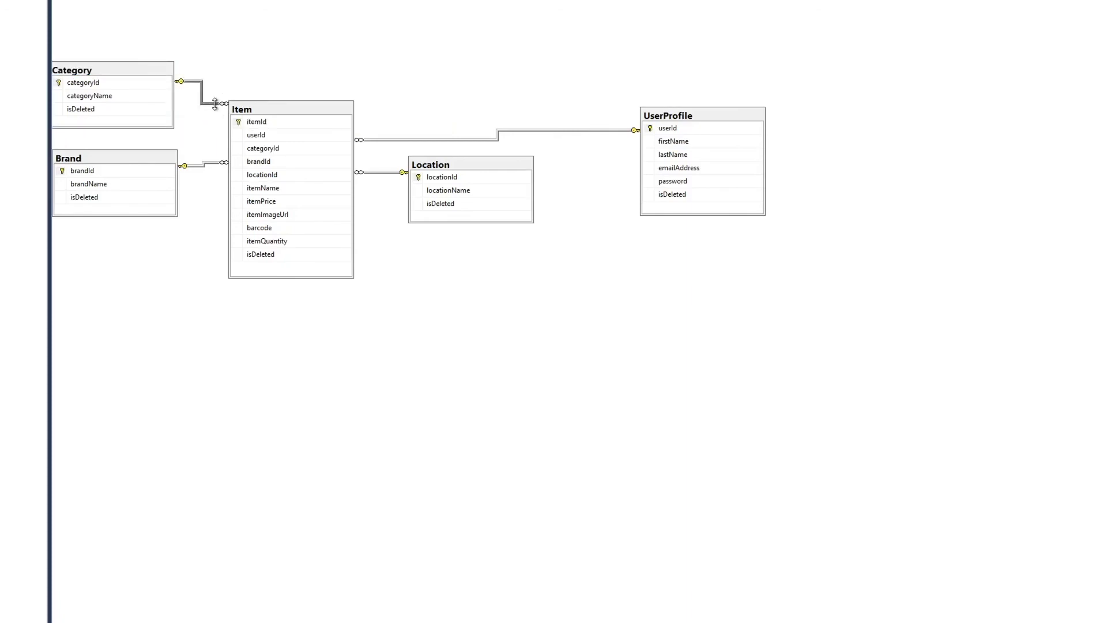
{"action": "mouse_move", "coordinate": [213, 132]}
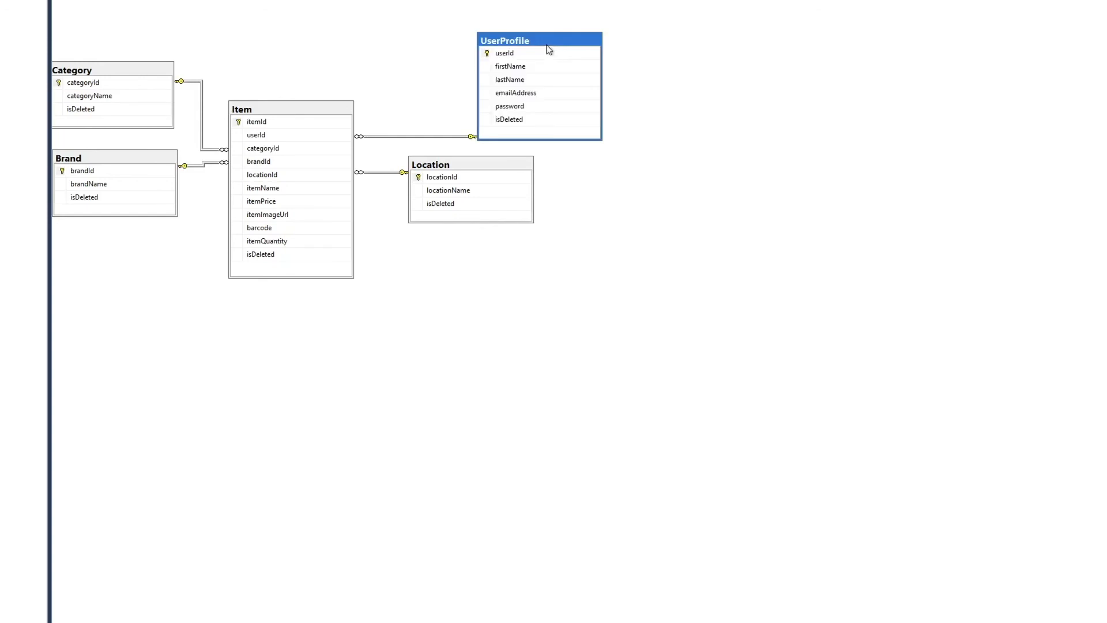
{"action": "mouse_move", "coordinate": [471, 134]}
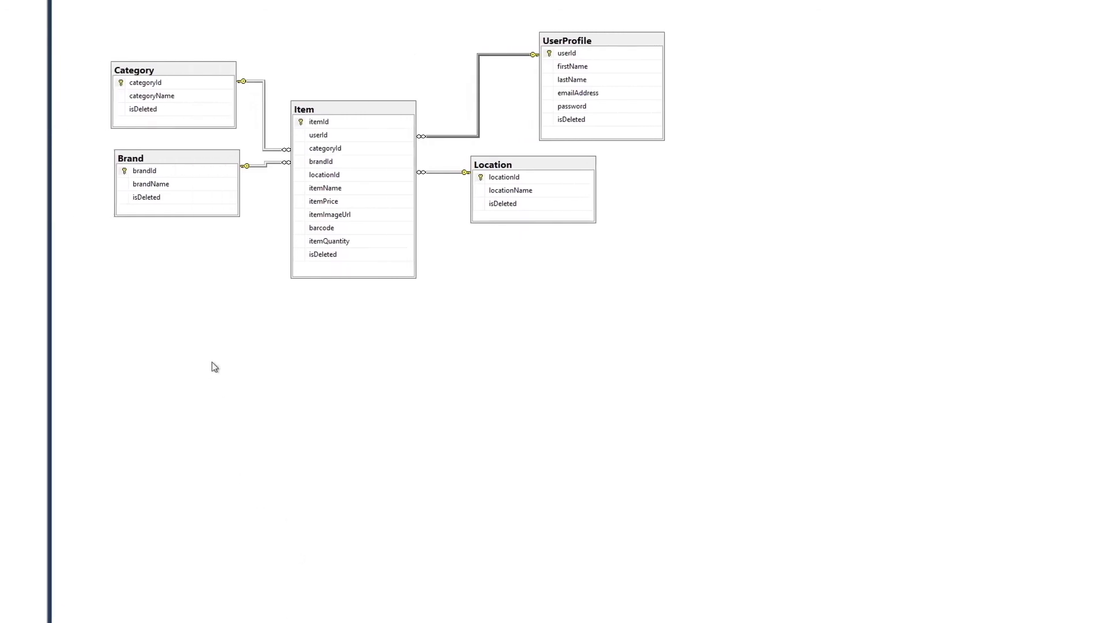
{"action": "mouse_move", "coordinate": [241, 322]}
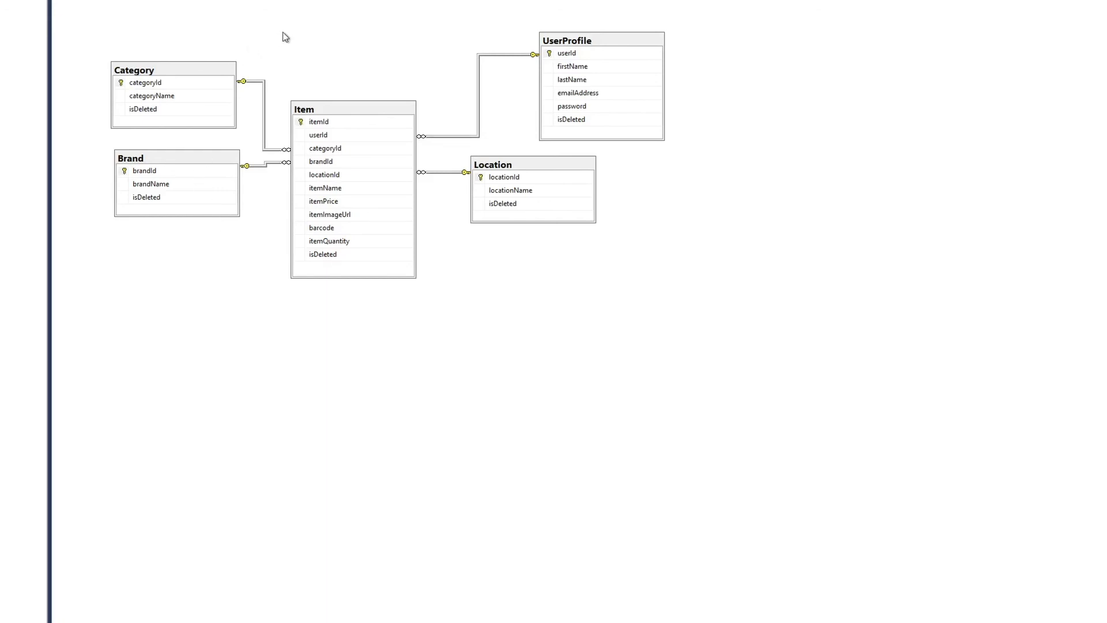
{"action": "mouse_move", "coordinate": [579, 70]}
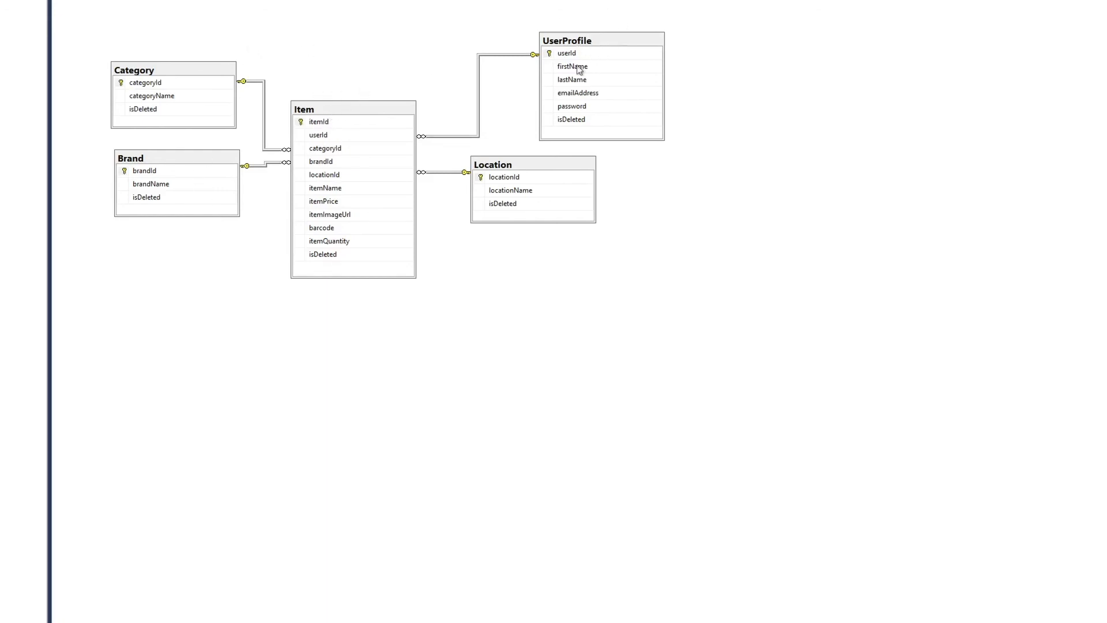
{"action": "mouse_move", "coordinate": [359, 113]}
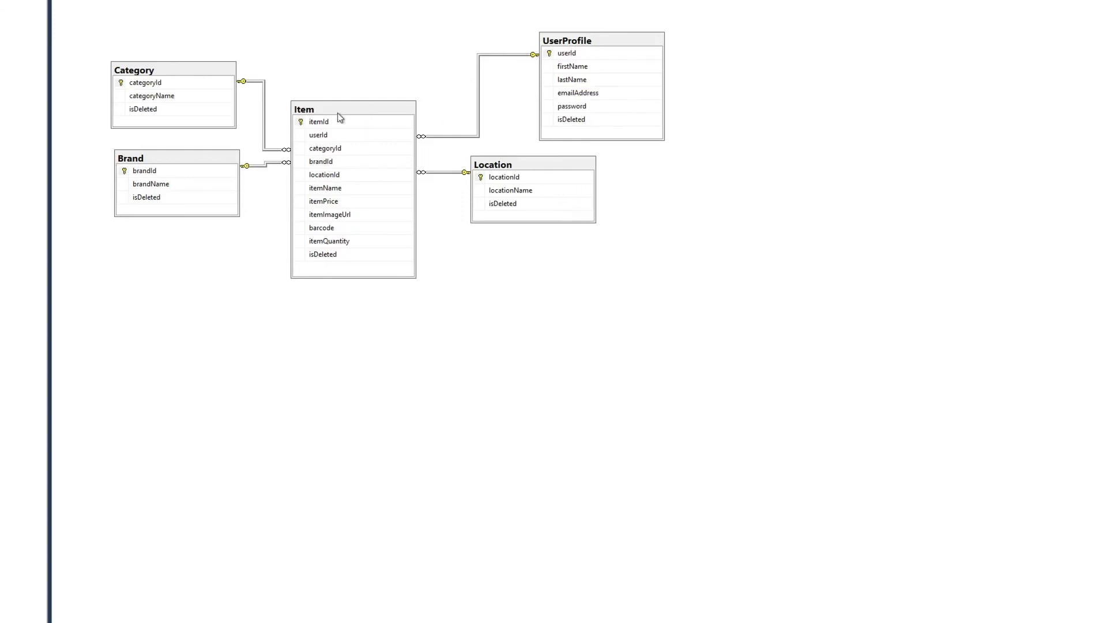
{"action": "mouse_move", "coordinate": [523, 186]}
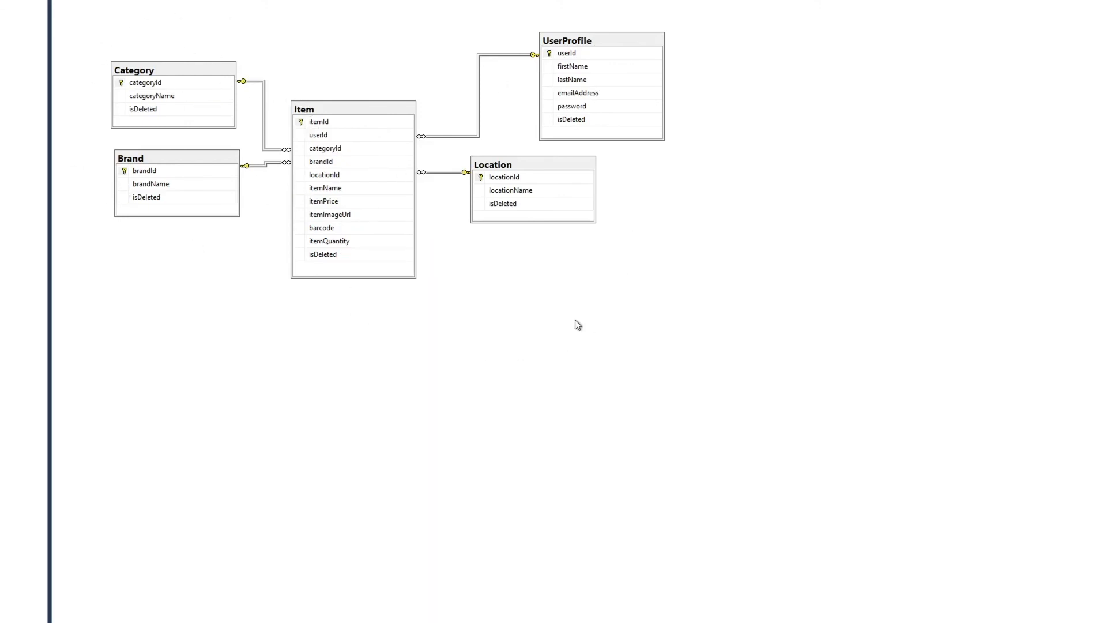
{"action": "mouse_move", "coordinate": [139, 289]}
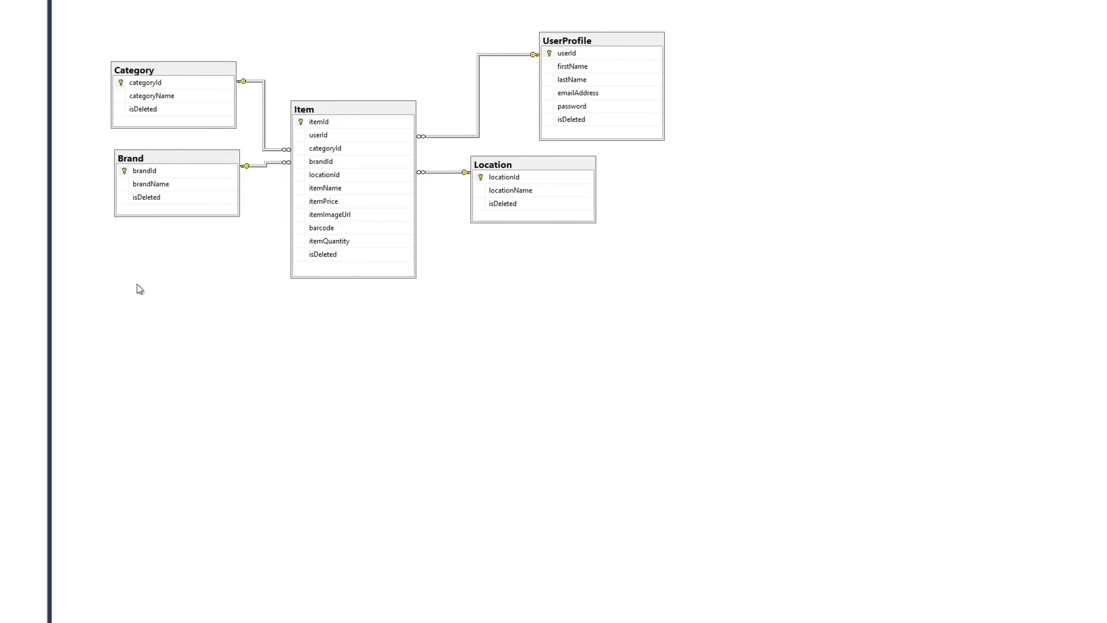